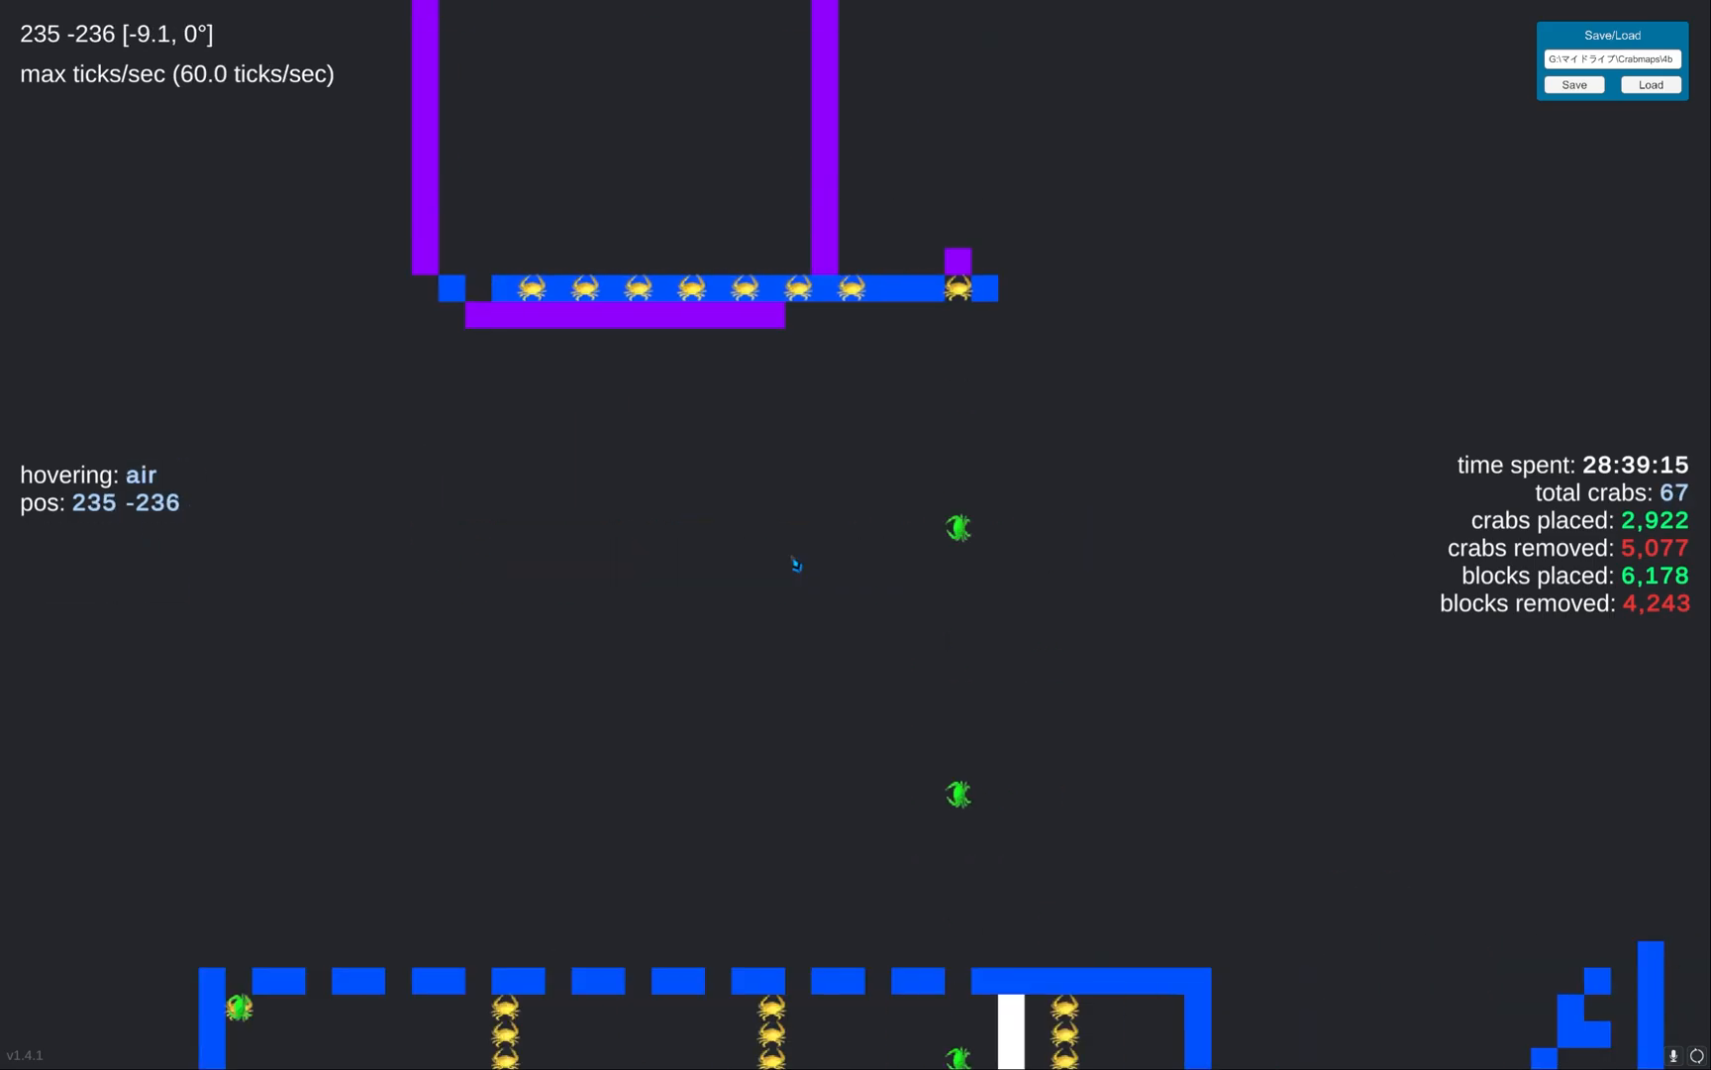
# Delete every crab machine in the world, leaving only a short row of three blocks.
pyautogui.click(1573, 86)
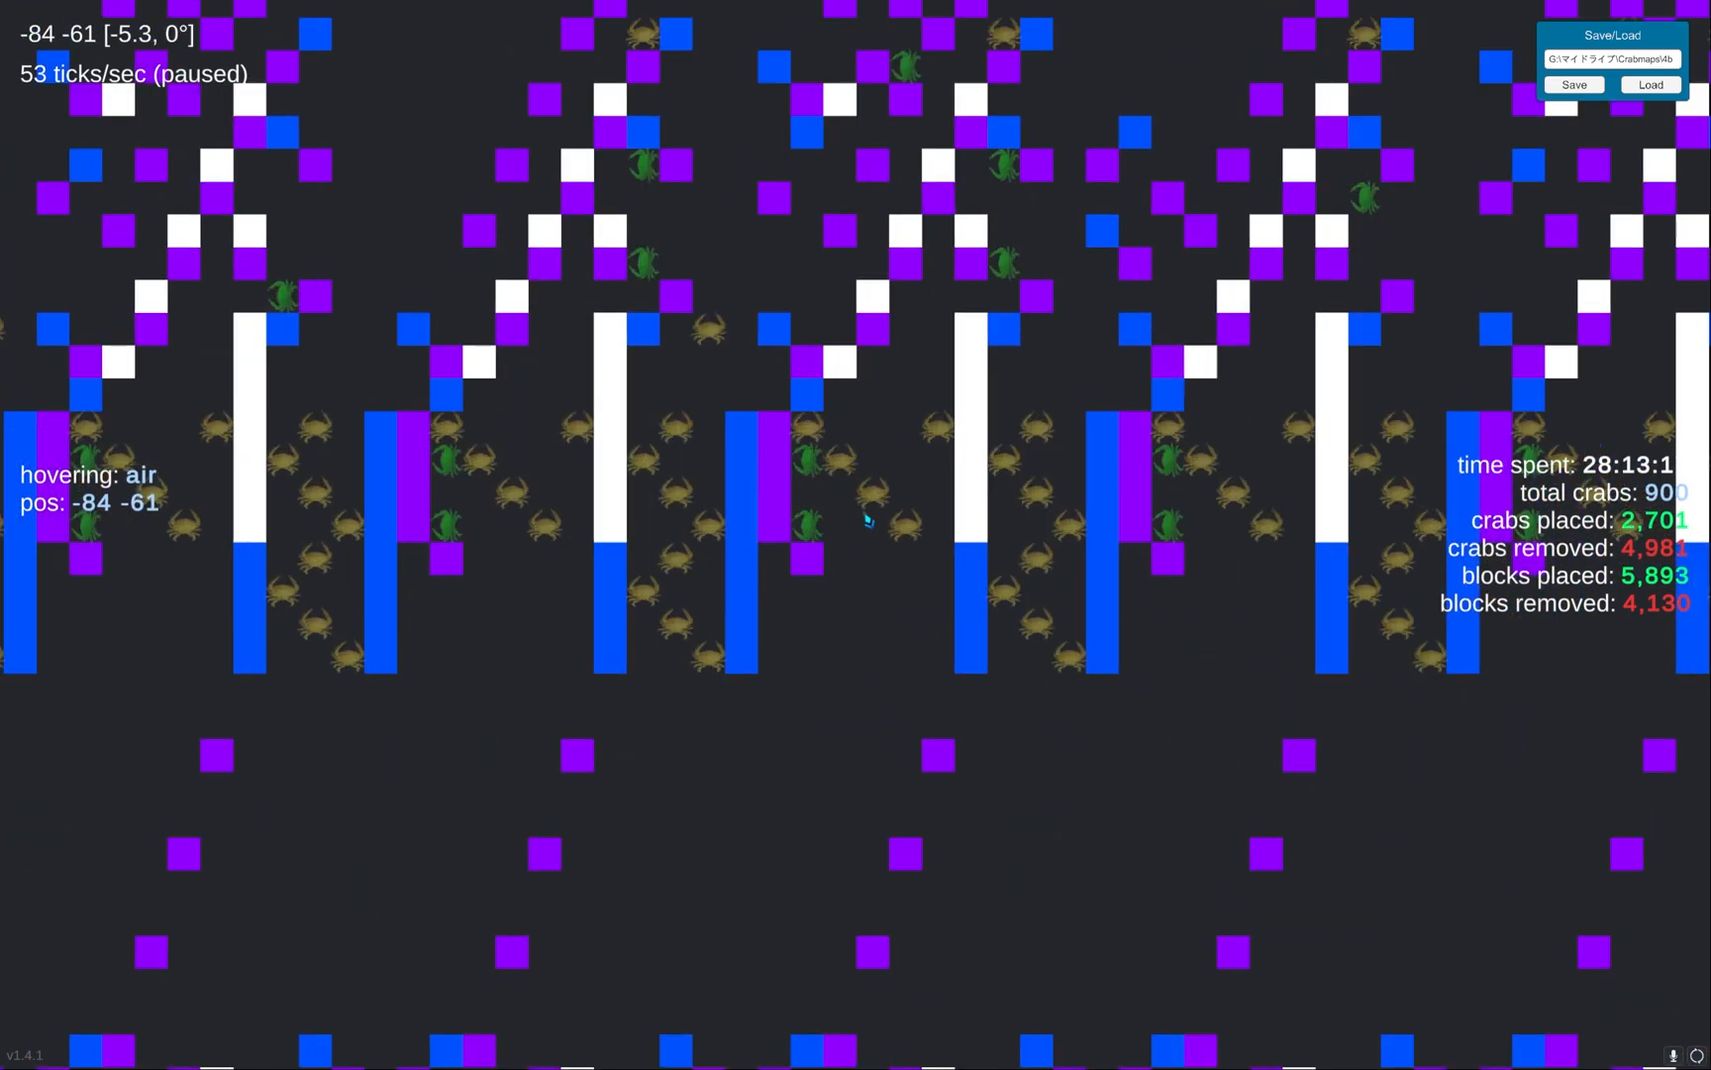
pyautogui.moveTo(917, 469)
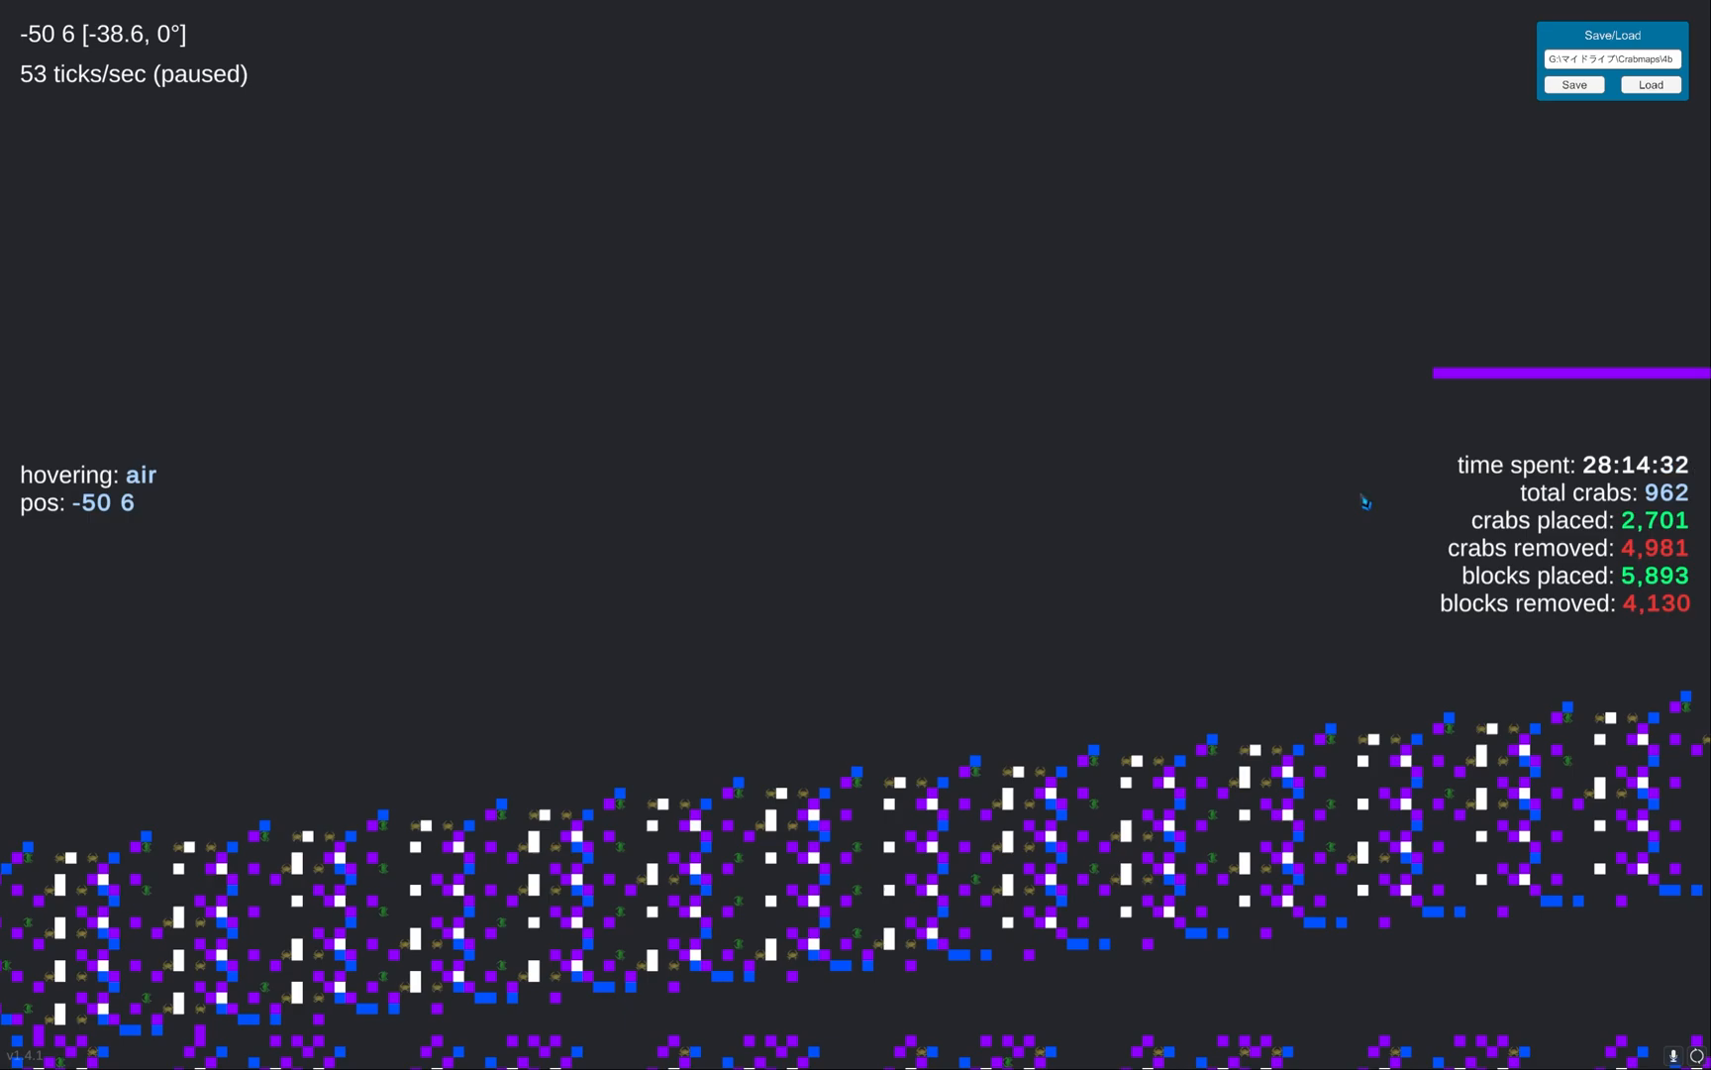
pyautogui.moveTo(805, 532)
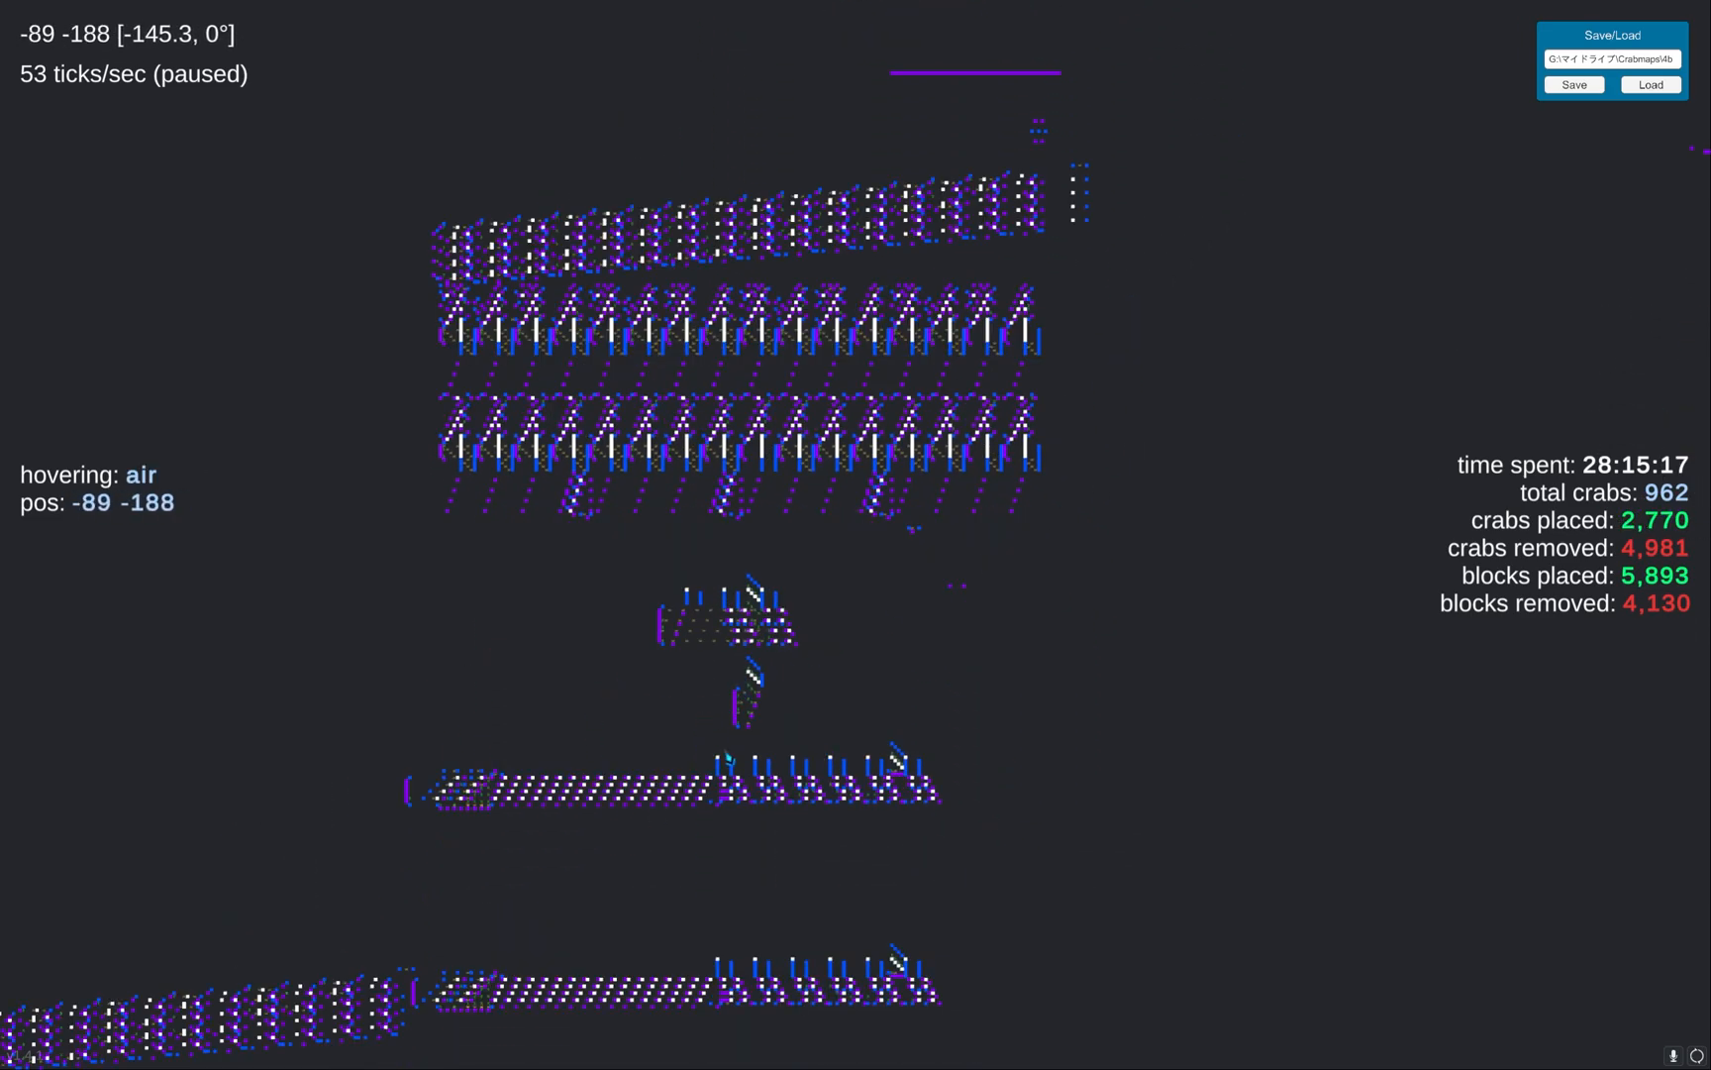
pyautogui.moveTo(1100, 672)
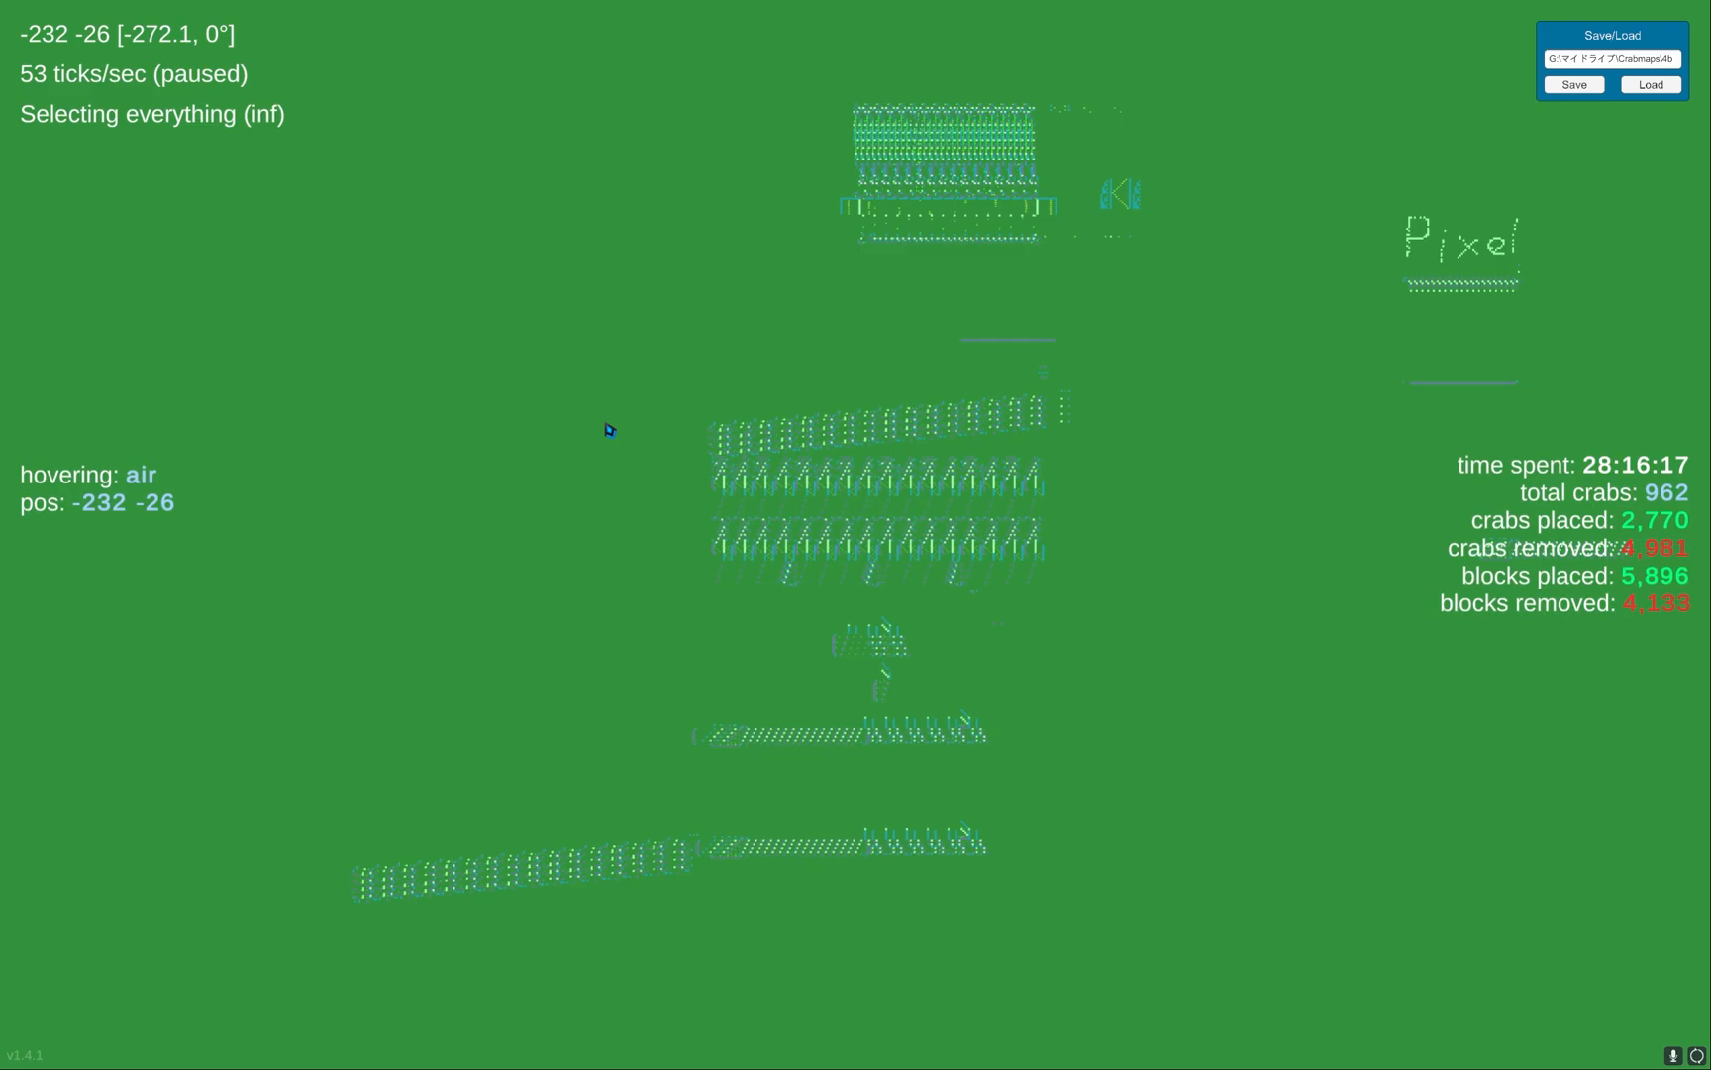
pyautogui.moveTo(261, 164)
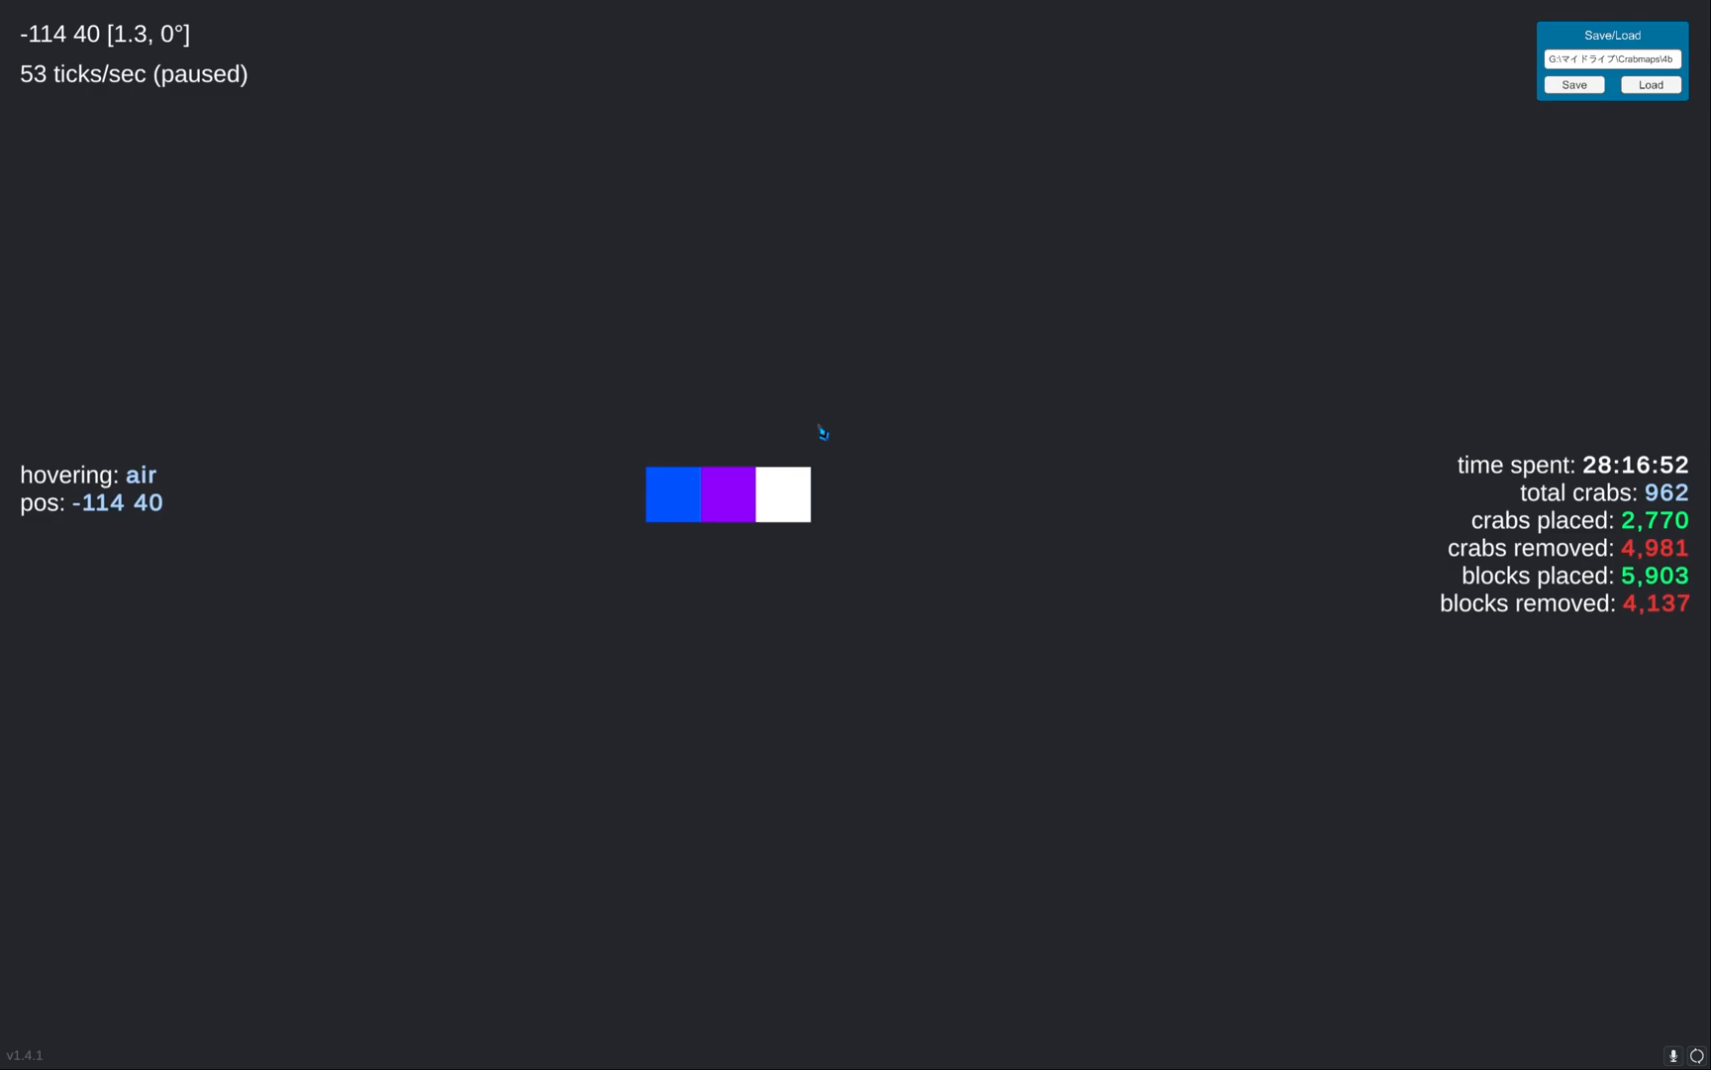
pyautogui.moveTo(813, 420)
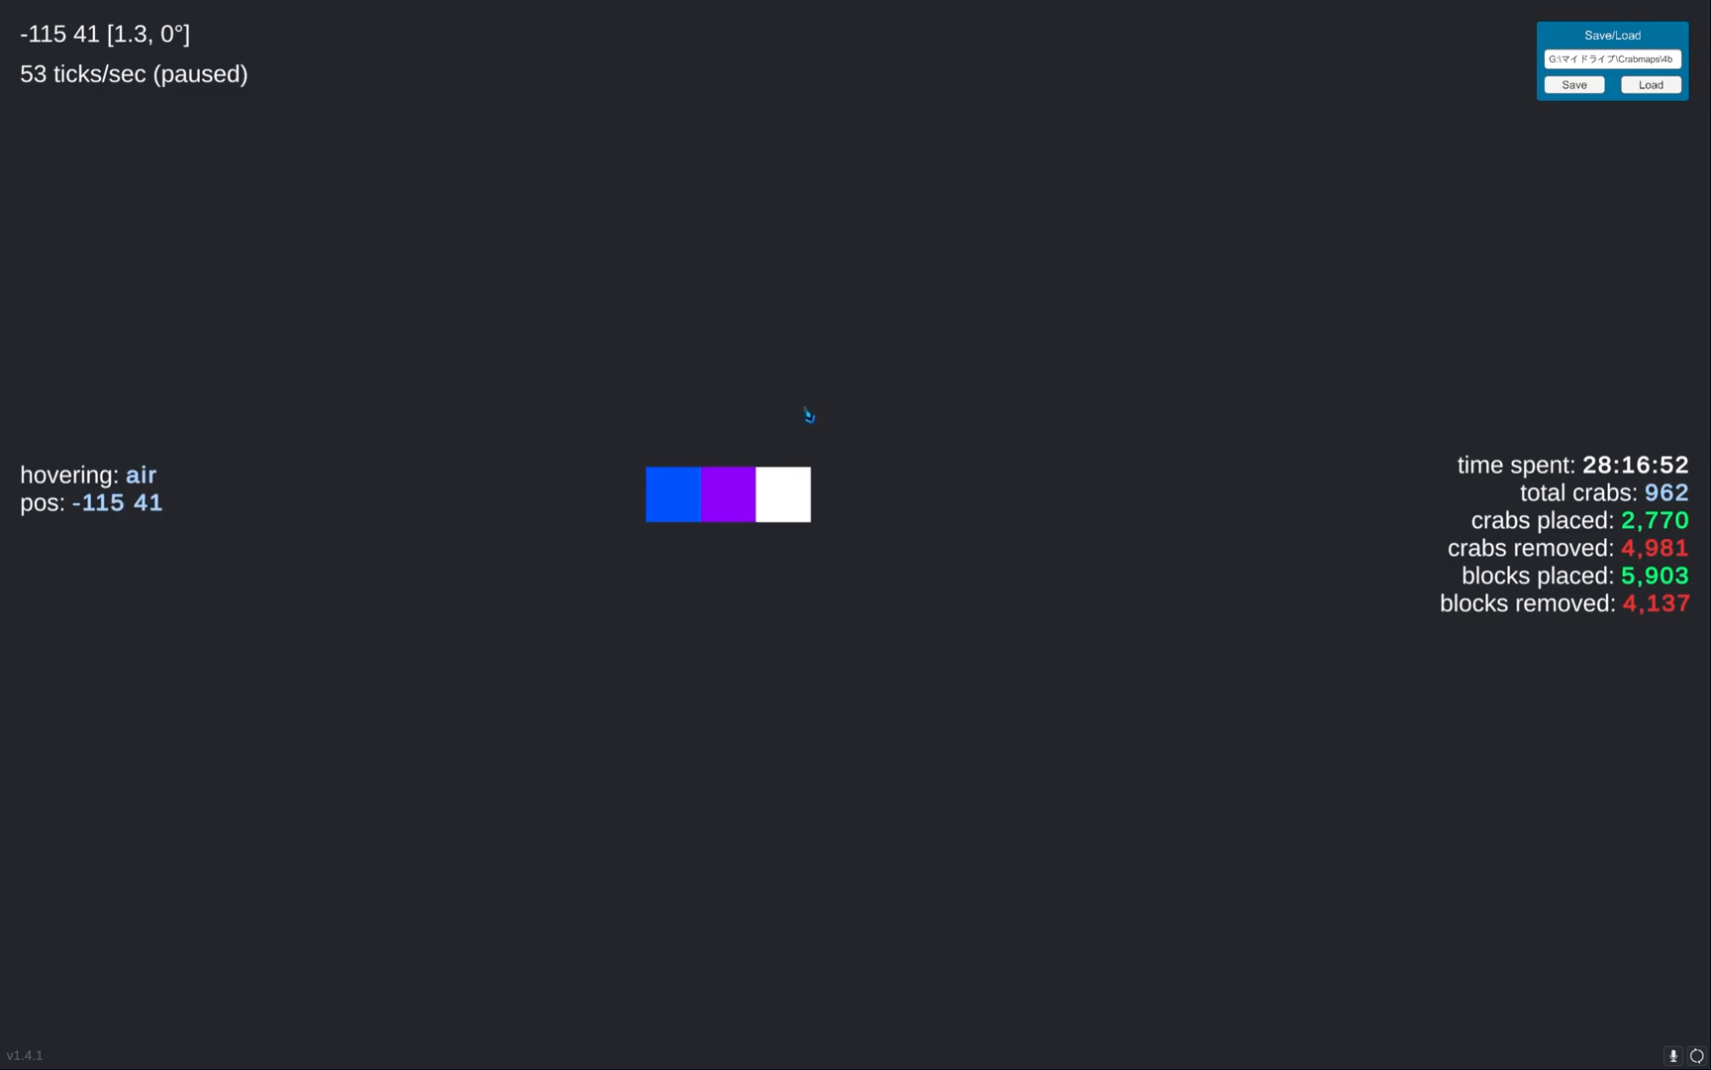
pyautogui.moveTo(836, 510)
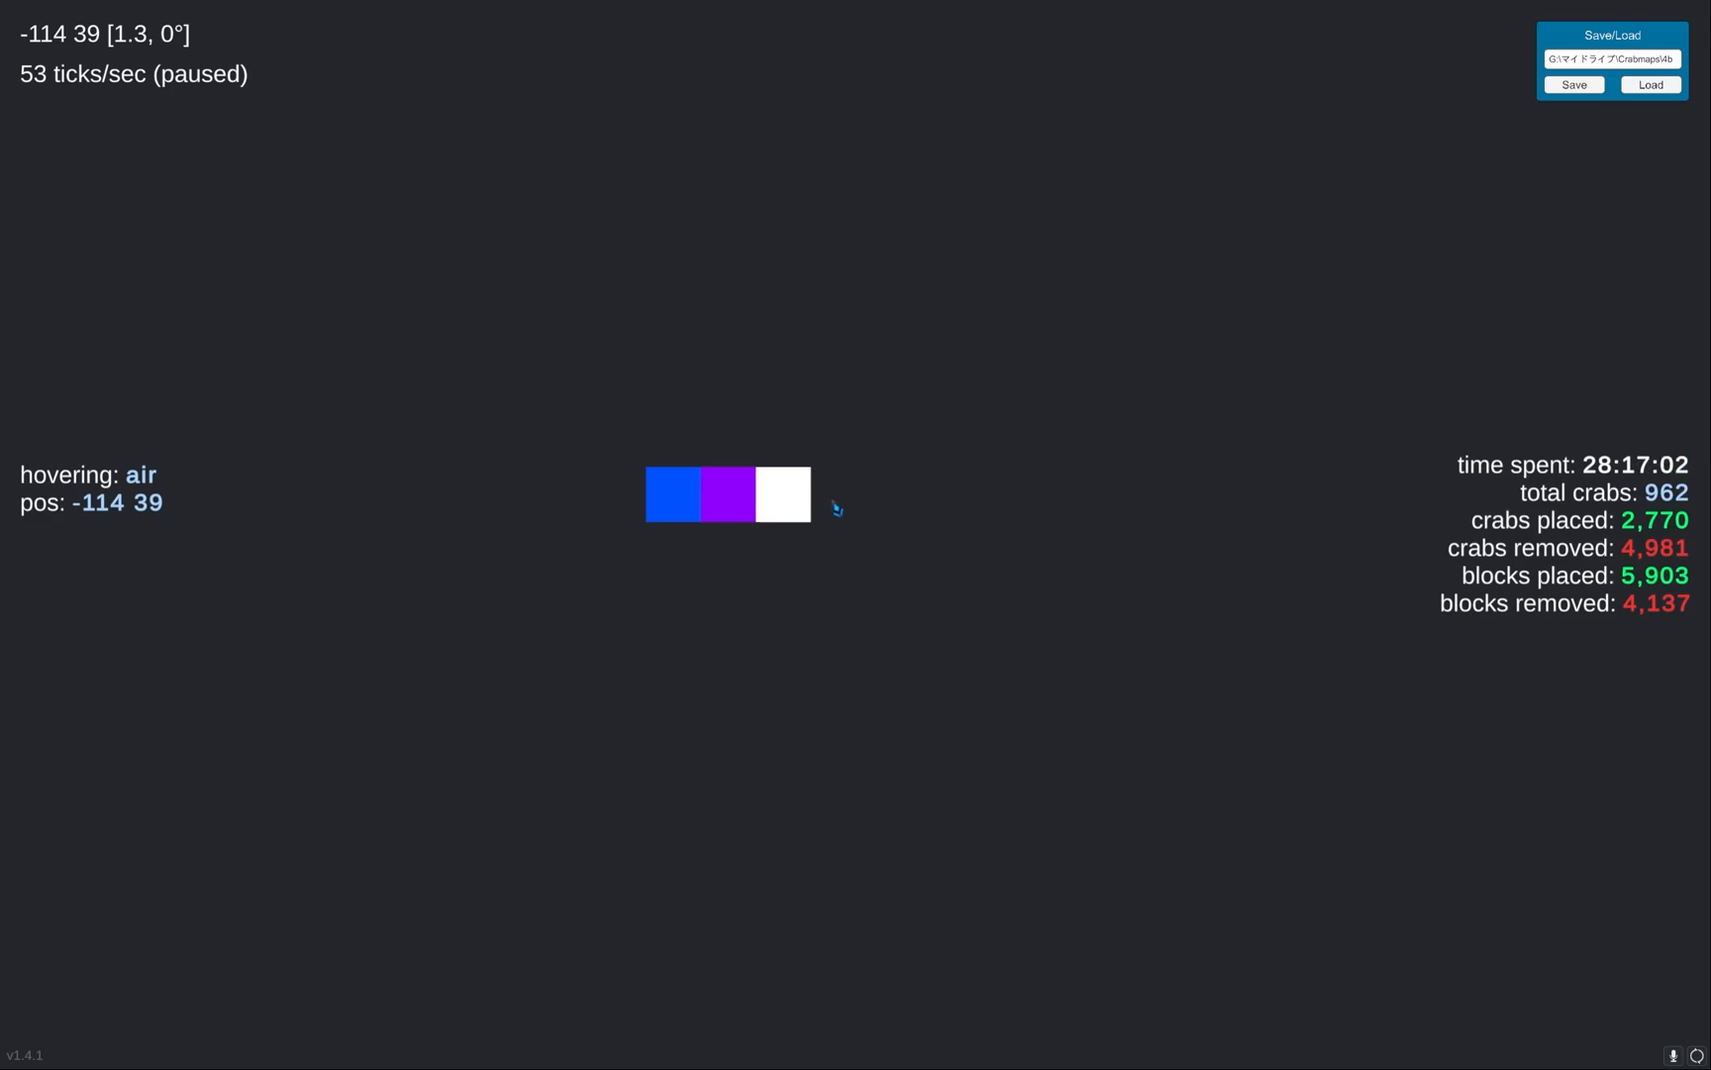
# Add a magenta anti_rotator after the white block, test rotator and crab placements, then remove extras.
pyautogui.click(838, 493)
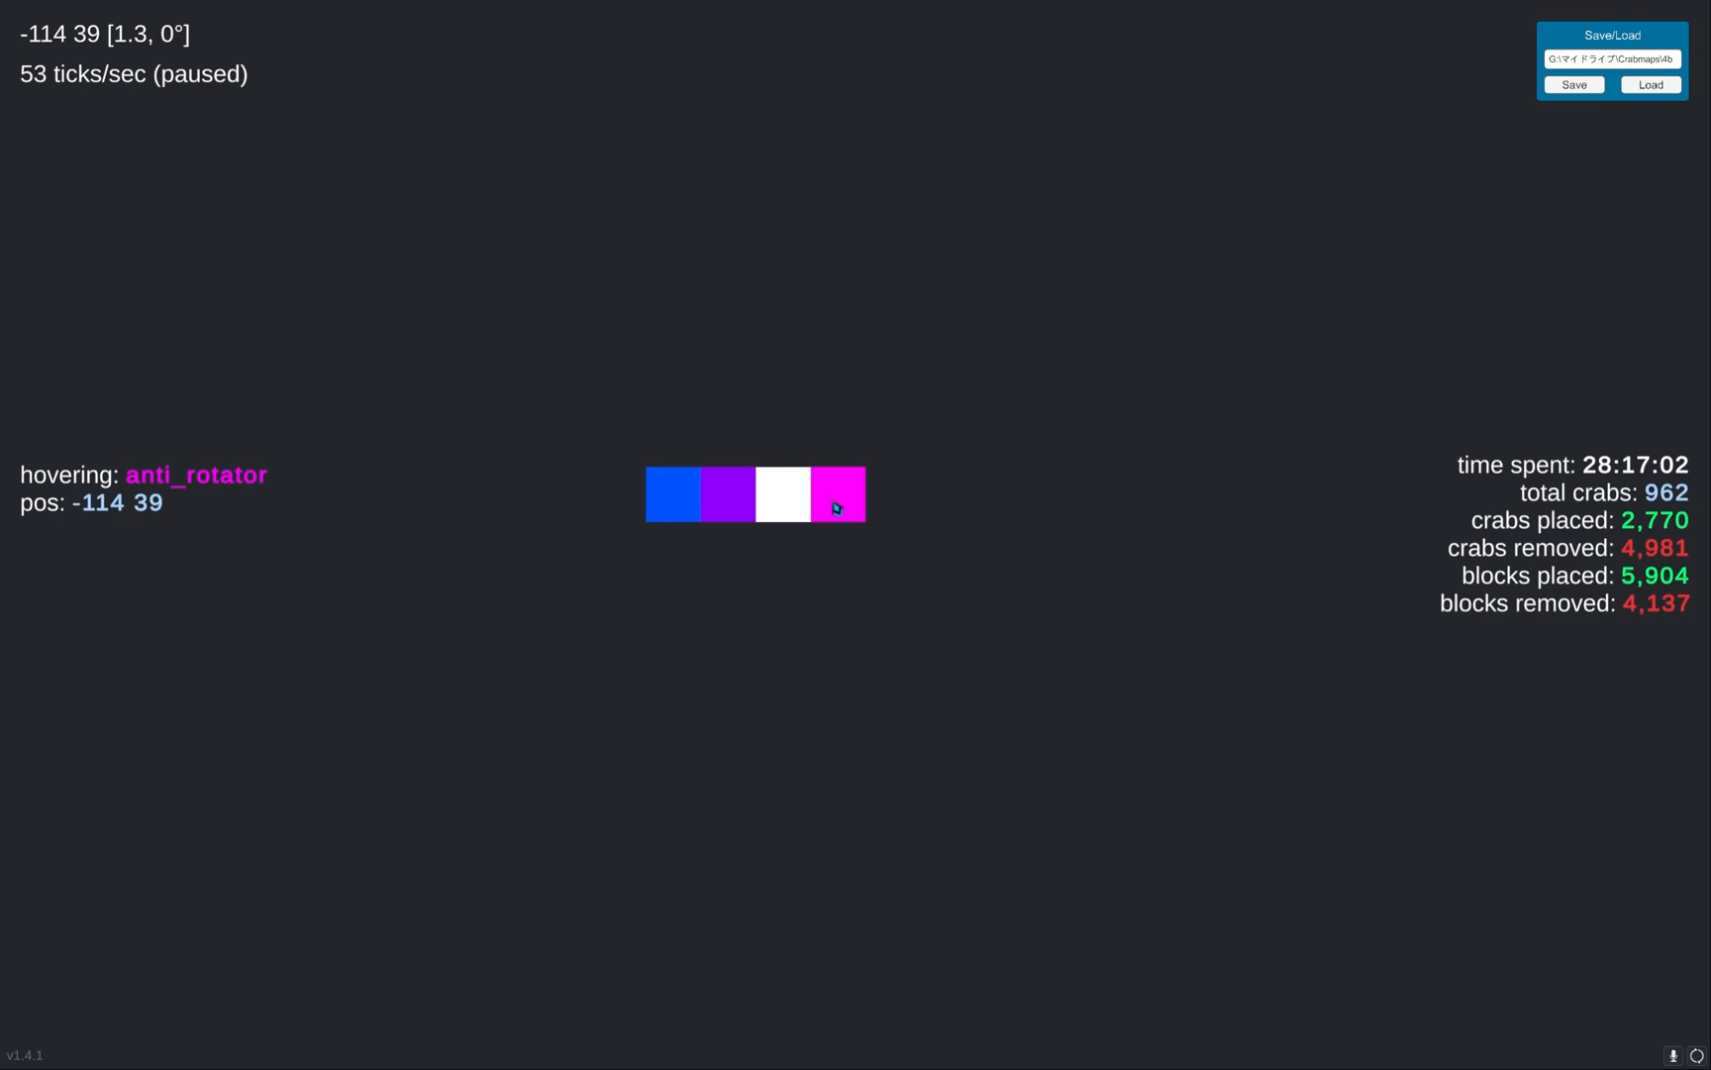
pyautogui.moveTo(851, 678)
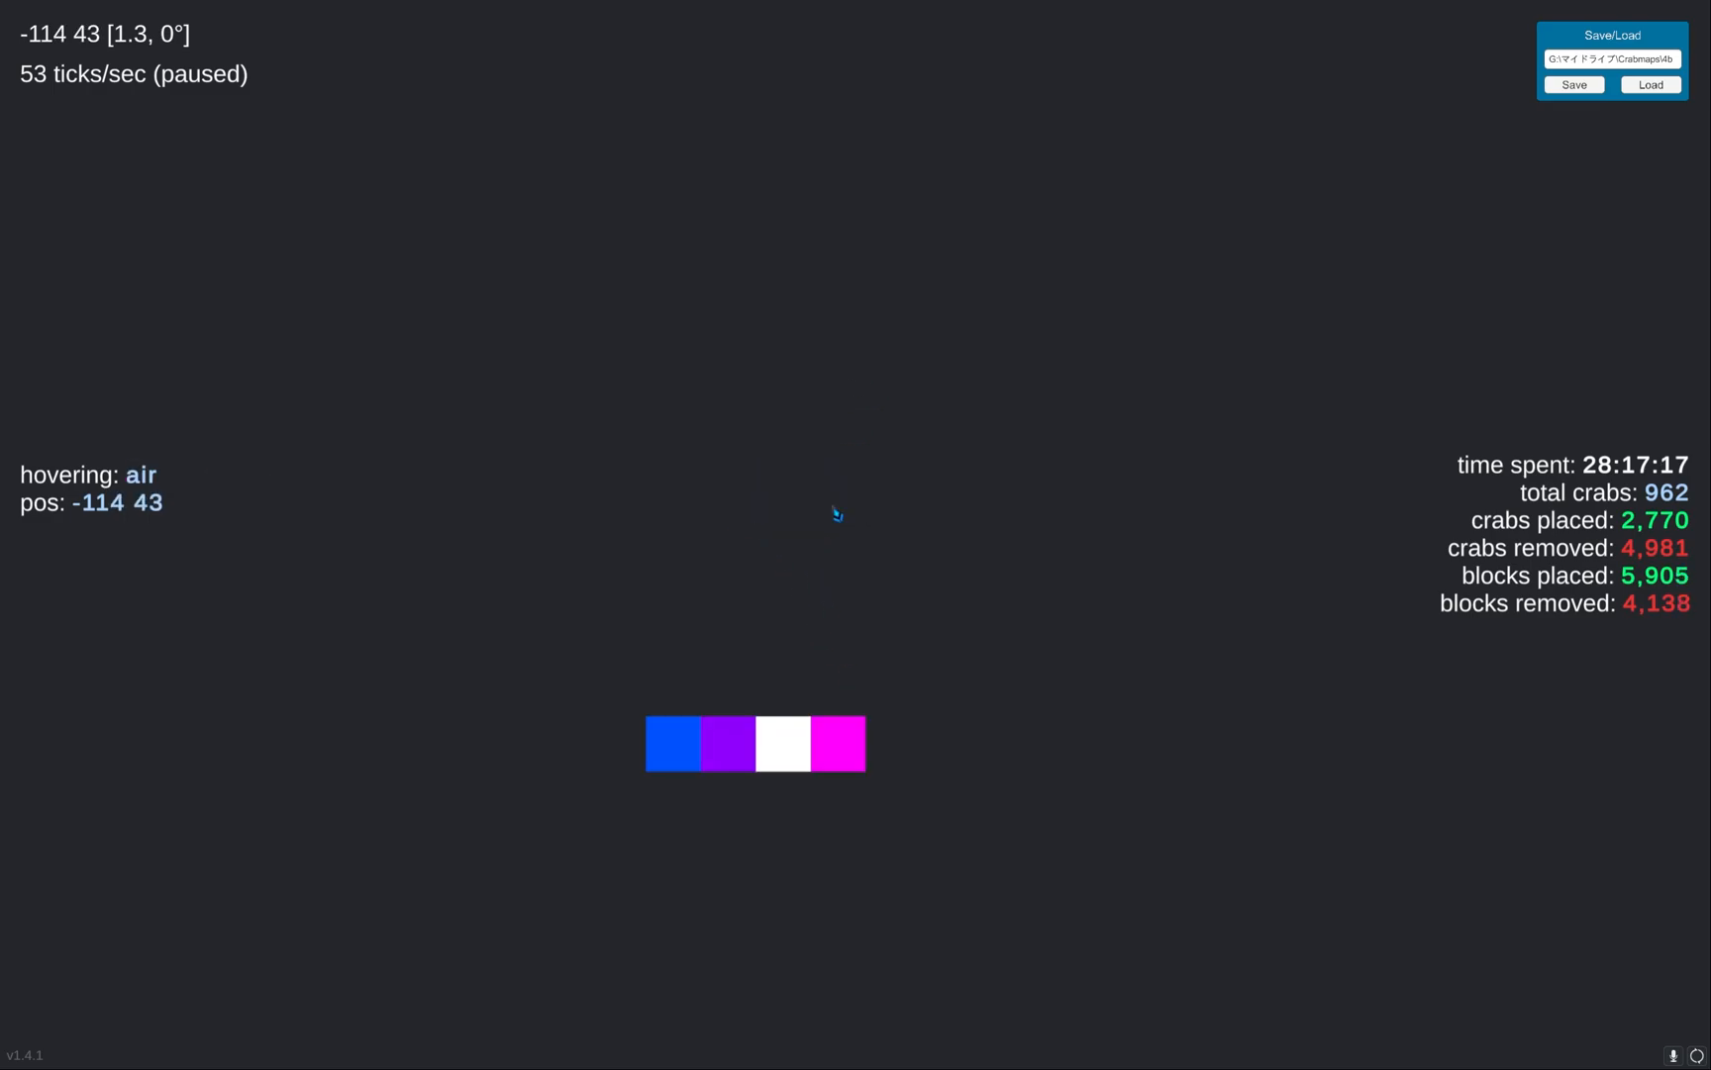
pyautogui.click(836, 430)
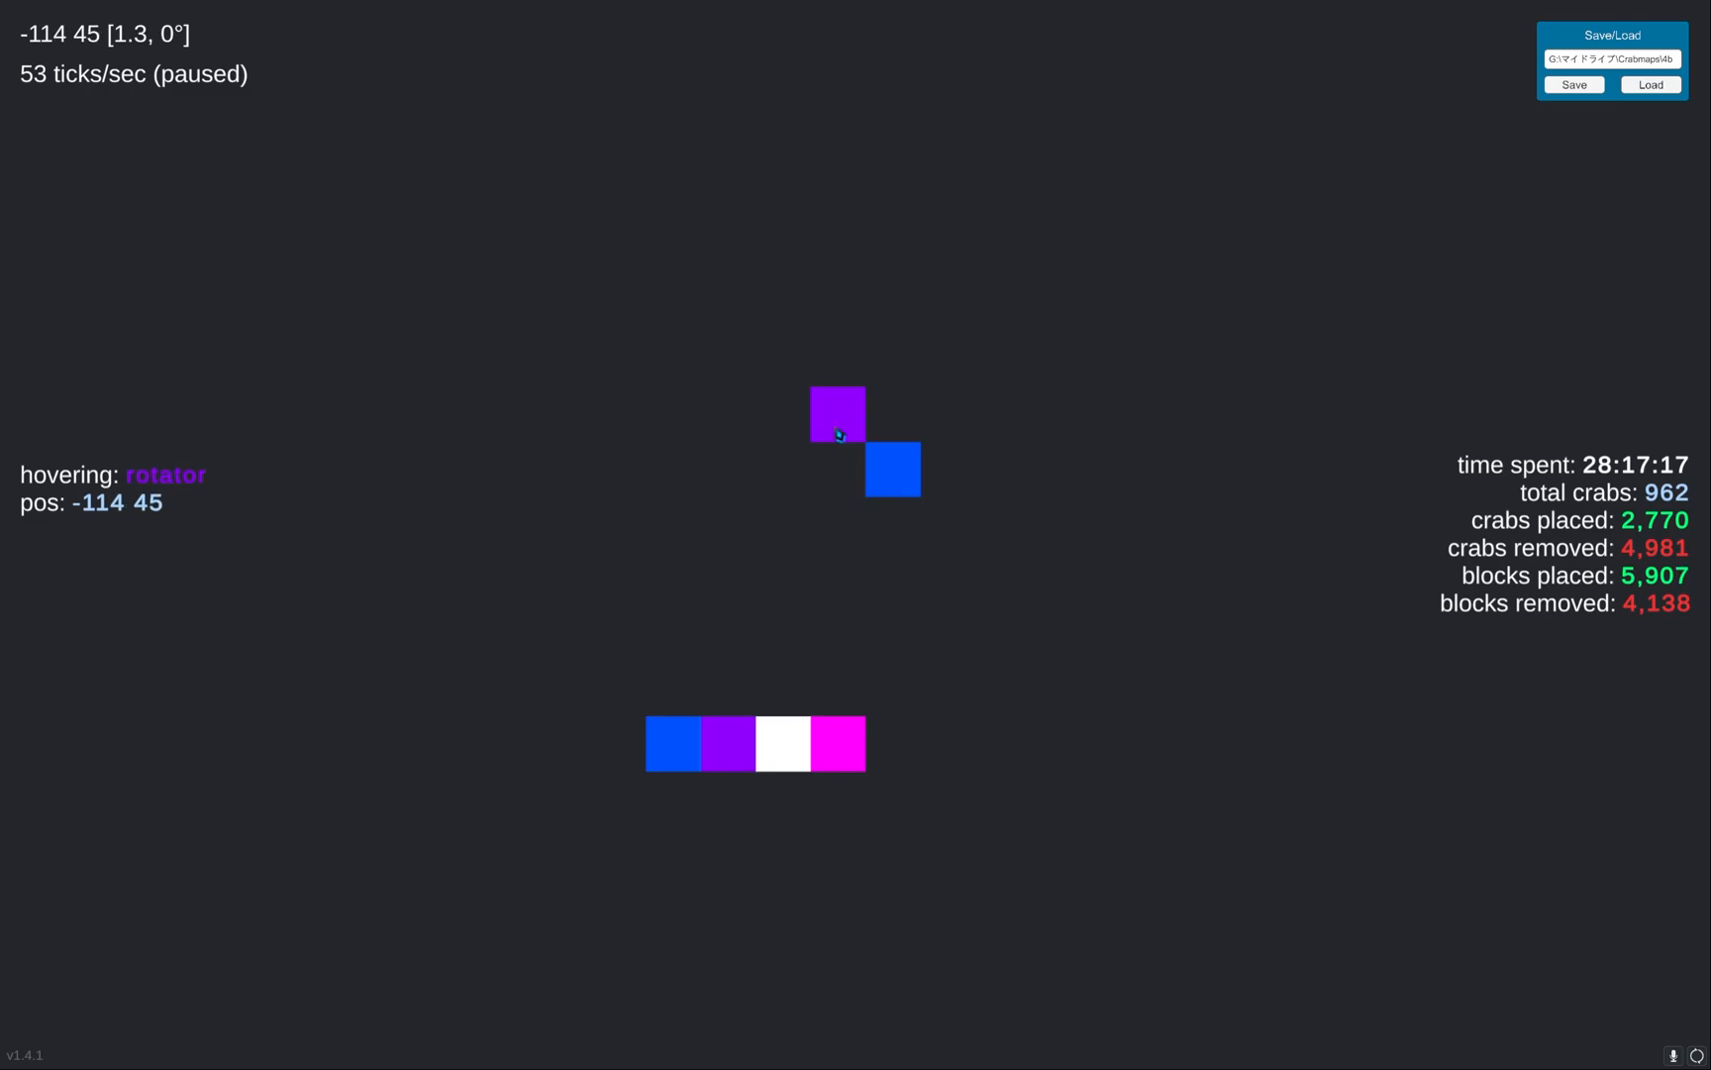
pyautogui.click(837, 522)
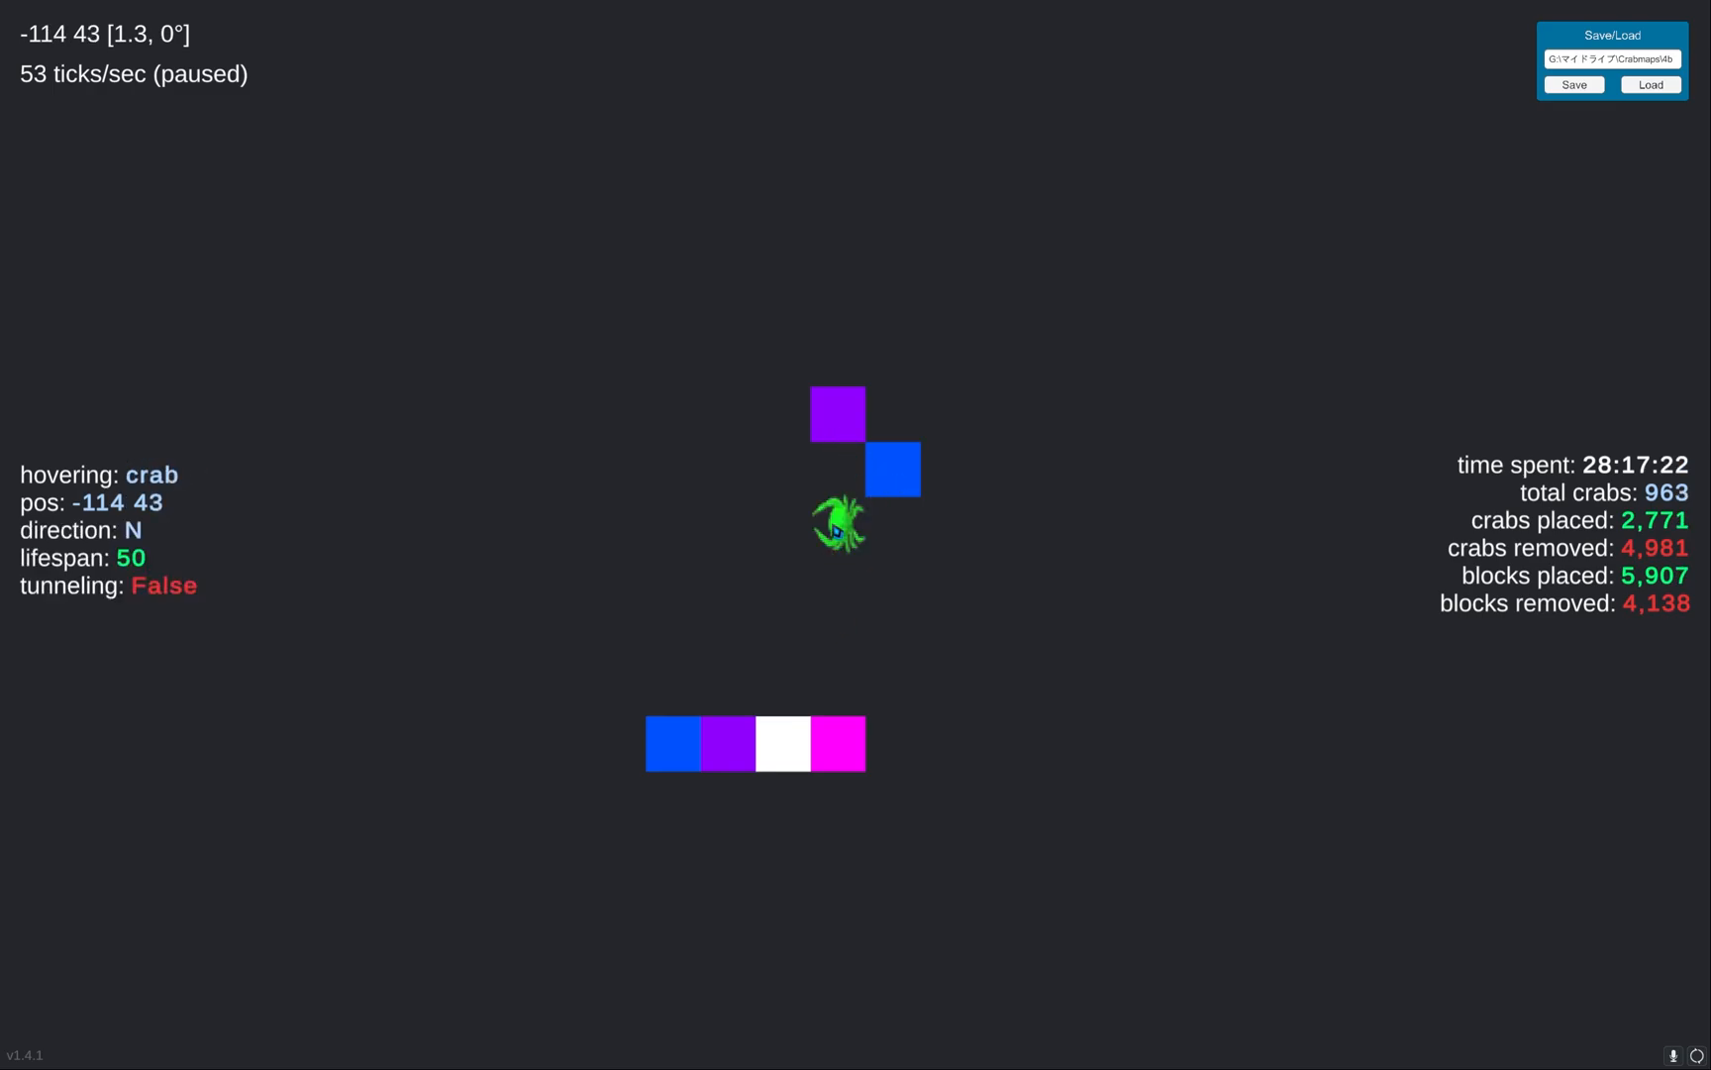
pyautogui.moveTo(719, 502)
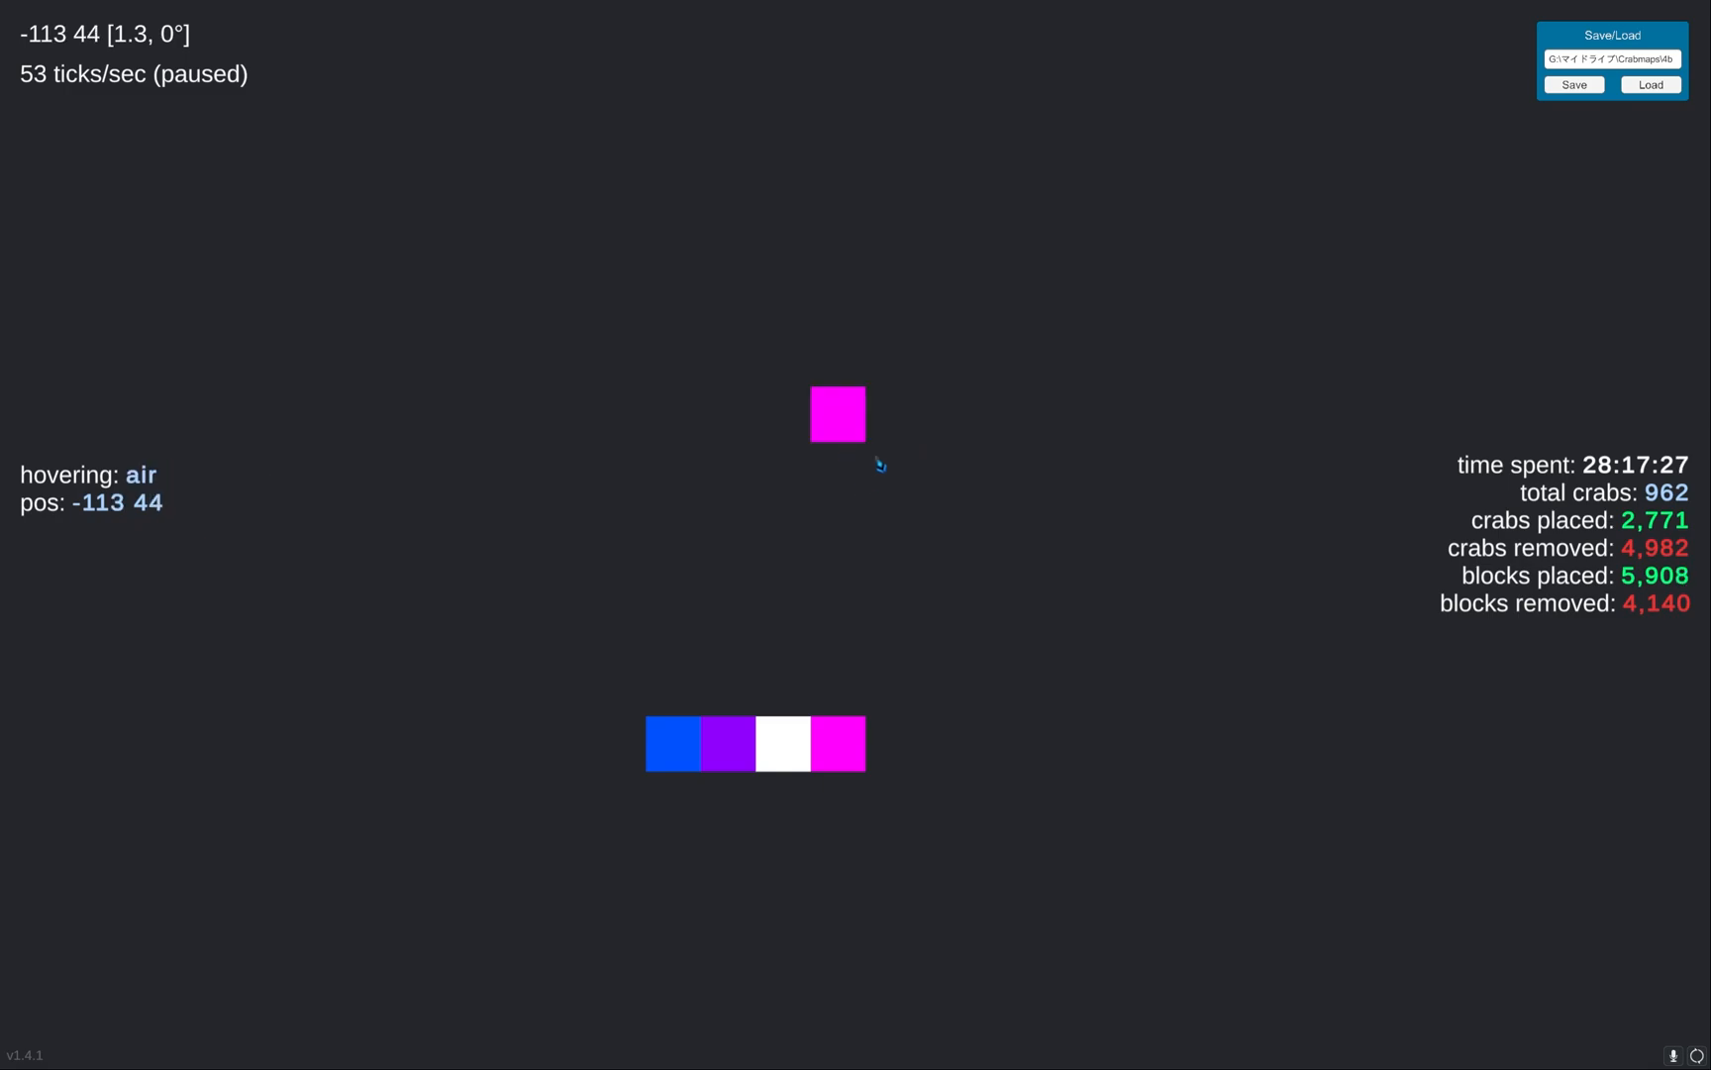
pyautogui.moveTo(837, 424)
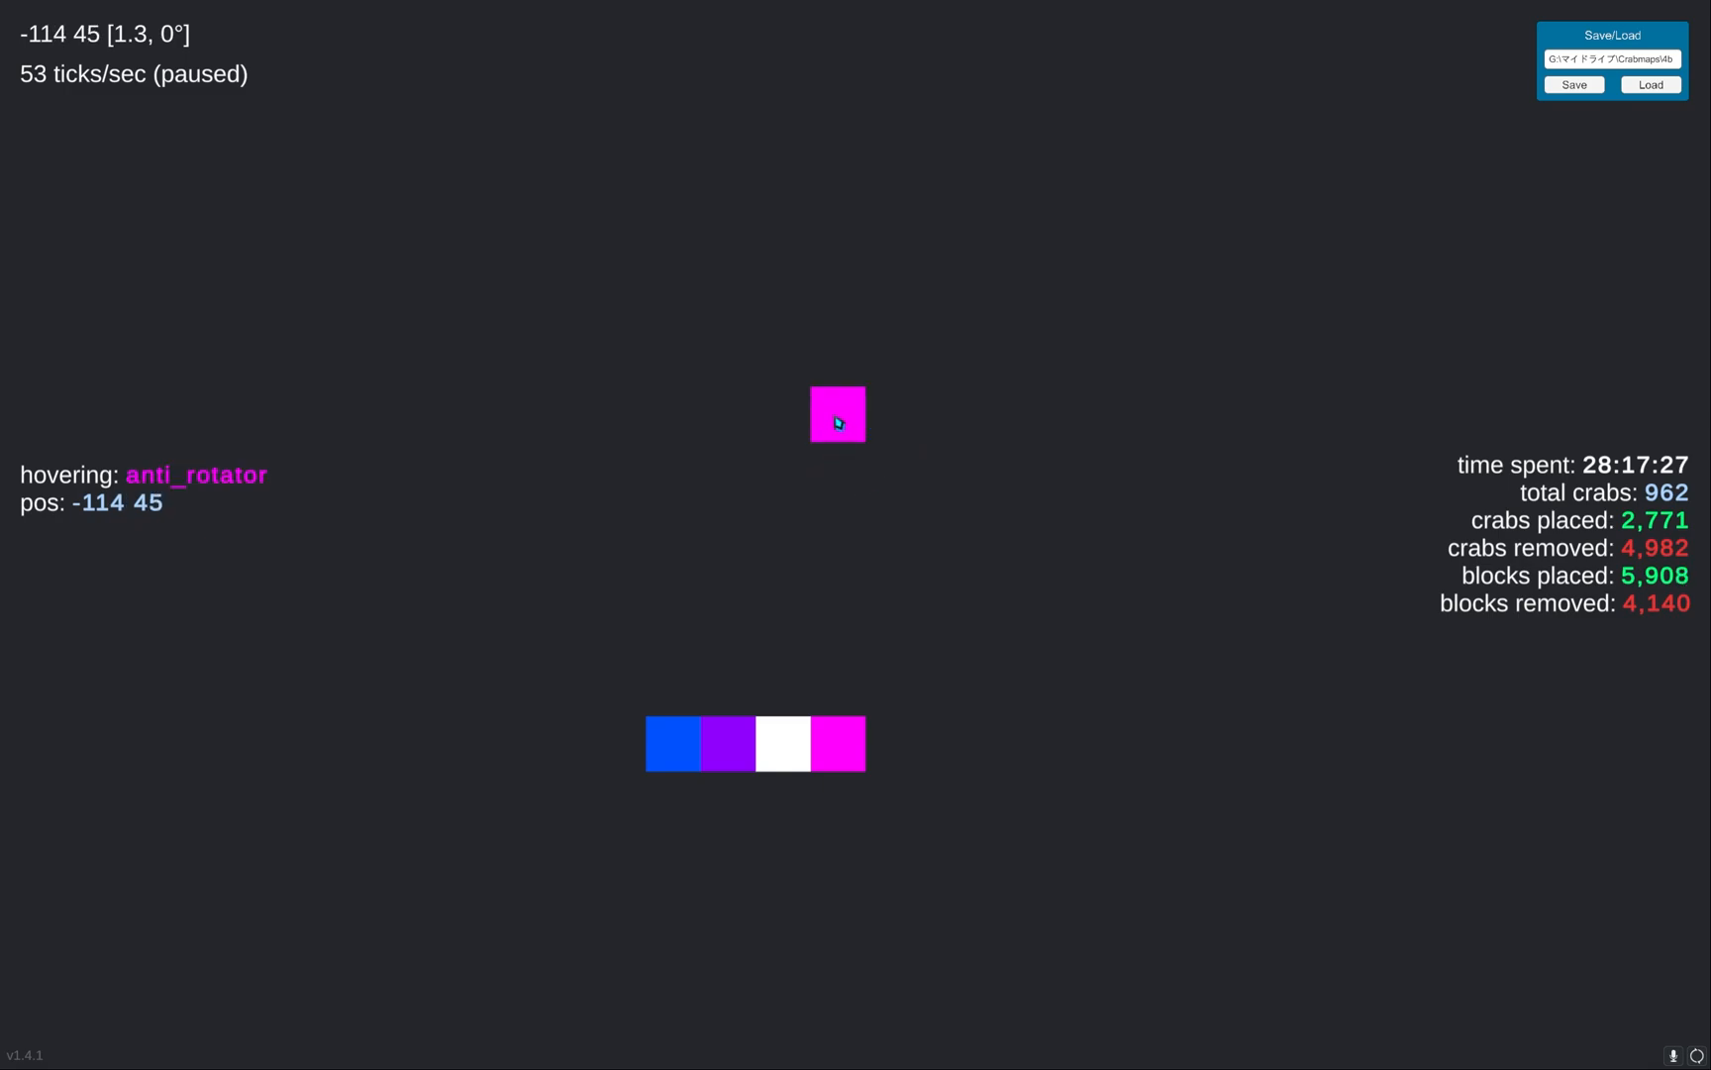
pyautogui.click(837, 415)
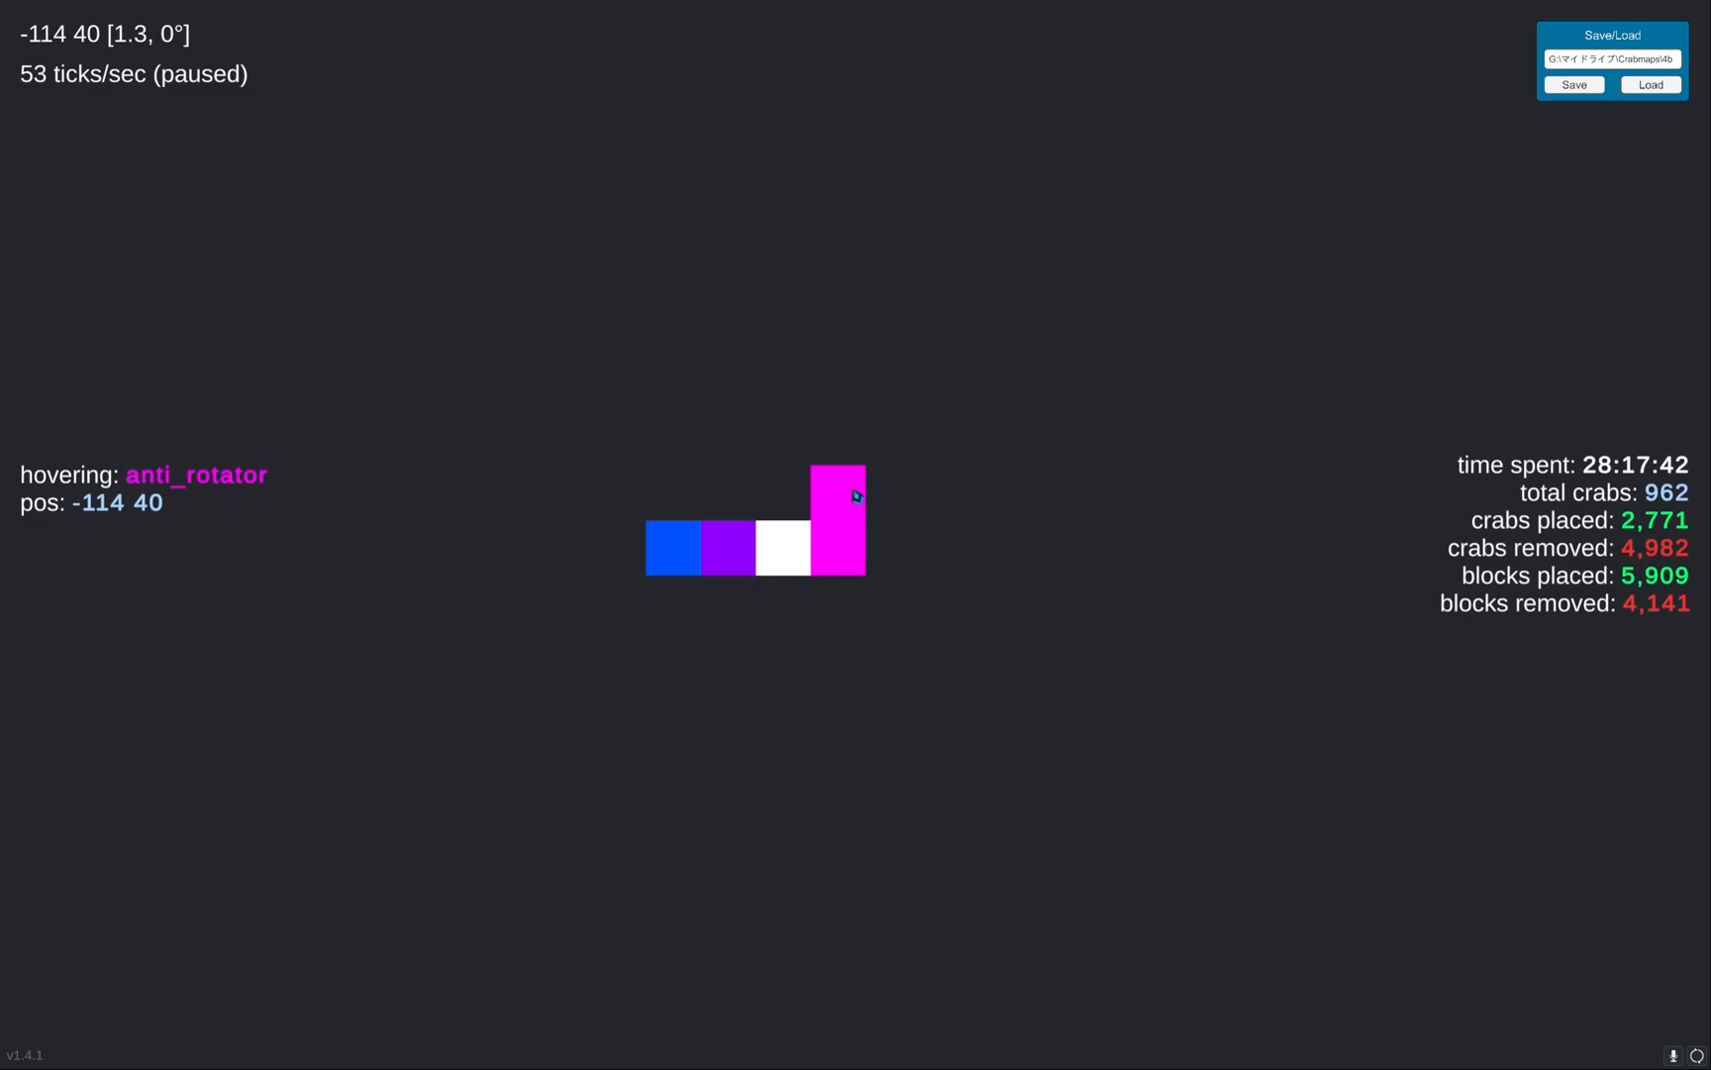
pyautogui.click(838, 493)
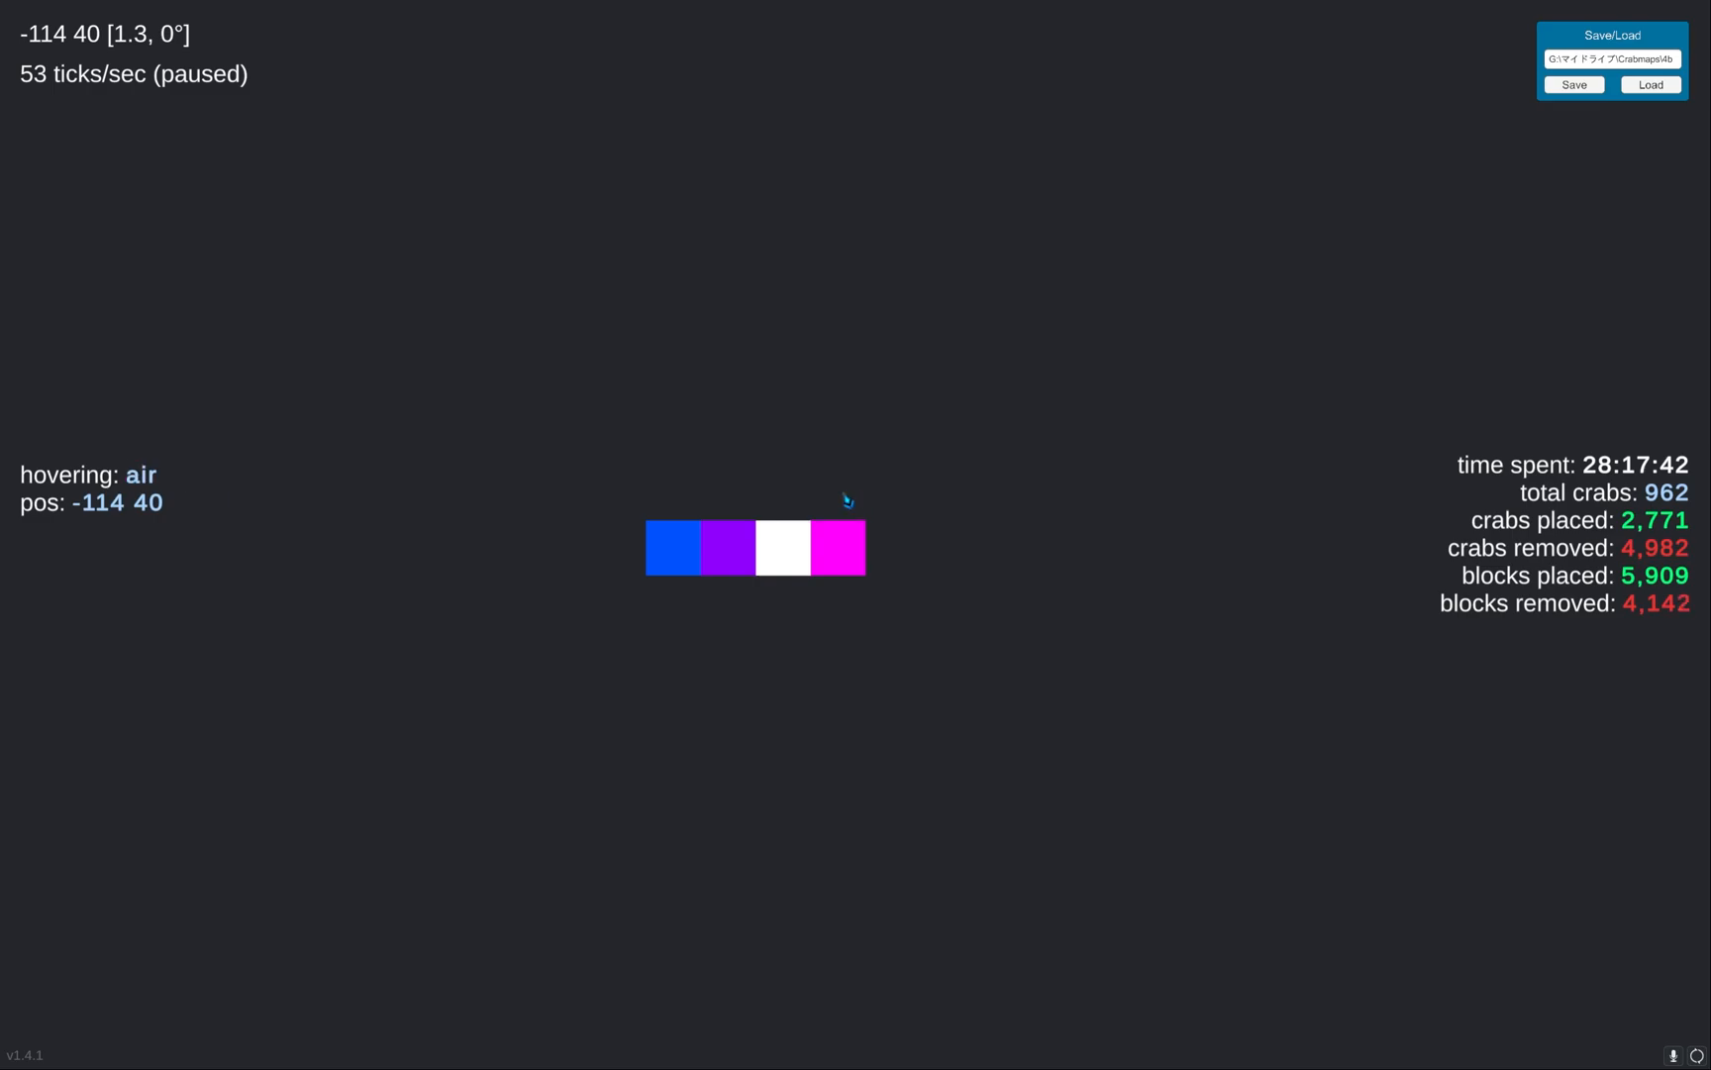
pyautogui.moveTo(892, 546)
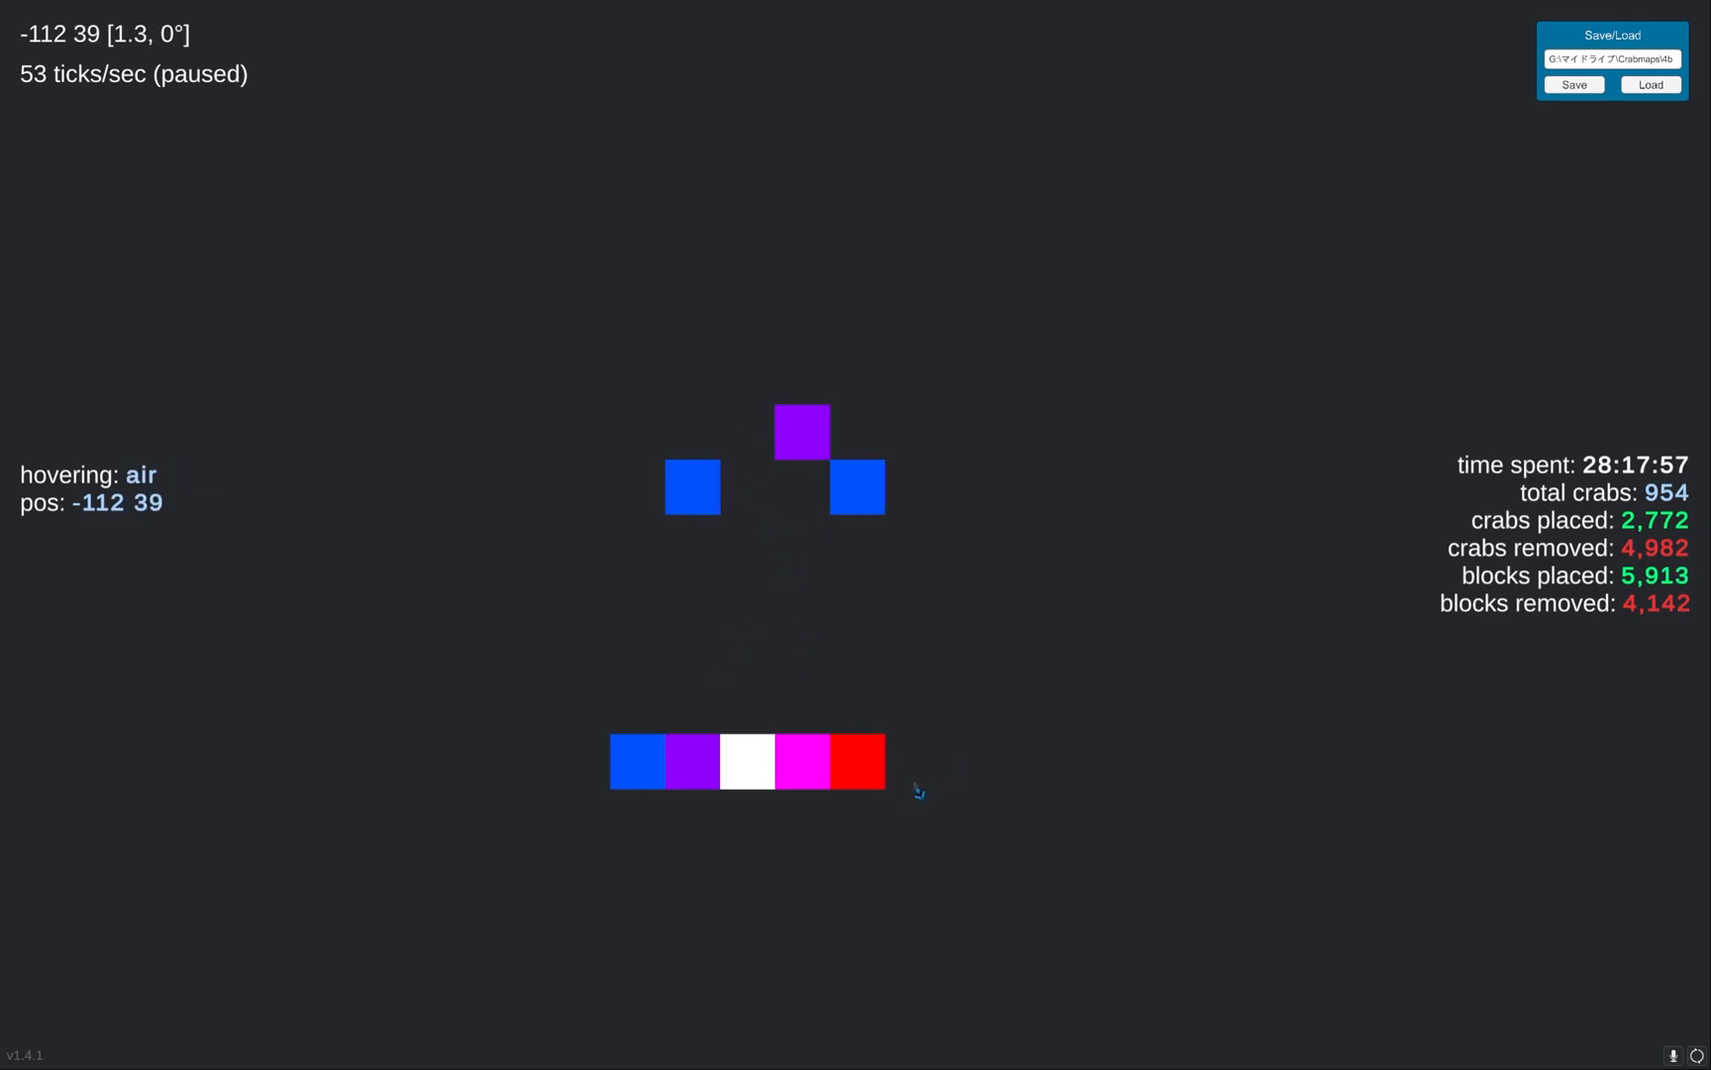
pyautogui.moveTo(906, 759)
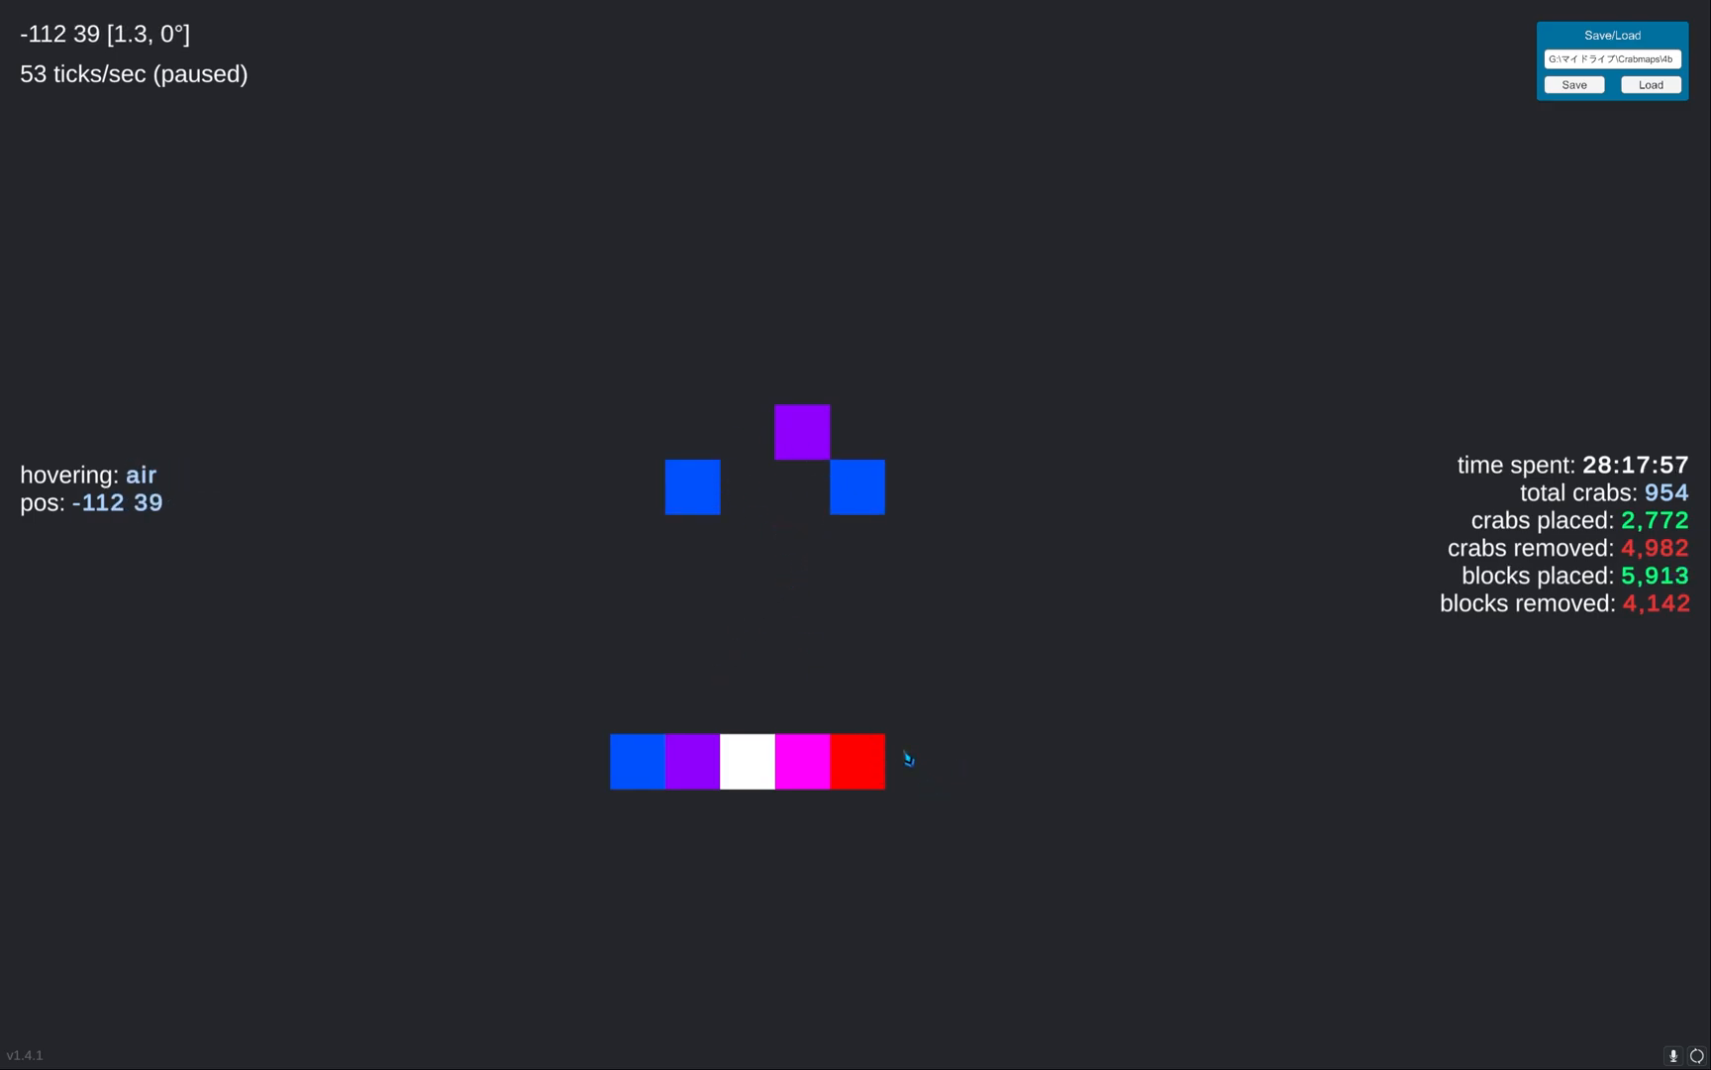
pyautogui.moveTo(686, 661)
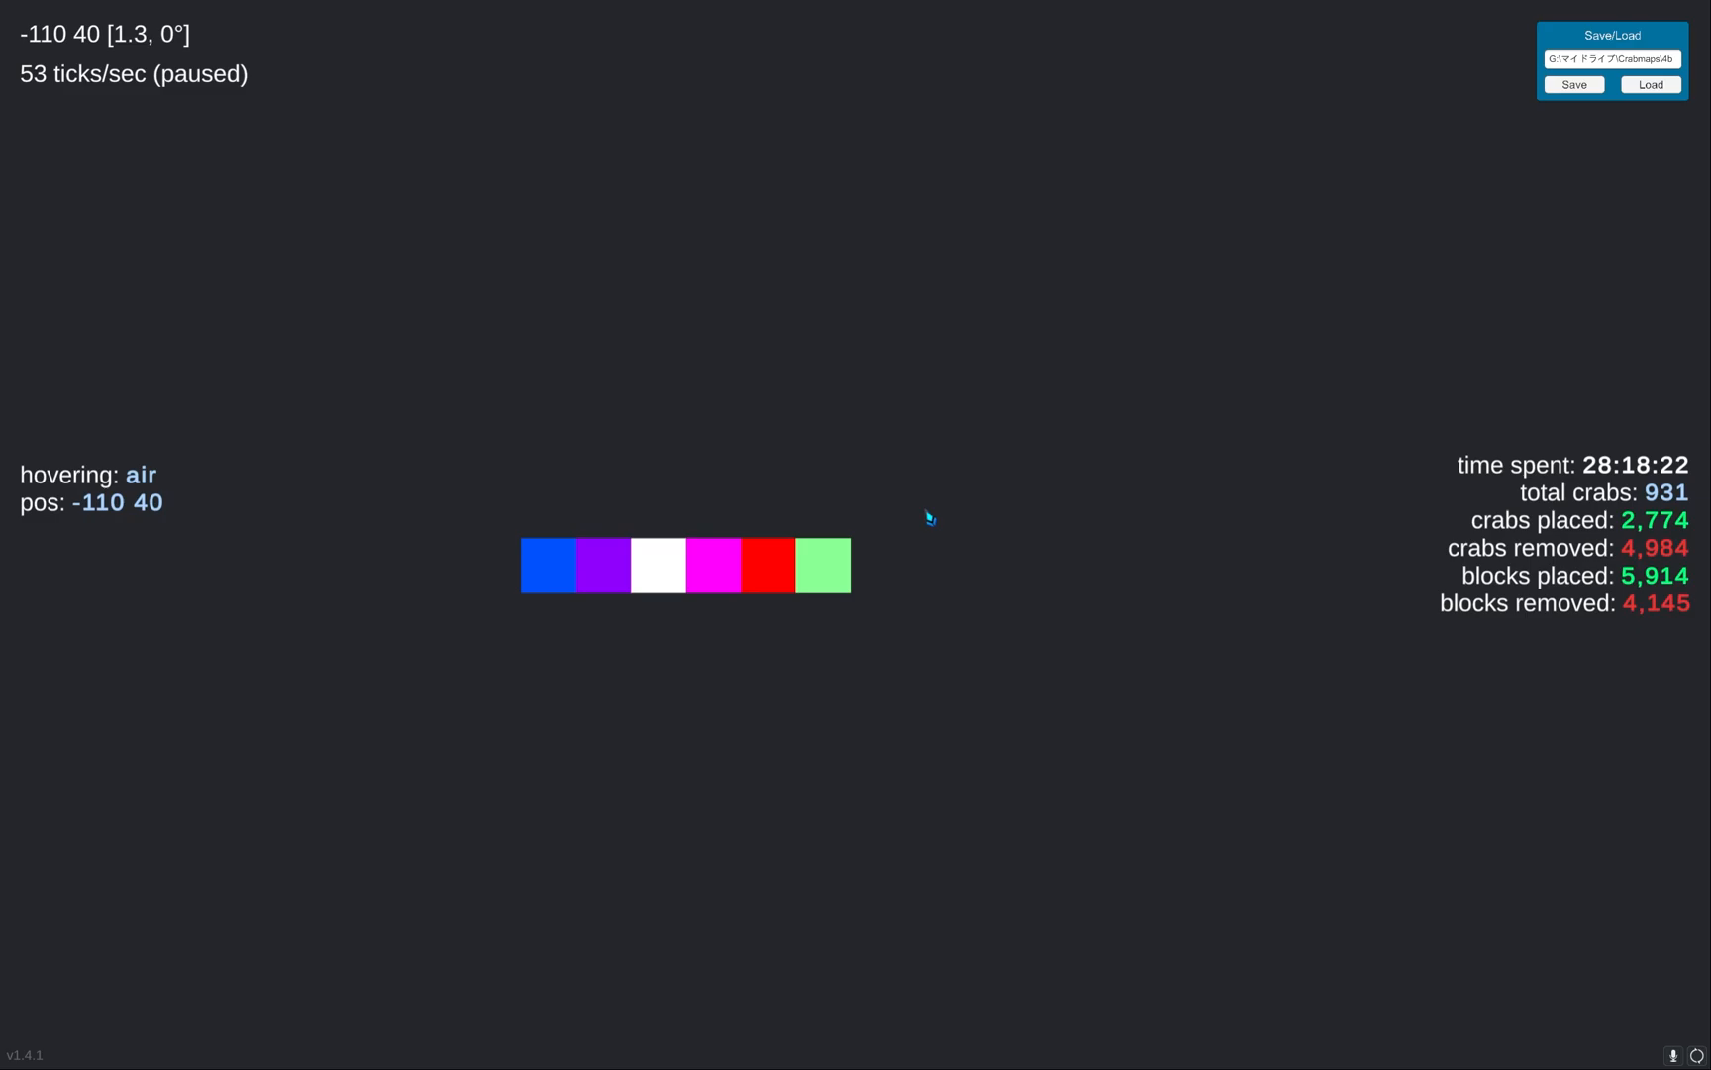
pyautogui.moveTo(816, 583)
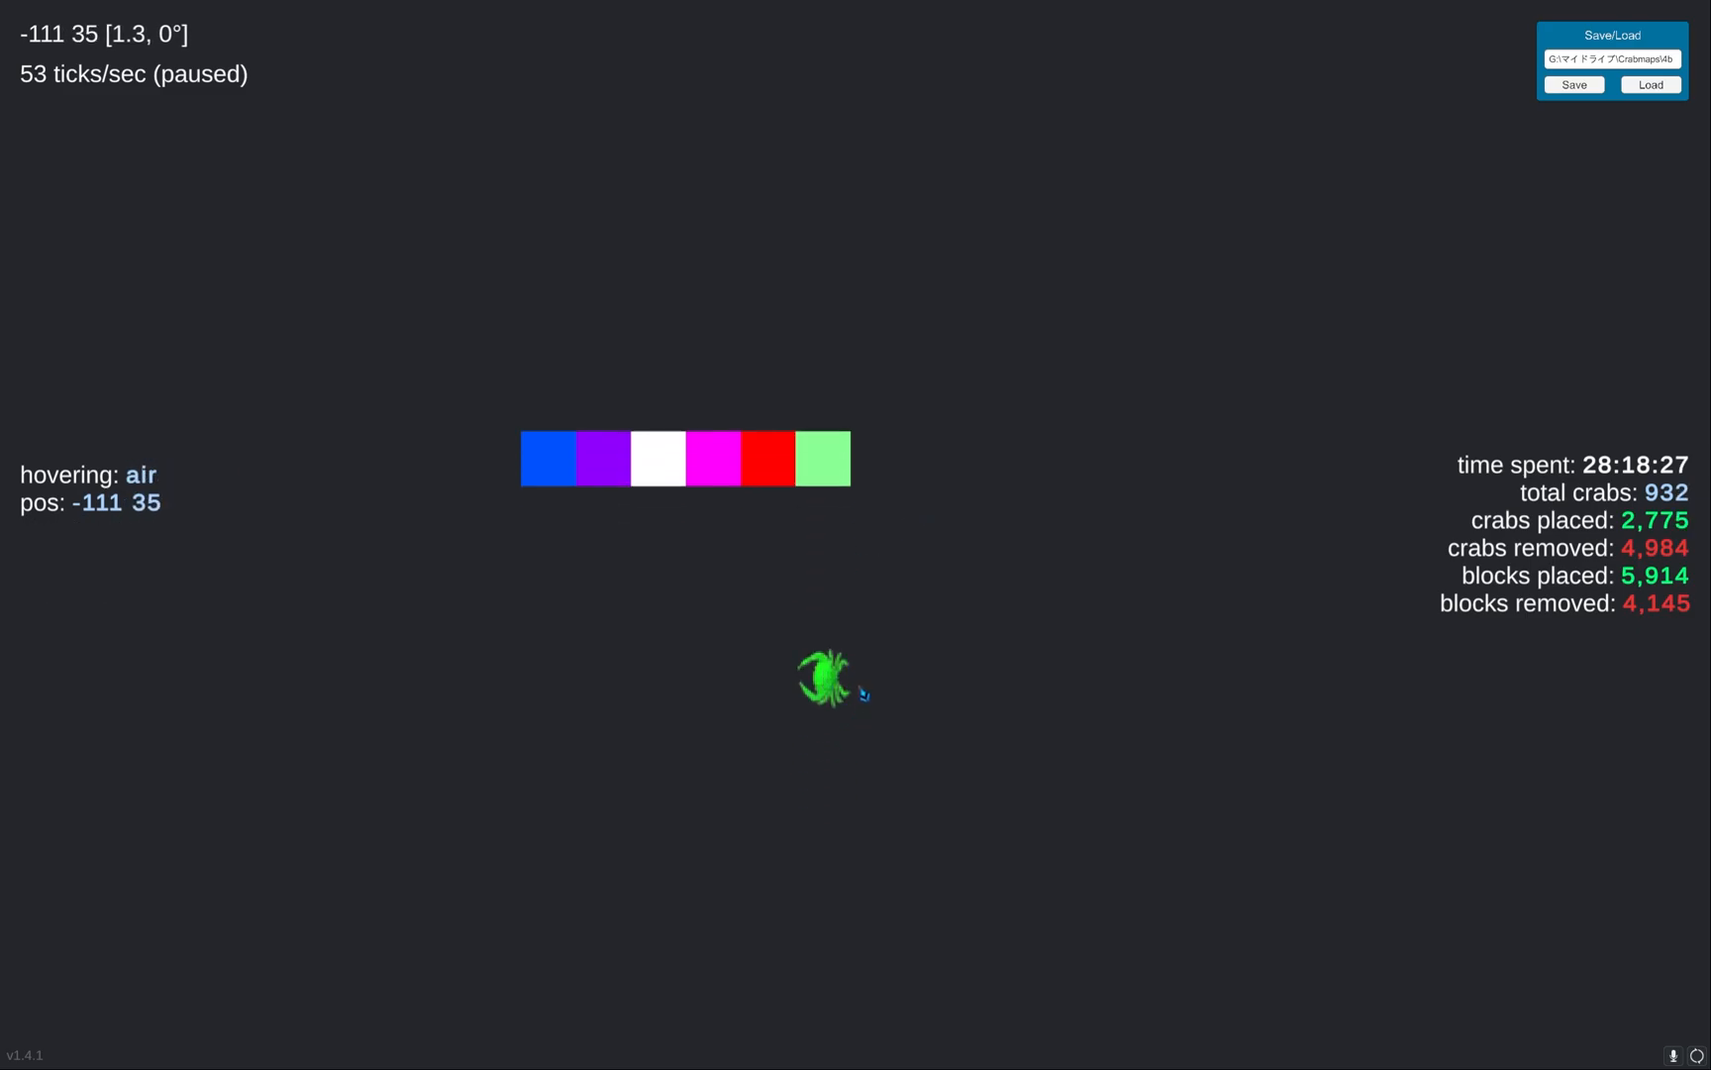
pyautogui.moveTo(830, 677)
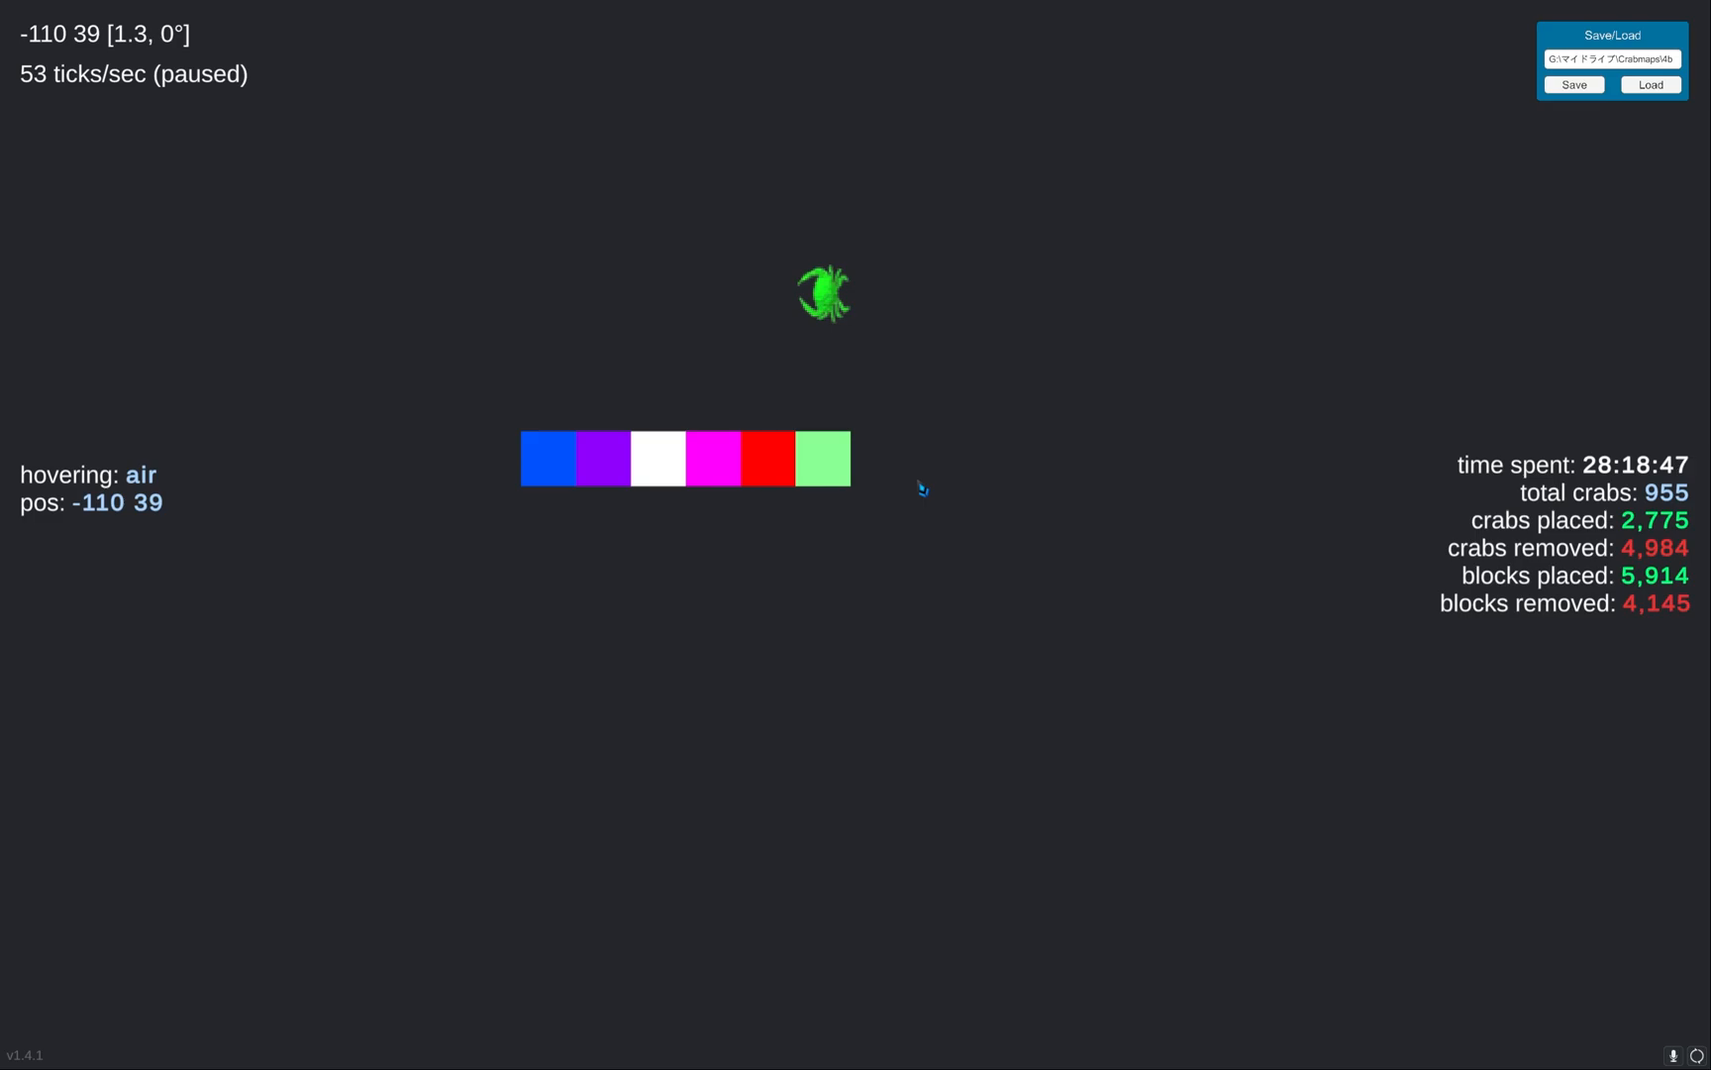
pyautogui.moveTo(982, 434)
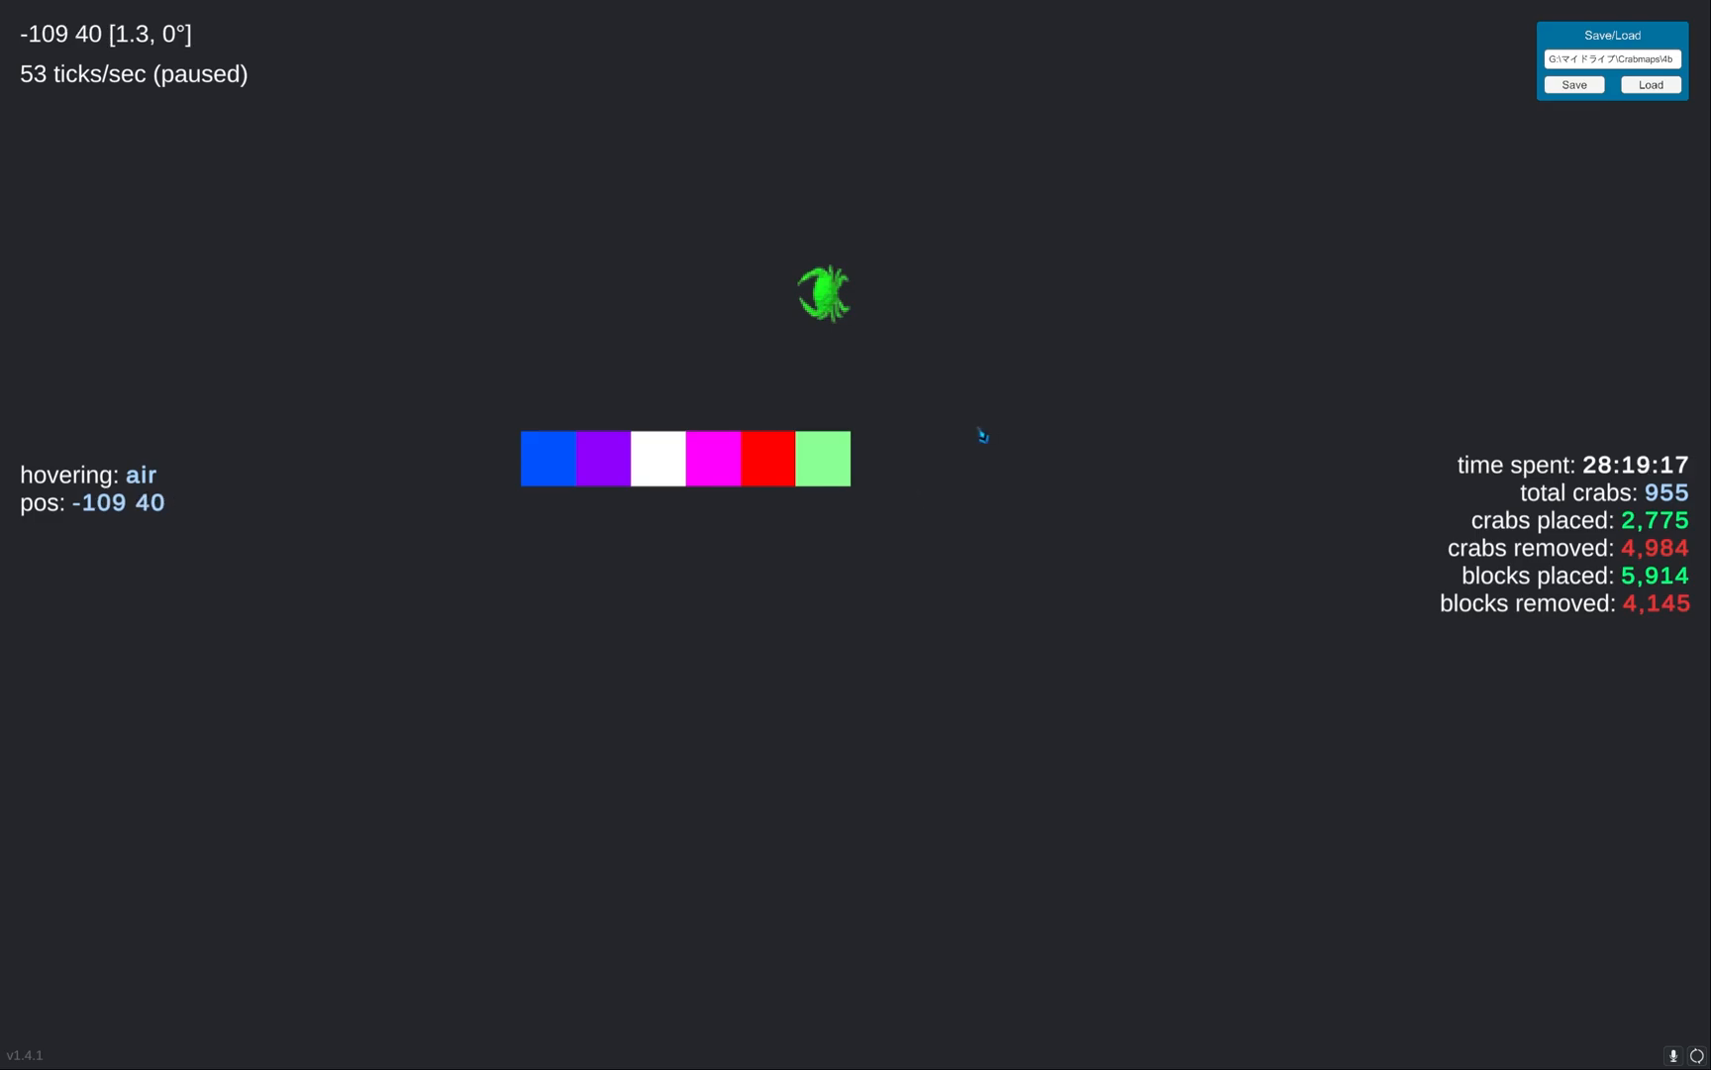
pyautogui.moveTo(838, 472)
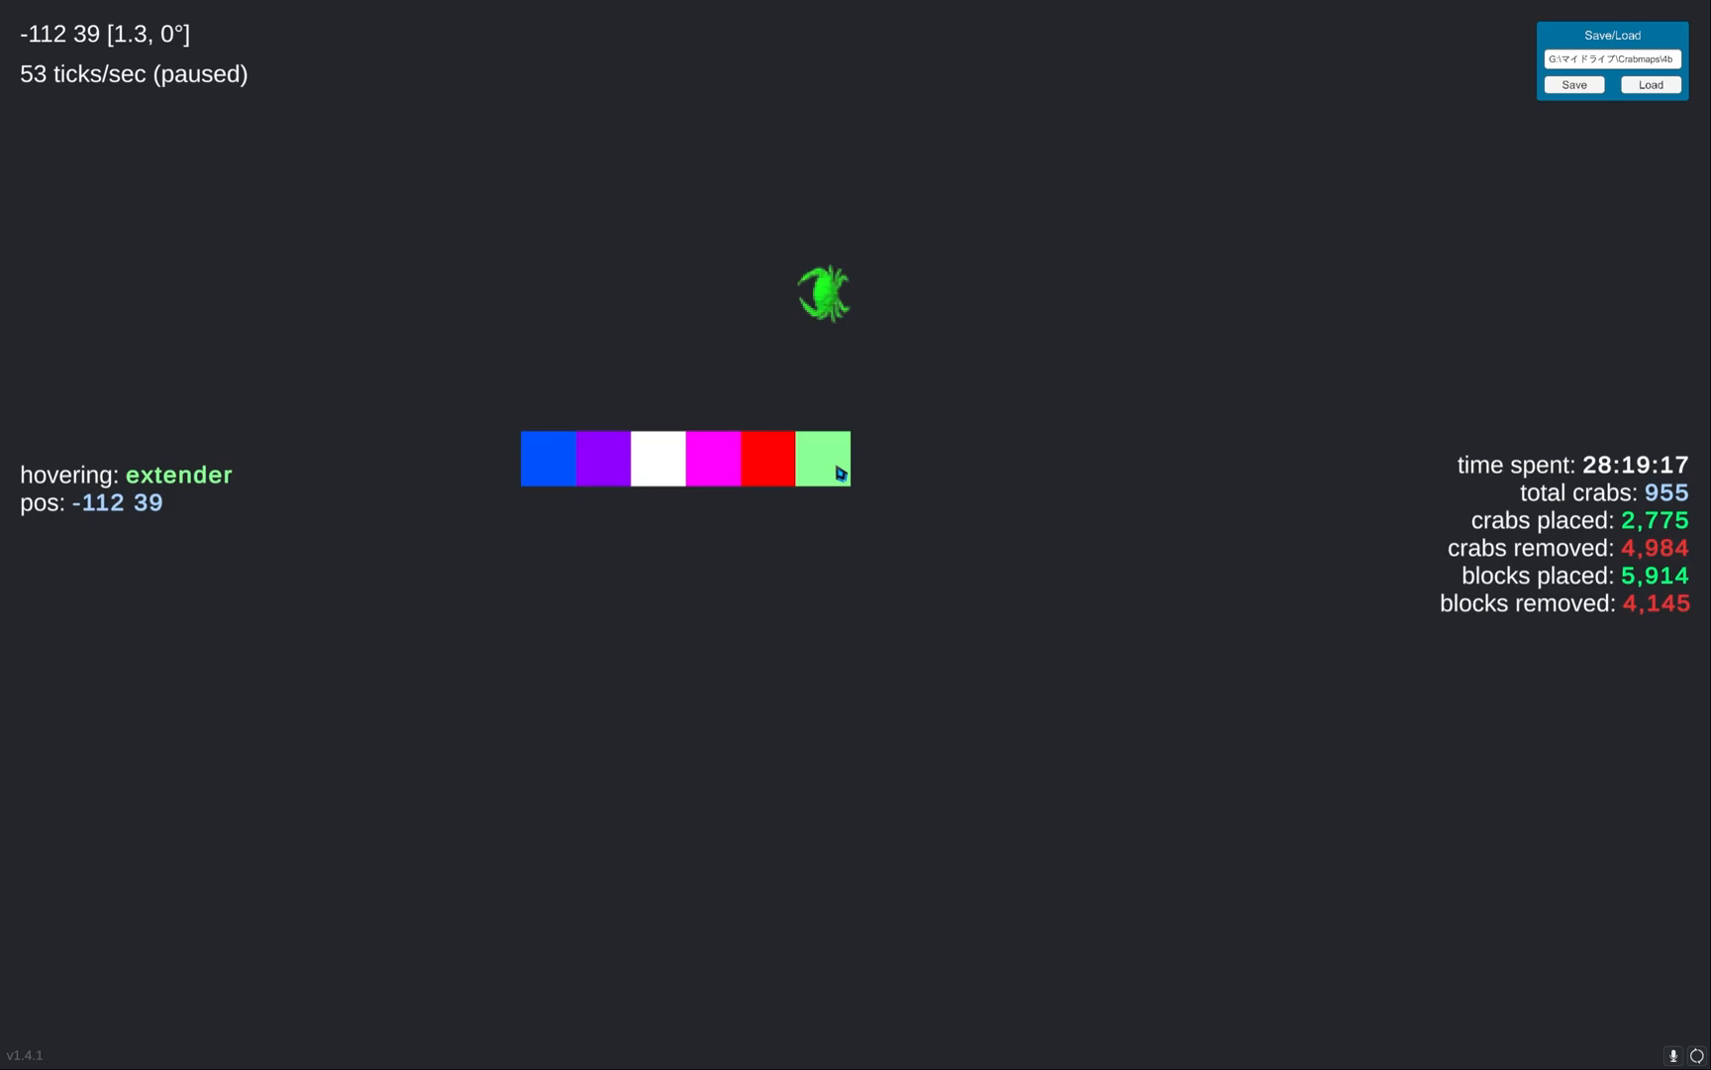
pyautogui.moveTo(638, 457)
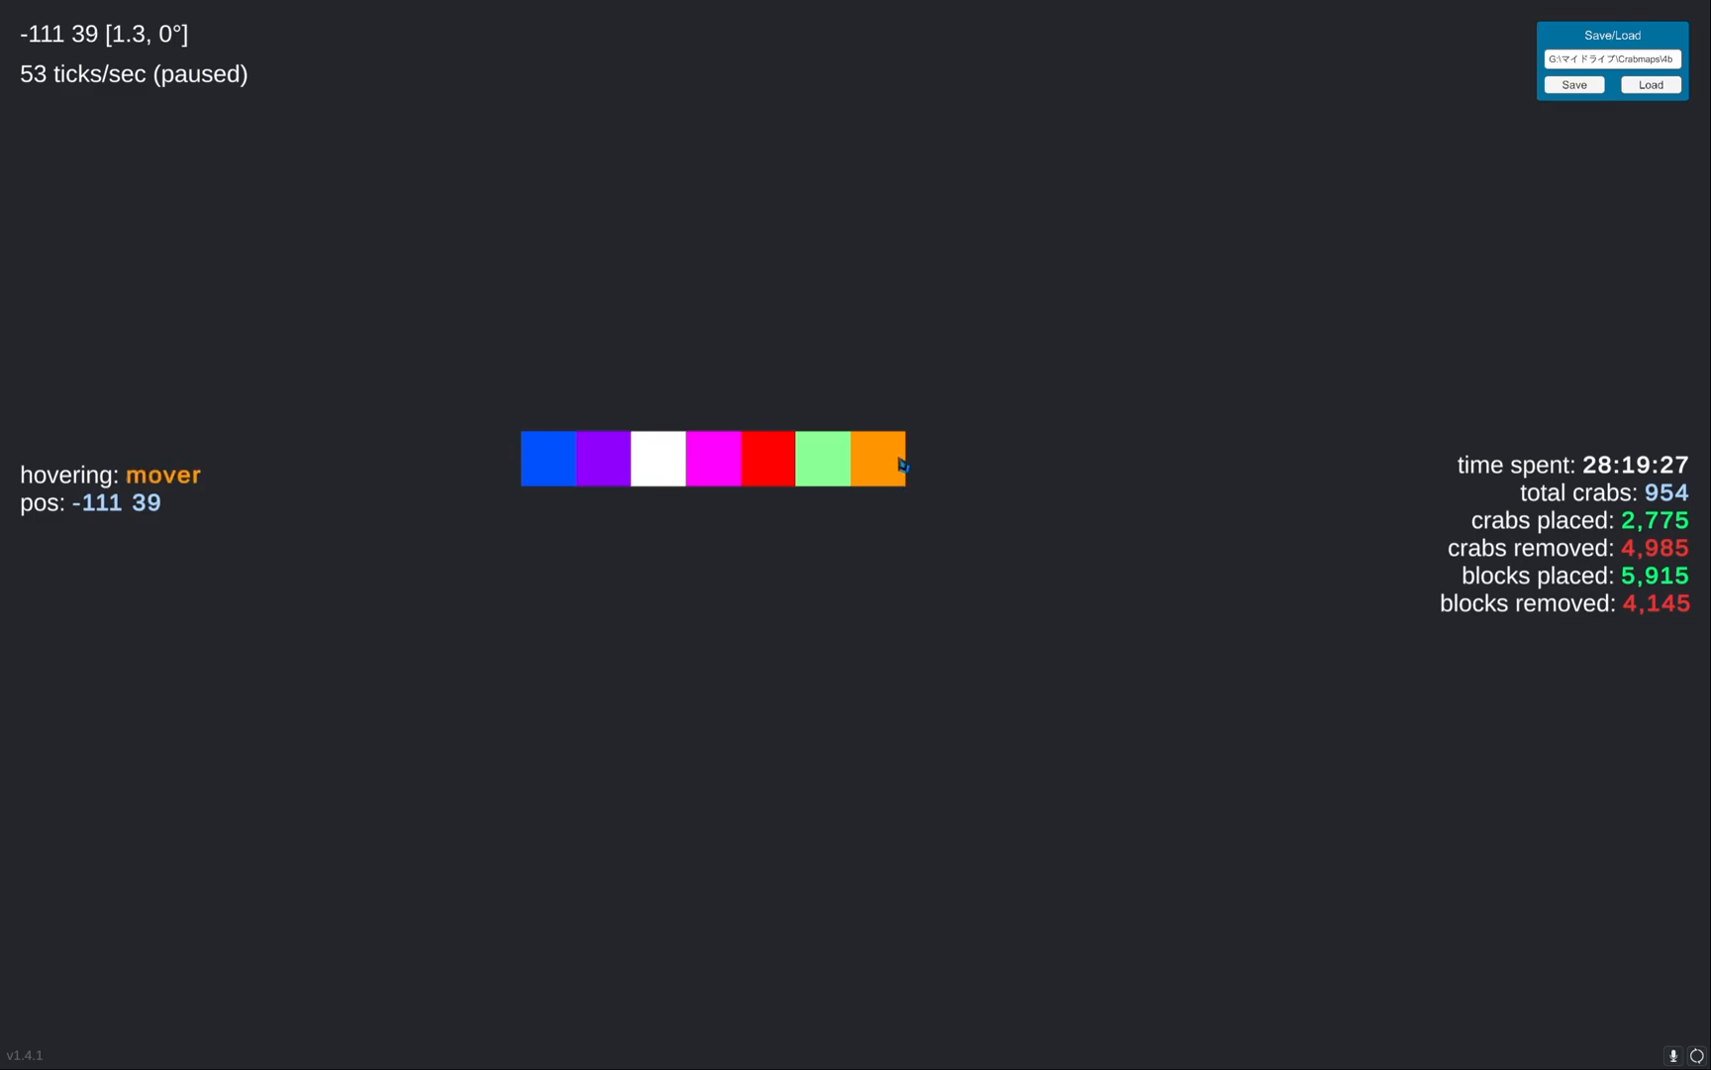
pyautogui.moveTo(888, 460)
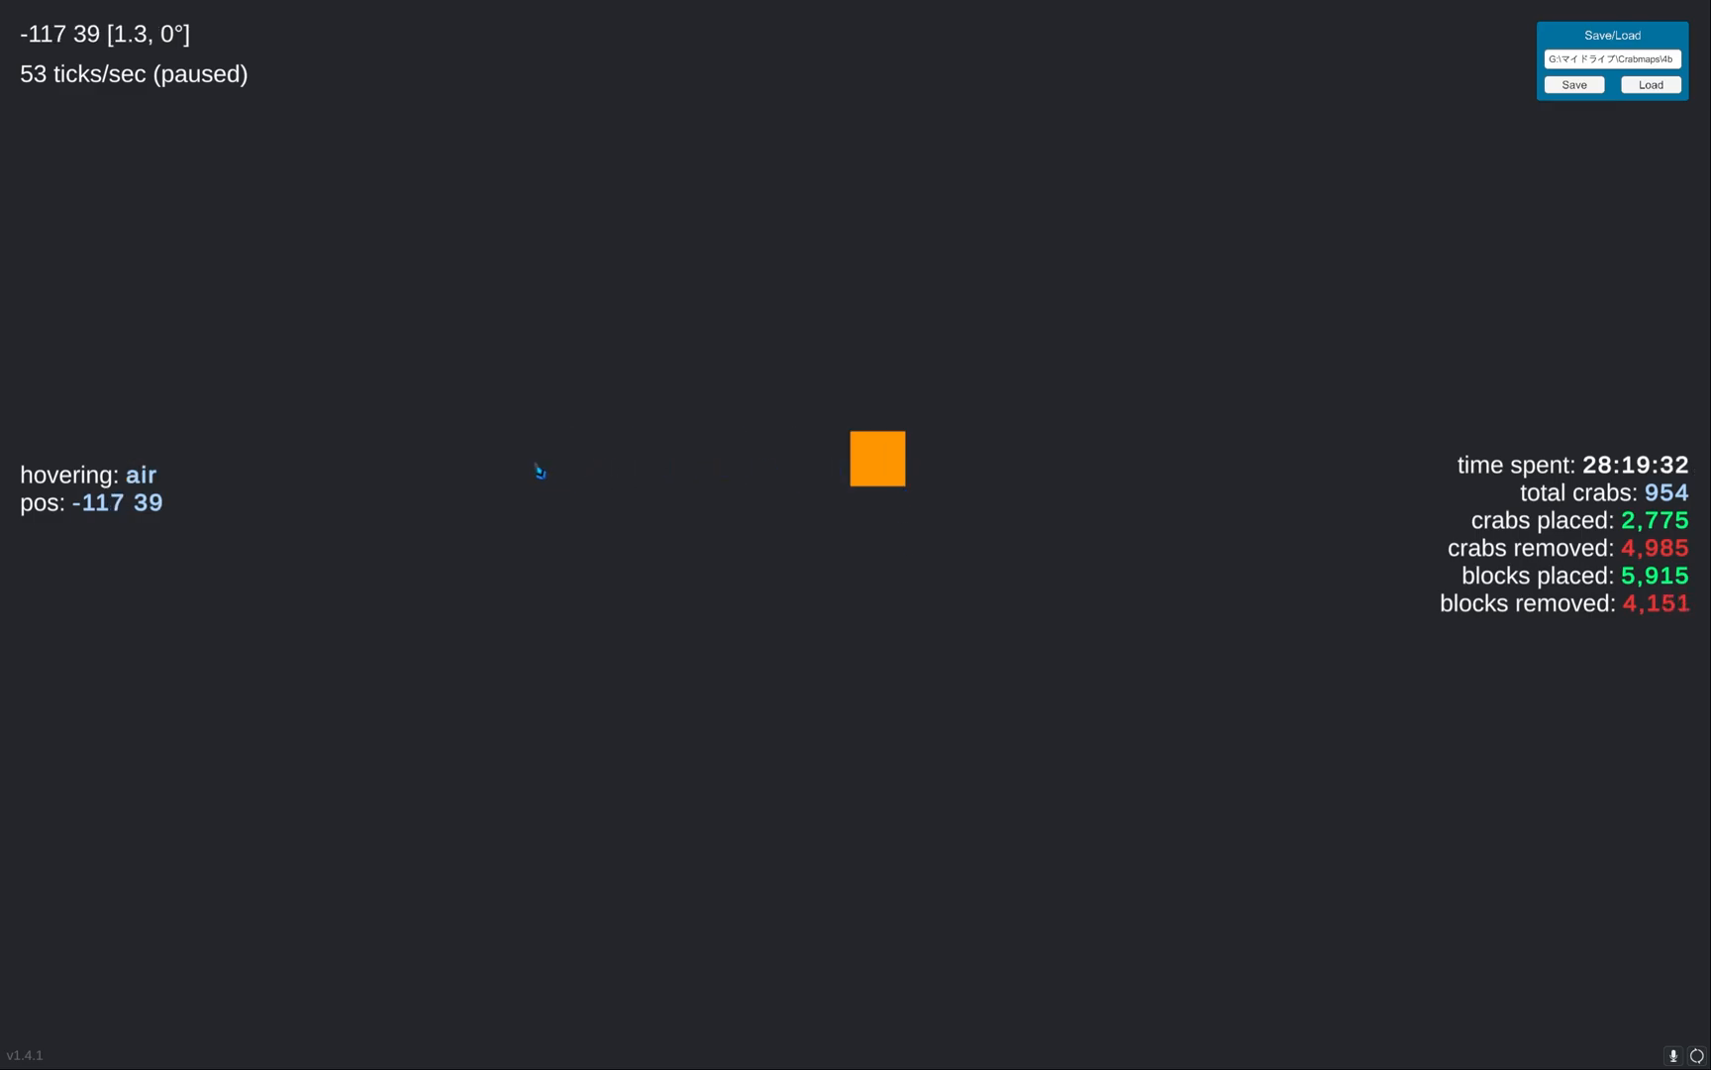
pyautogui.moveTo(704, 306)
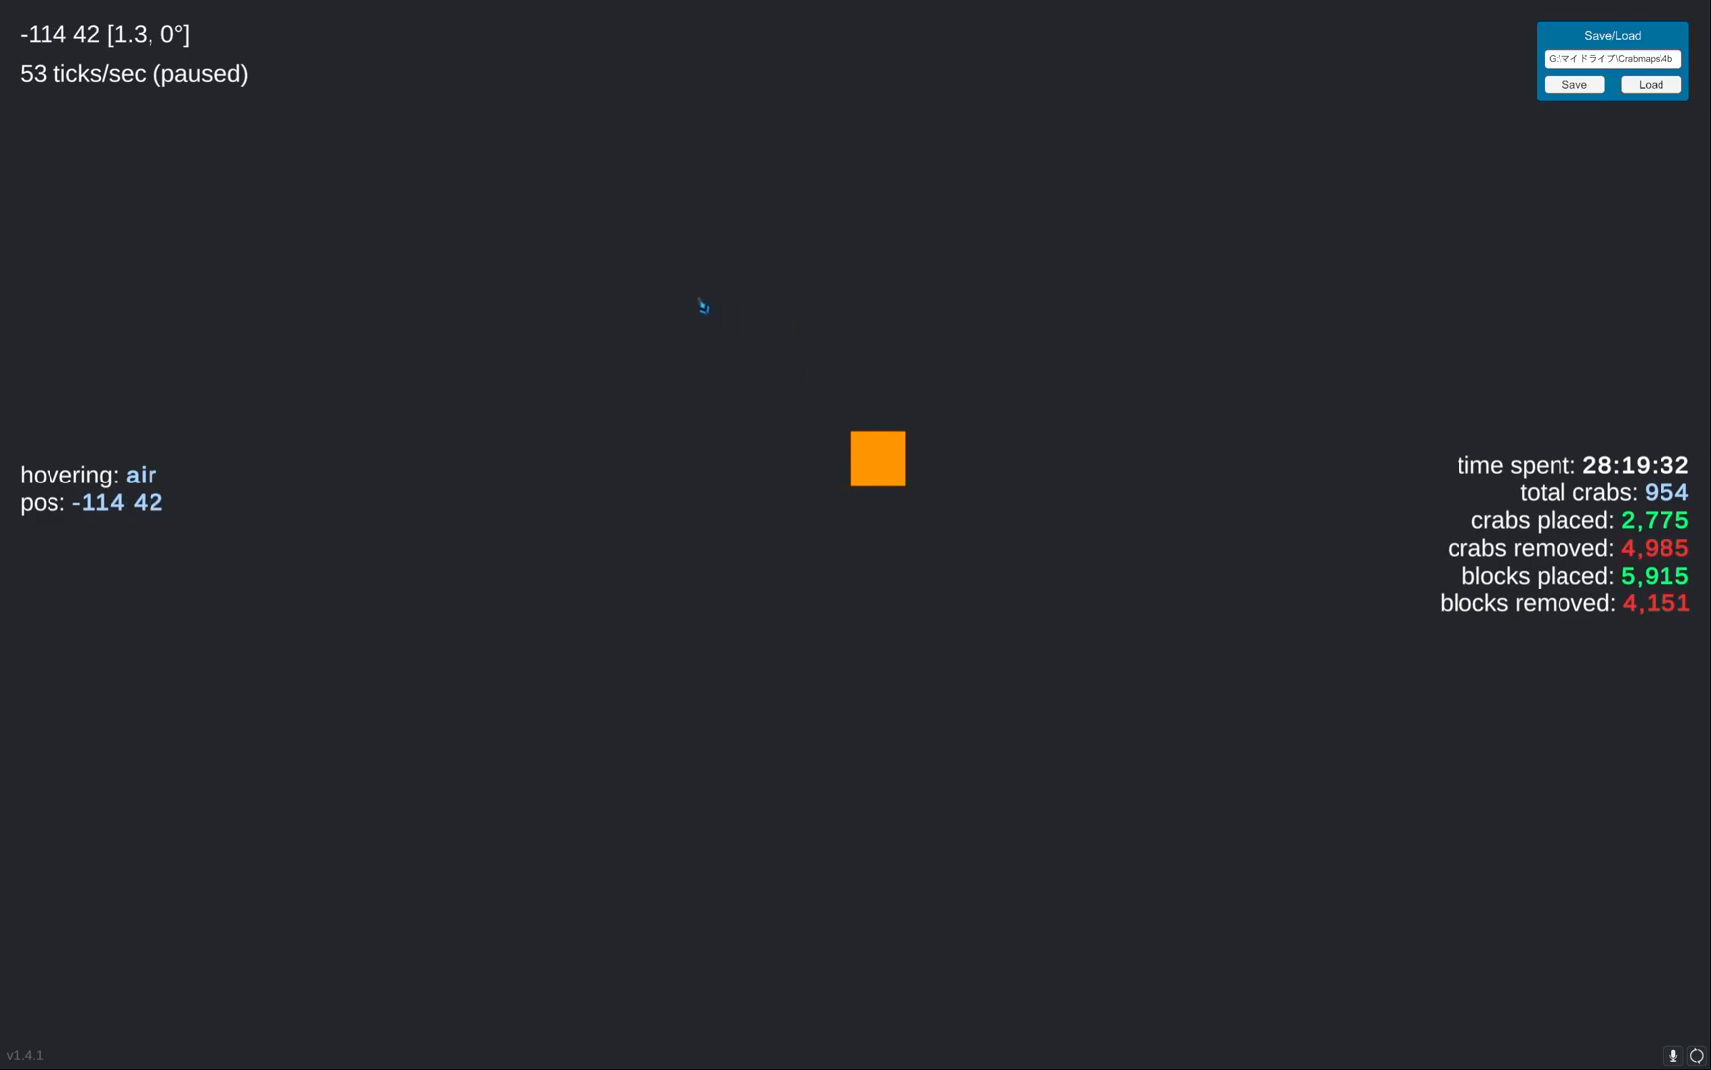
pyautogui.moveTo(636, 349)
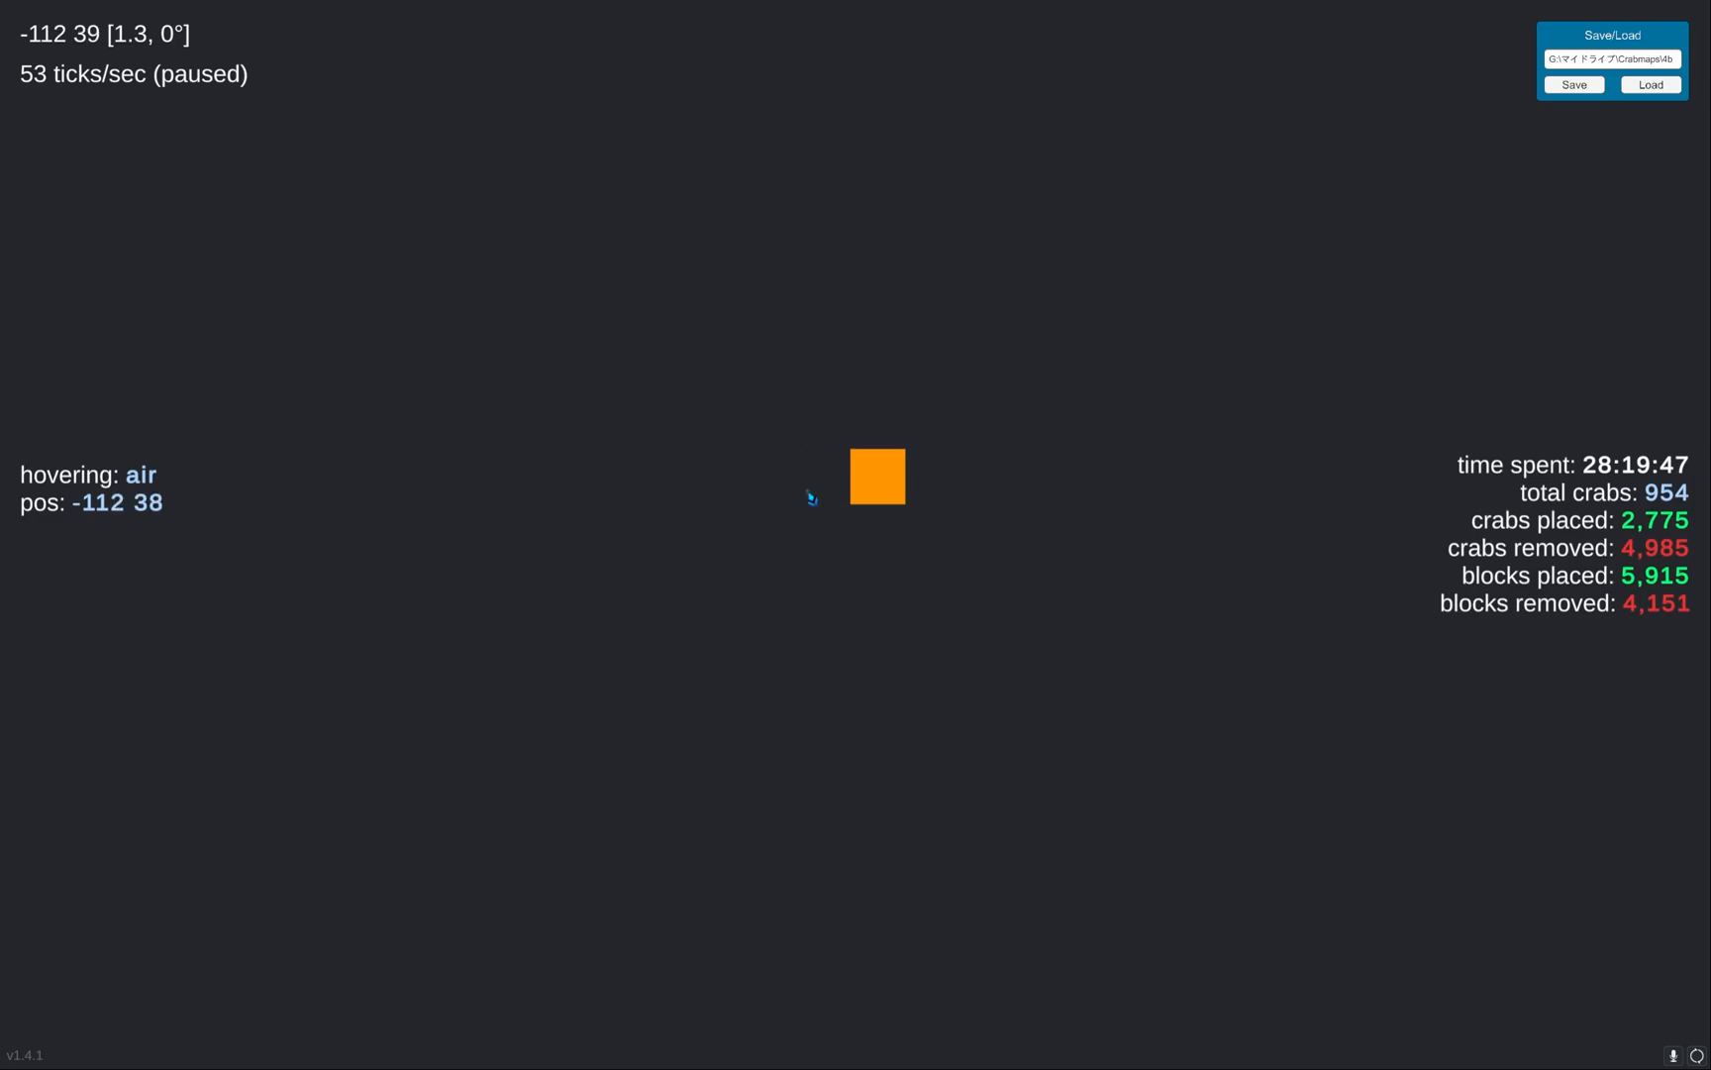
# Place an orange mover at the row's end, keeping it as the only remaining block.
pyautogui.click(892, 257)
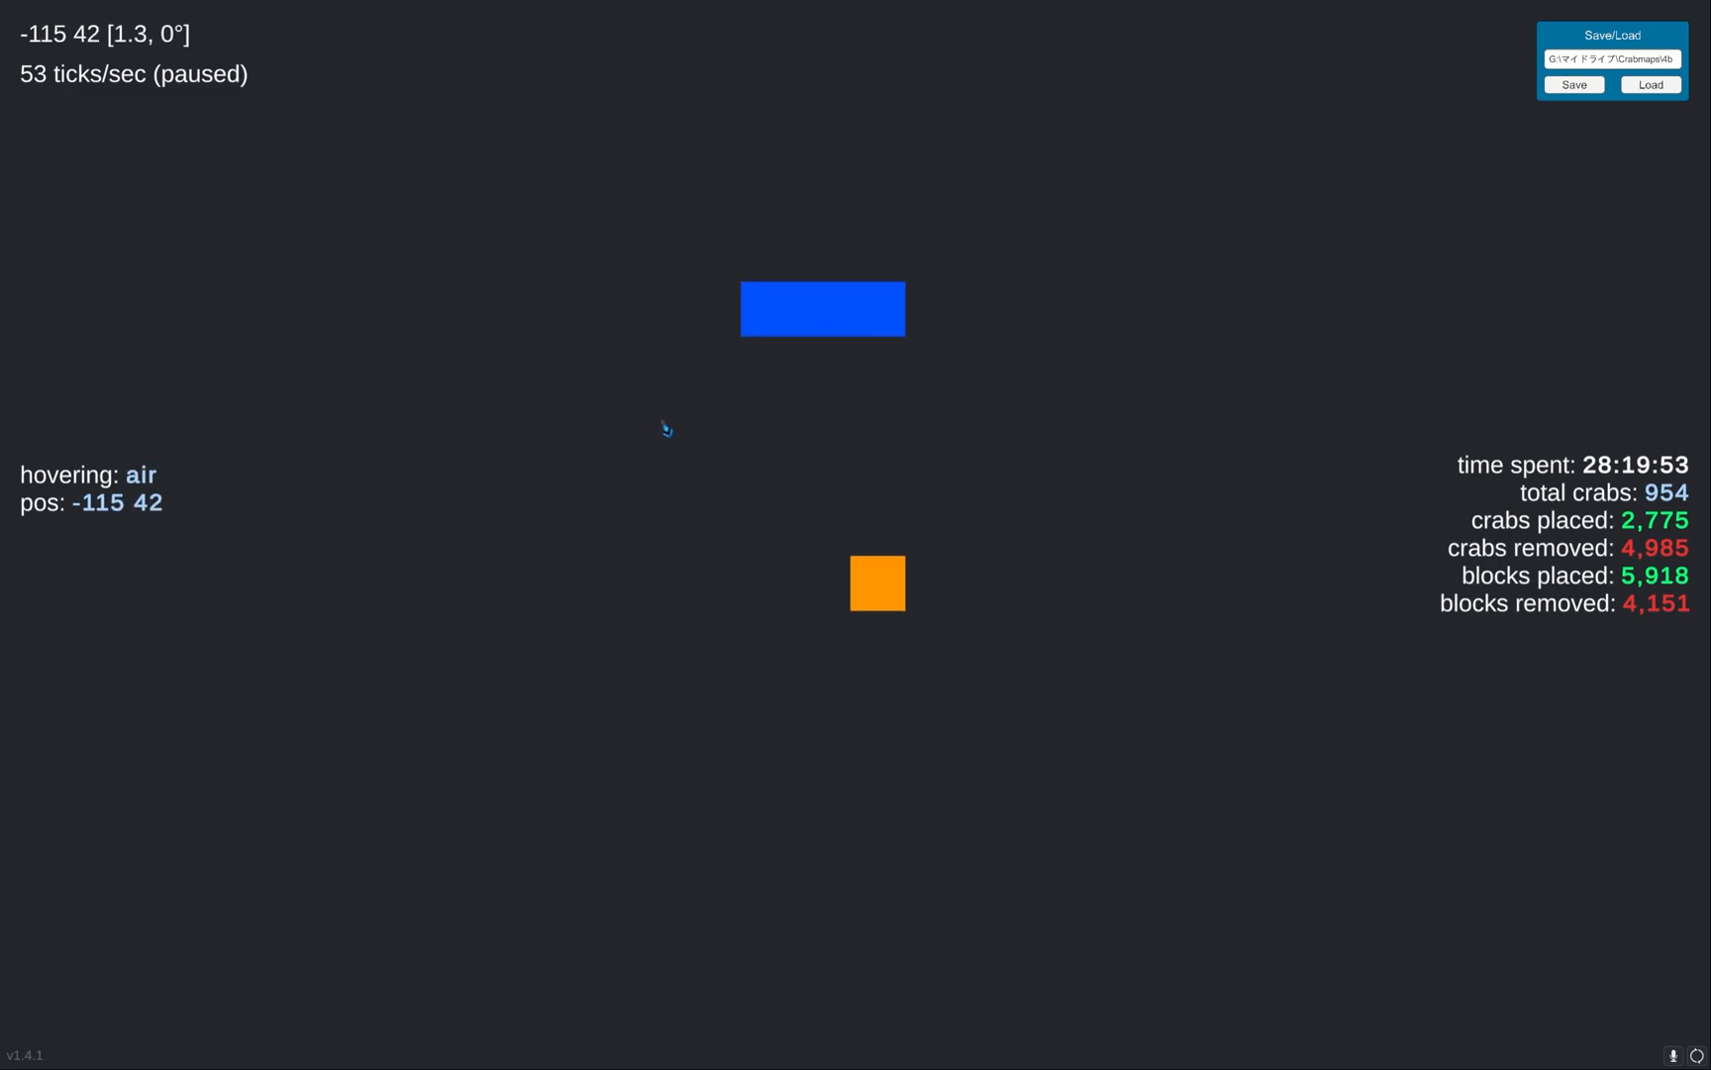
pyautogui.moveTo(755, 594)
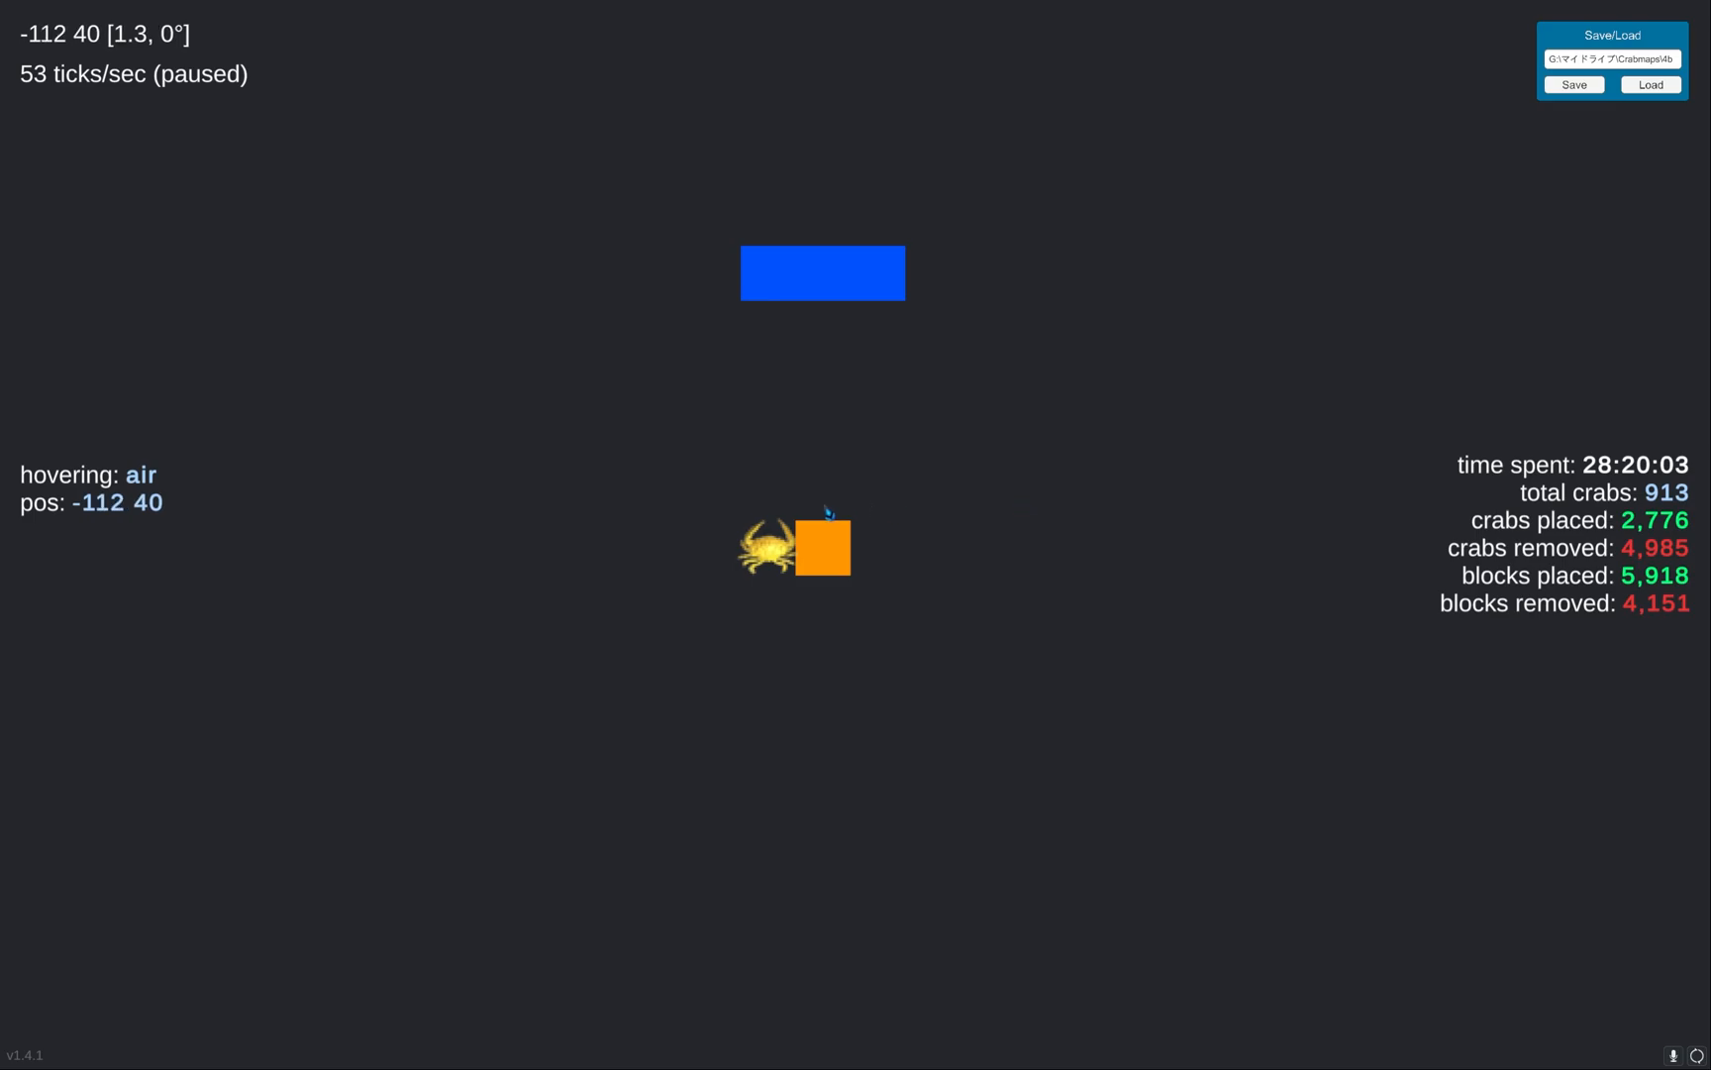
pyautogui.moveTo(838, 549)
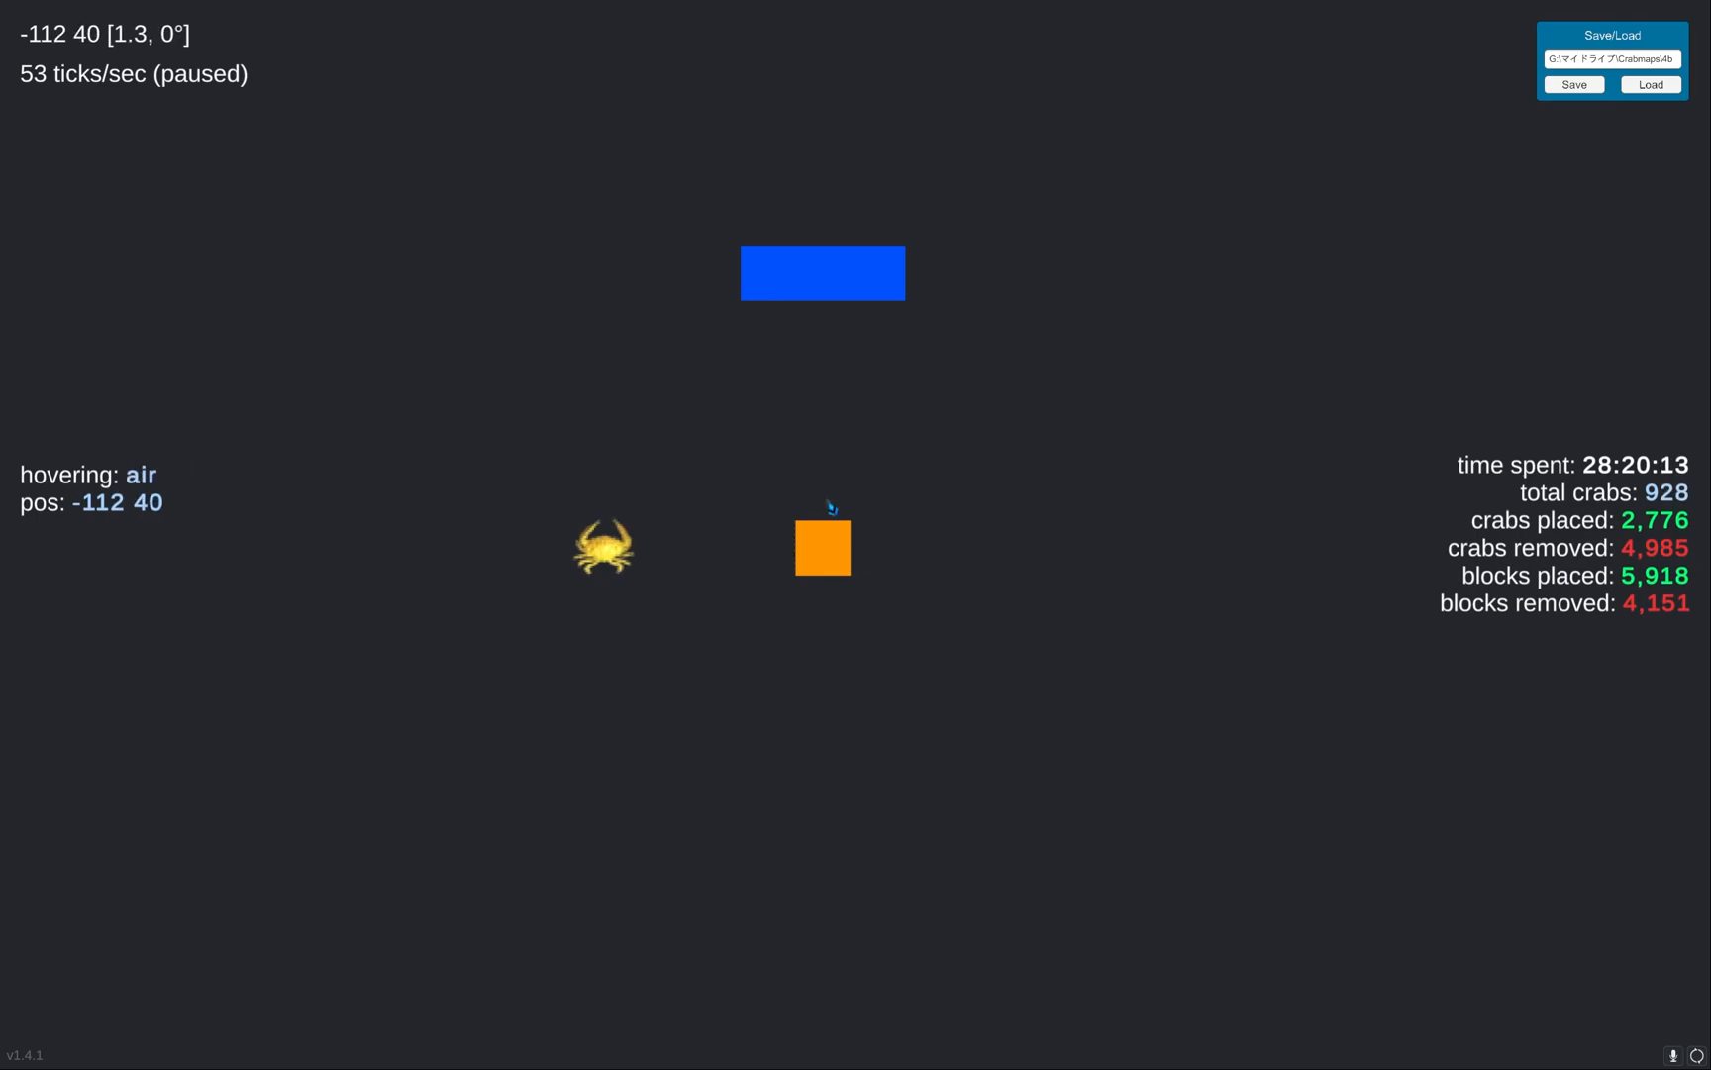
# Put a blue block directly on top of the orange mover, below the blue bar.
pyautogui.click(822, 492)
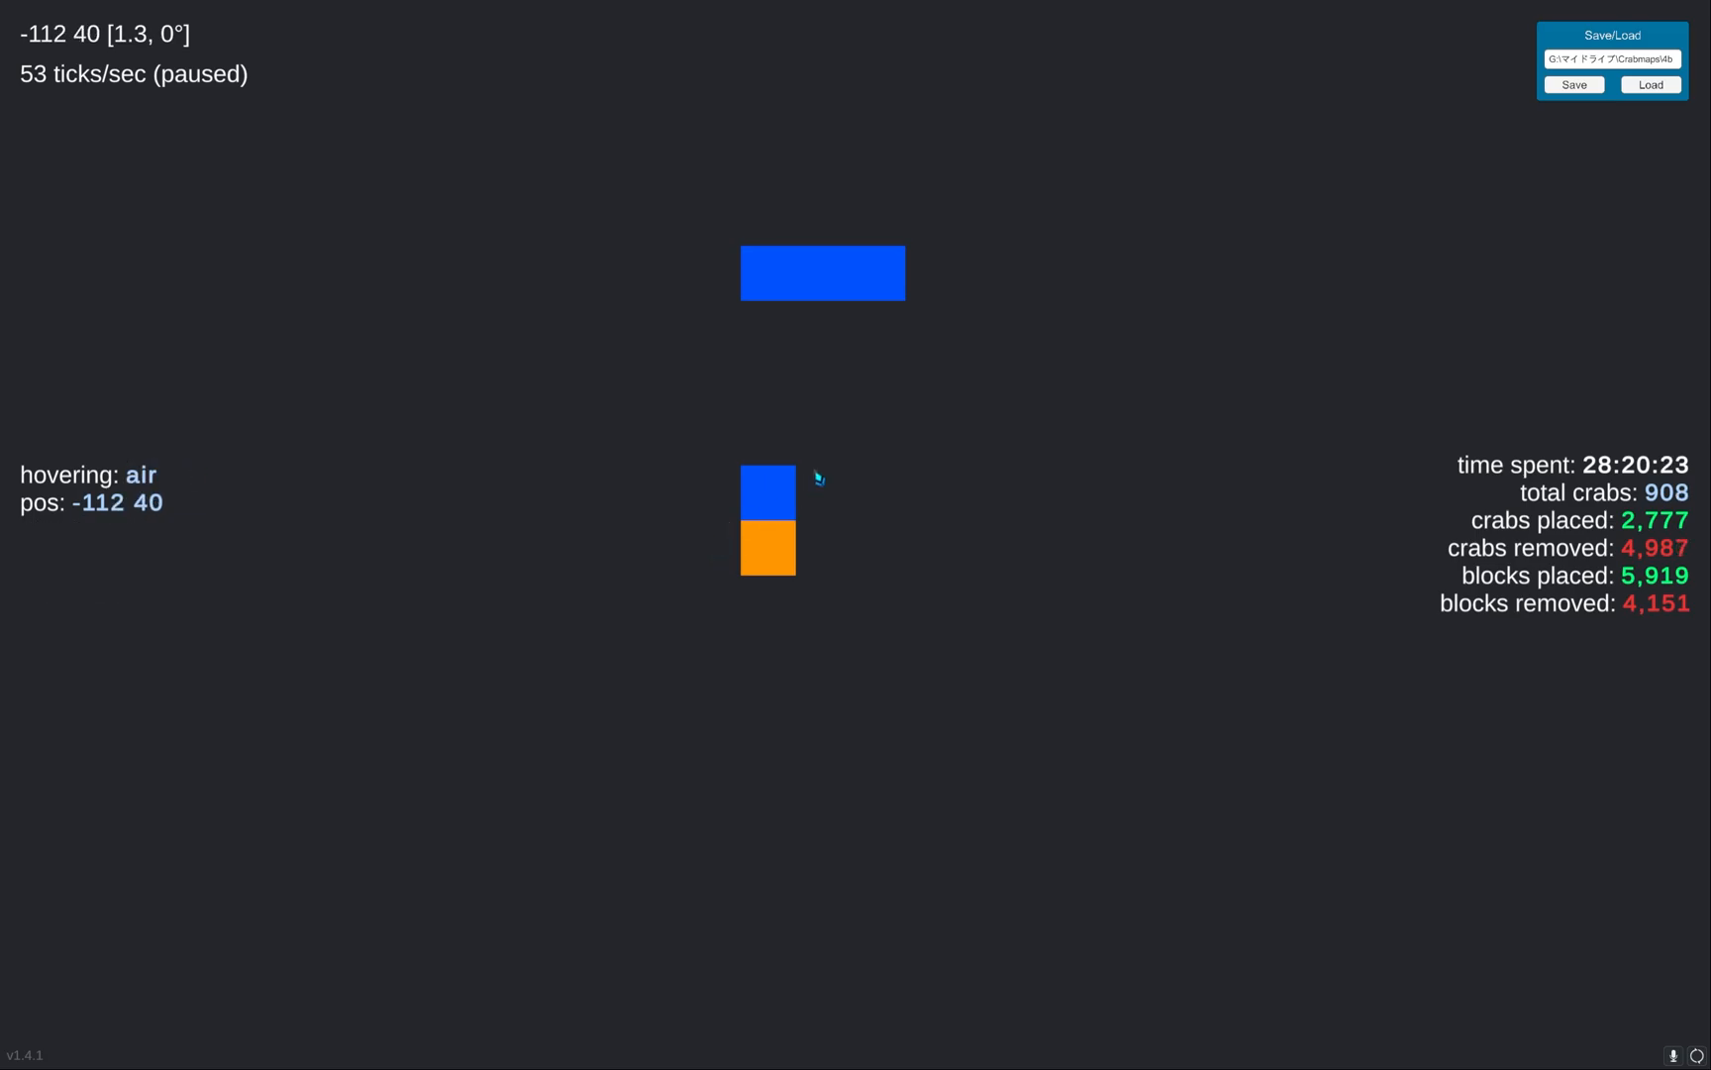
pyautogui.moveTo(821, 477)
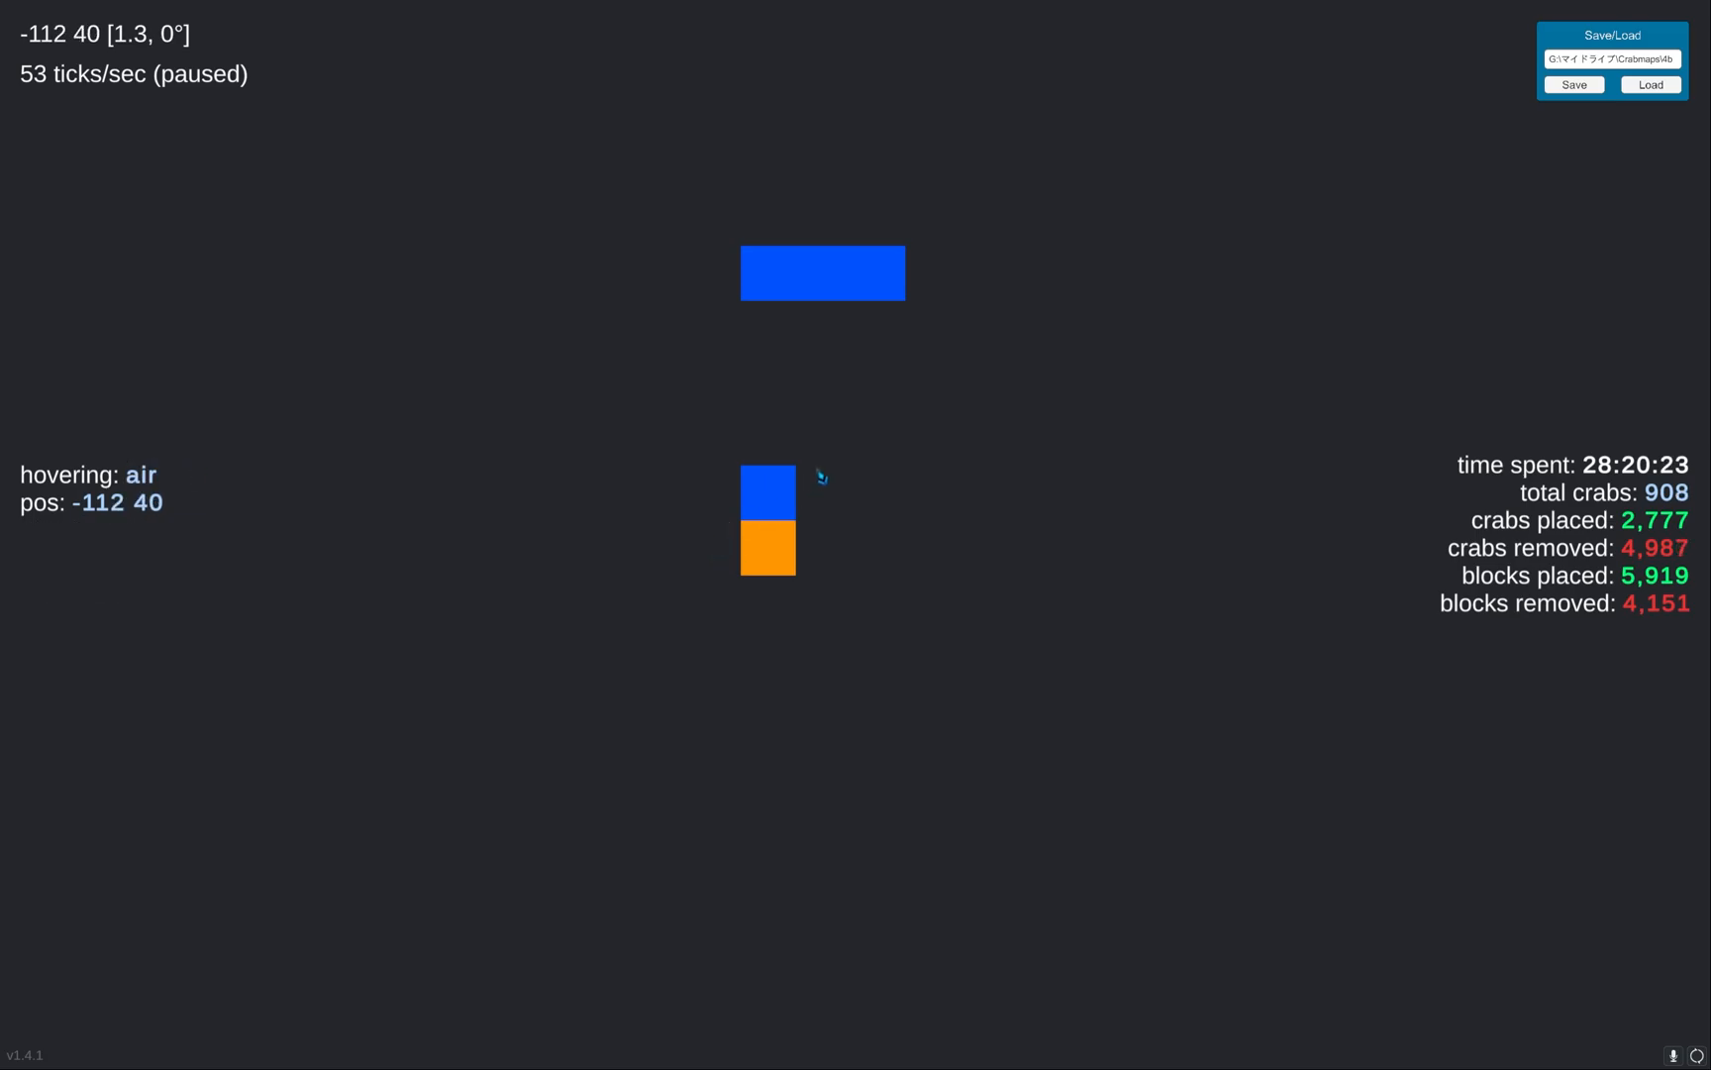
pyautogui.moveTo(777, 437)
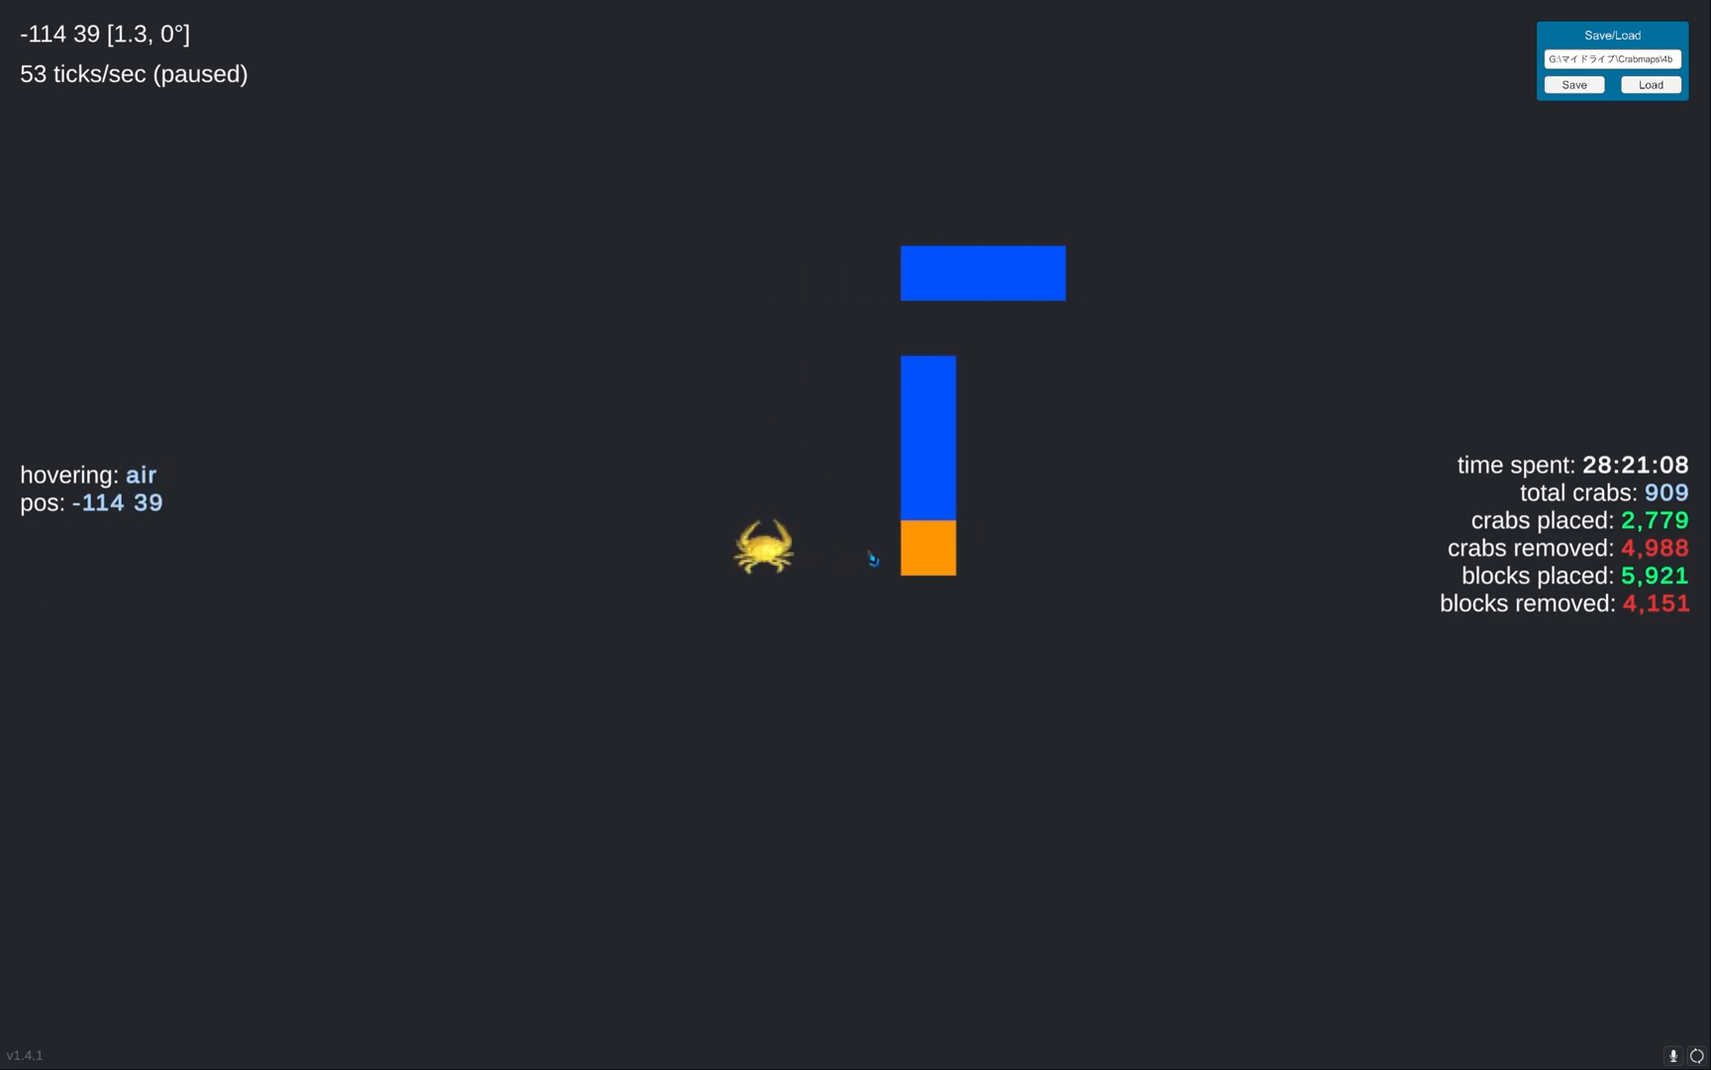
pyautogui.moveTo(1035, 478)
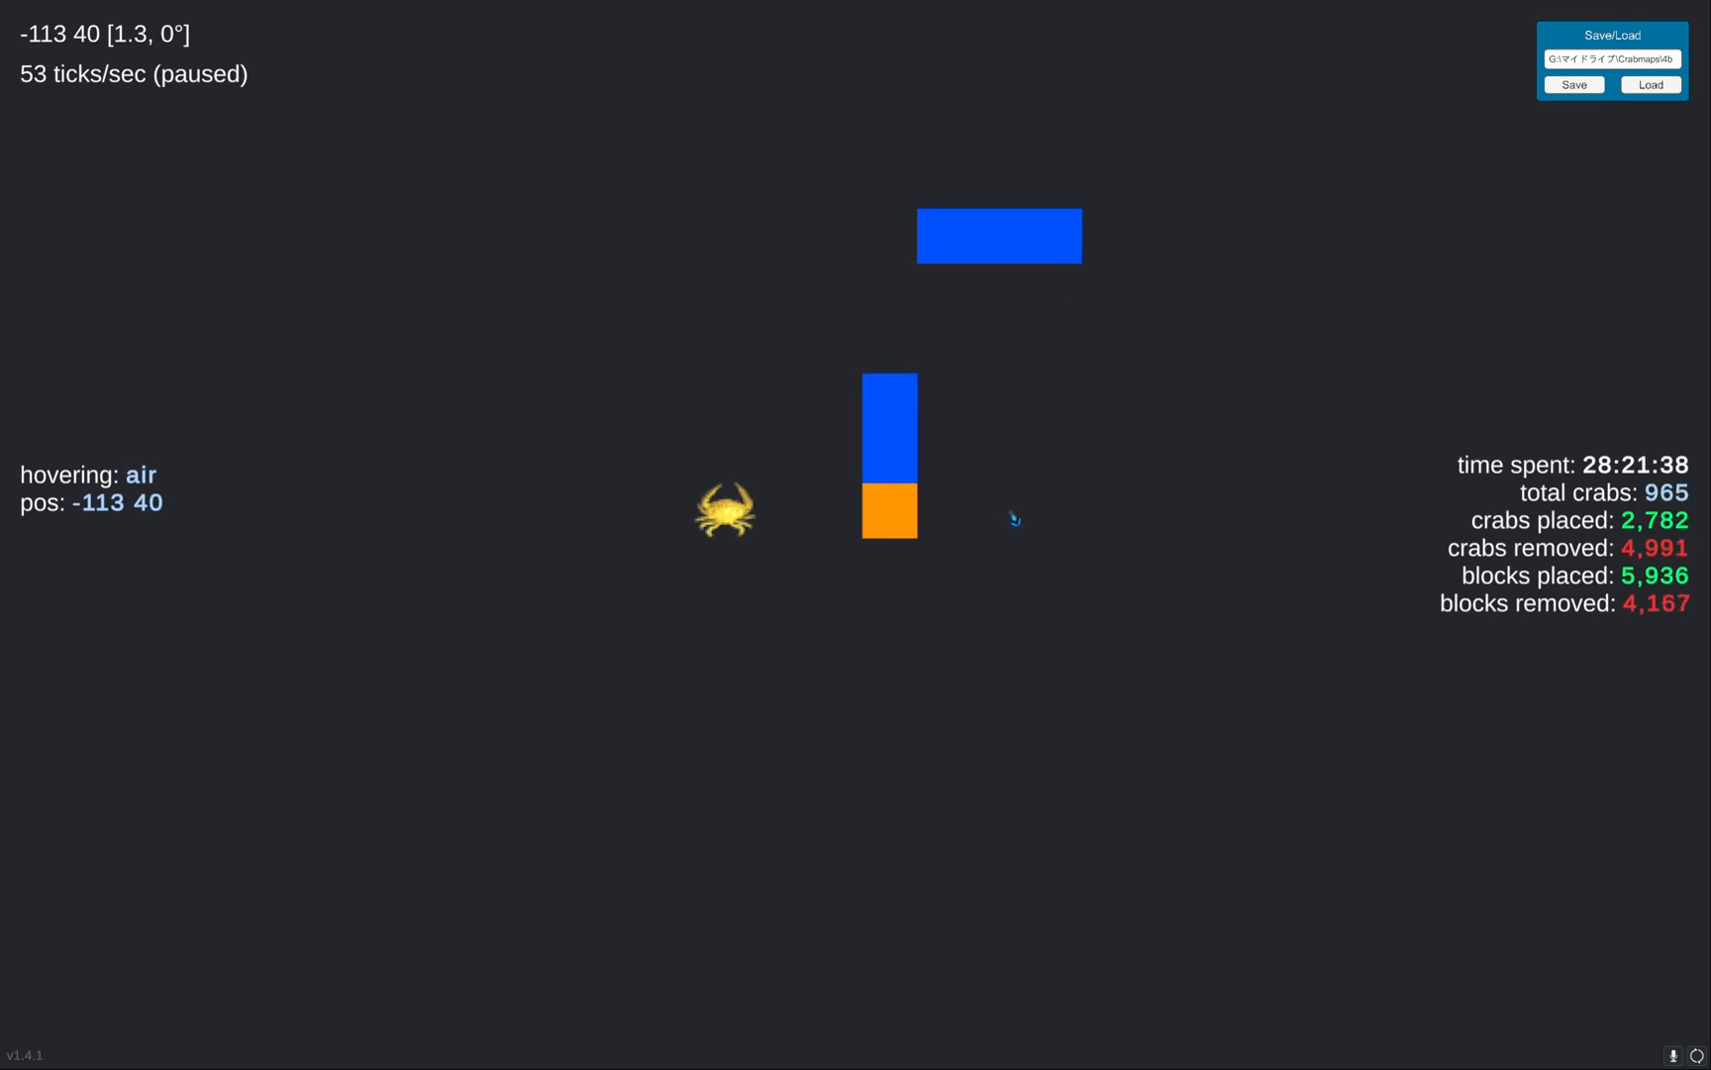
pyautogui.moveTo(889, 411)
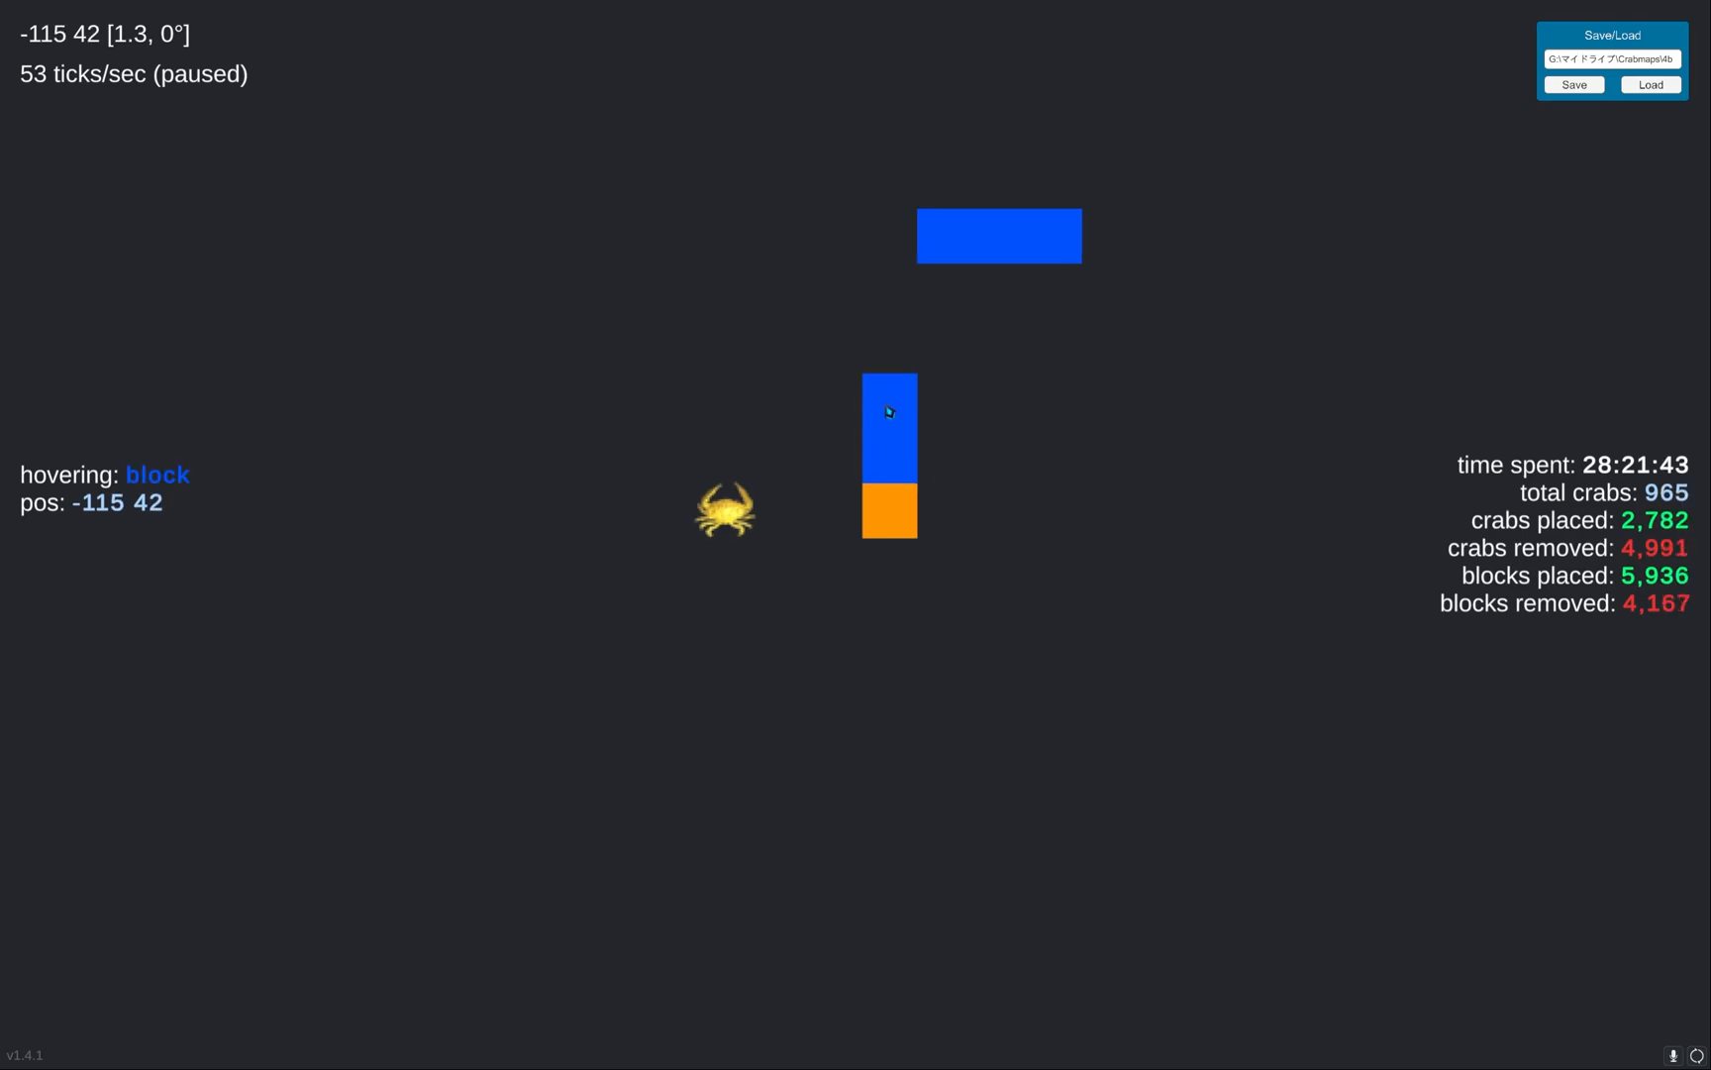
# Add another orange mover and blue blocks, forming a five-block column up to the blue bar.
pyautogui.click(888, 402)
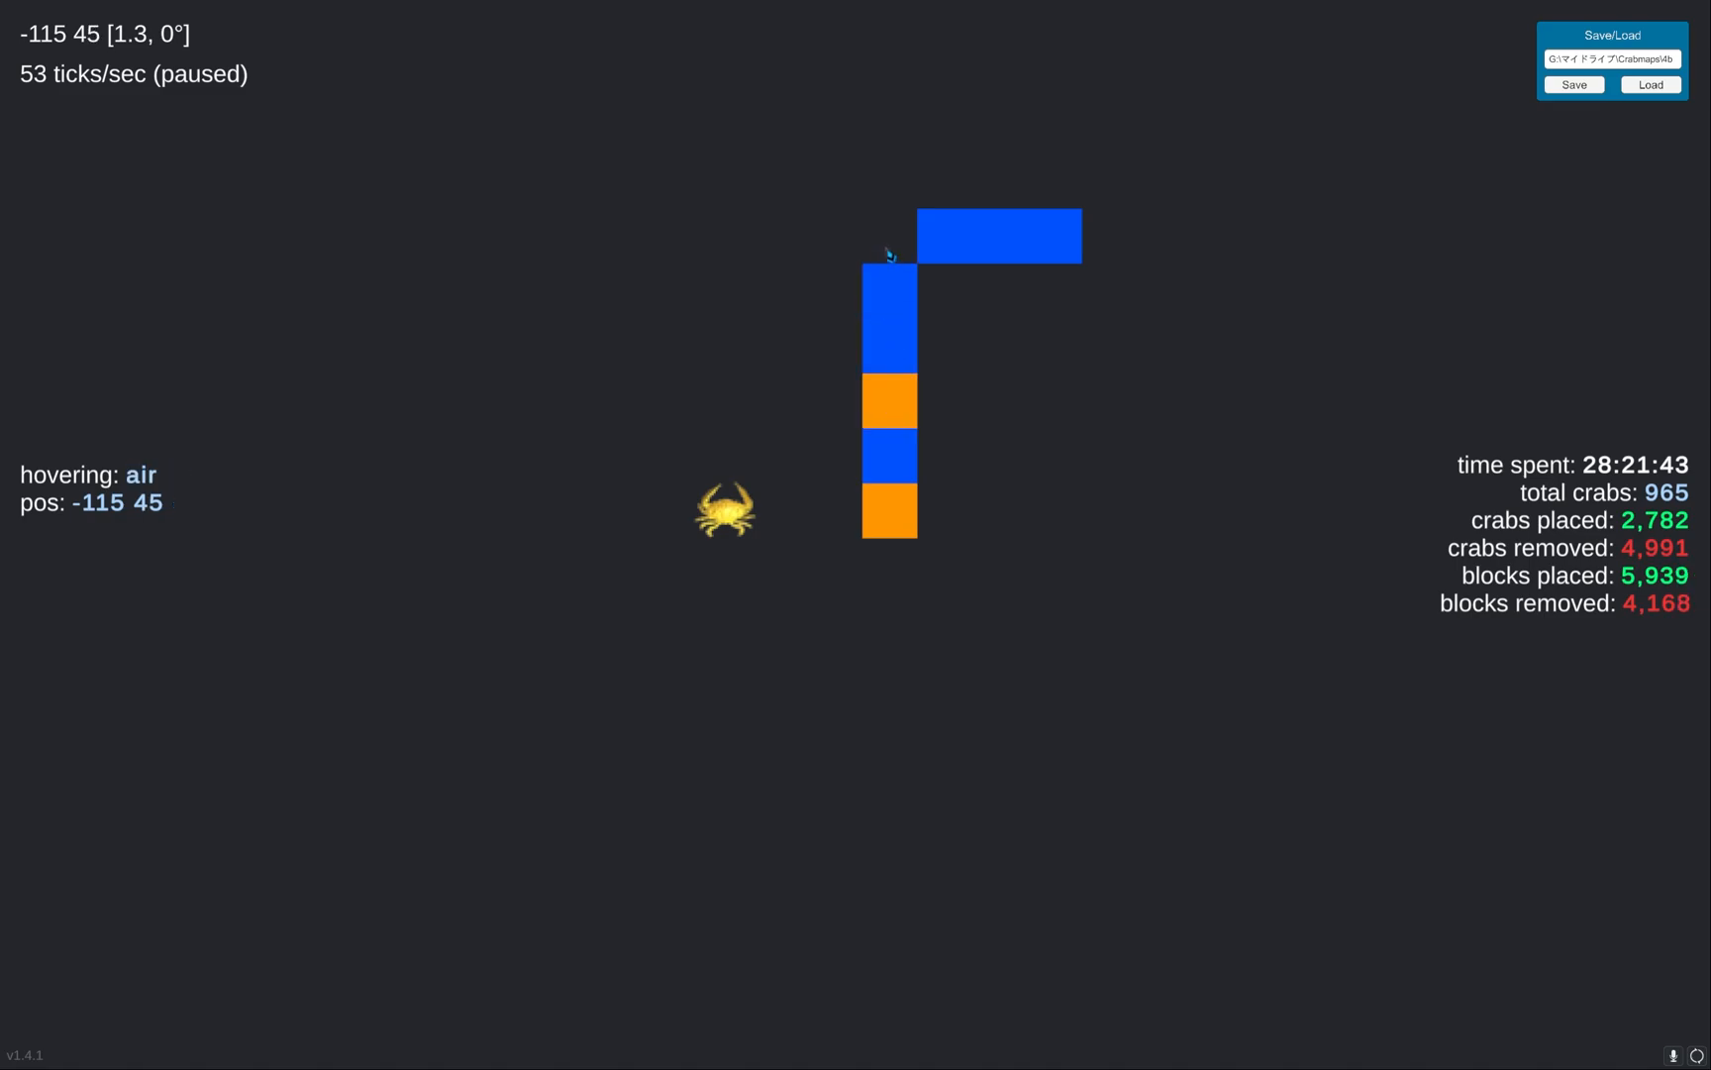
pyautogui.moveTo(1010, 480)
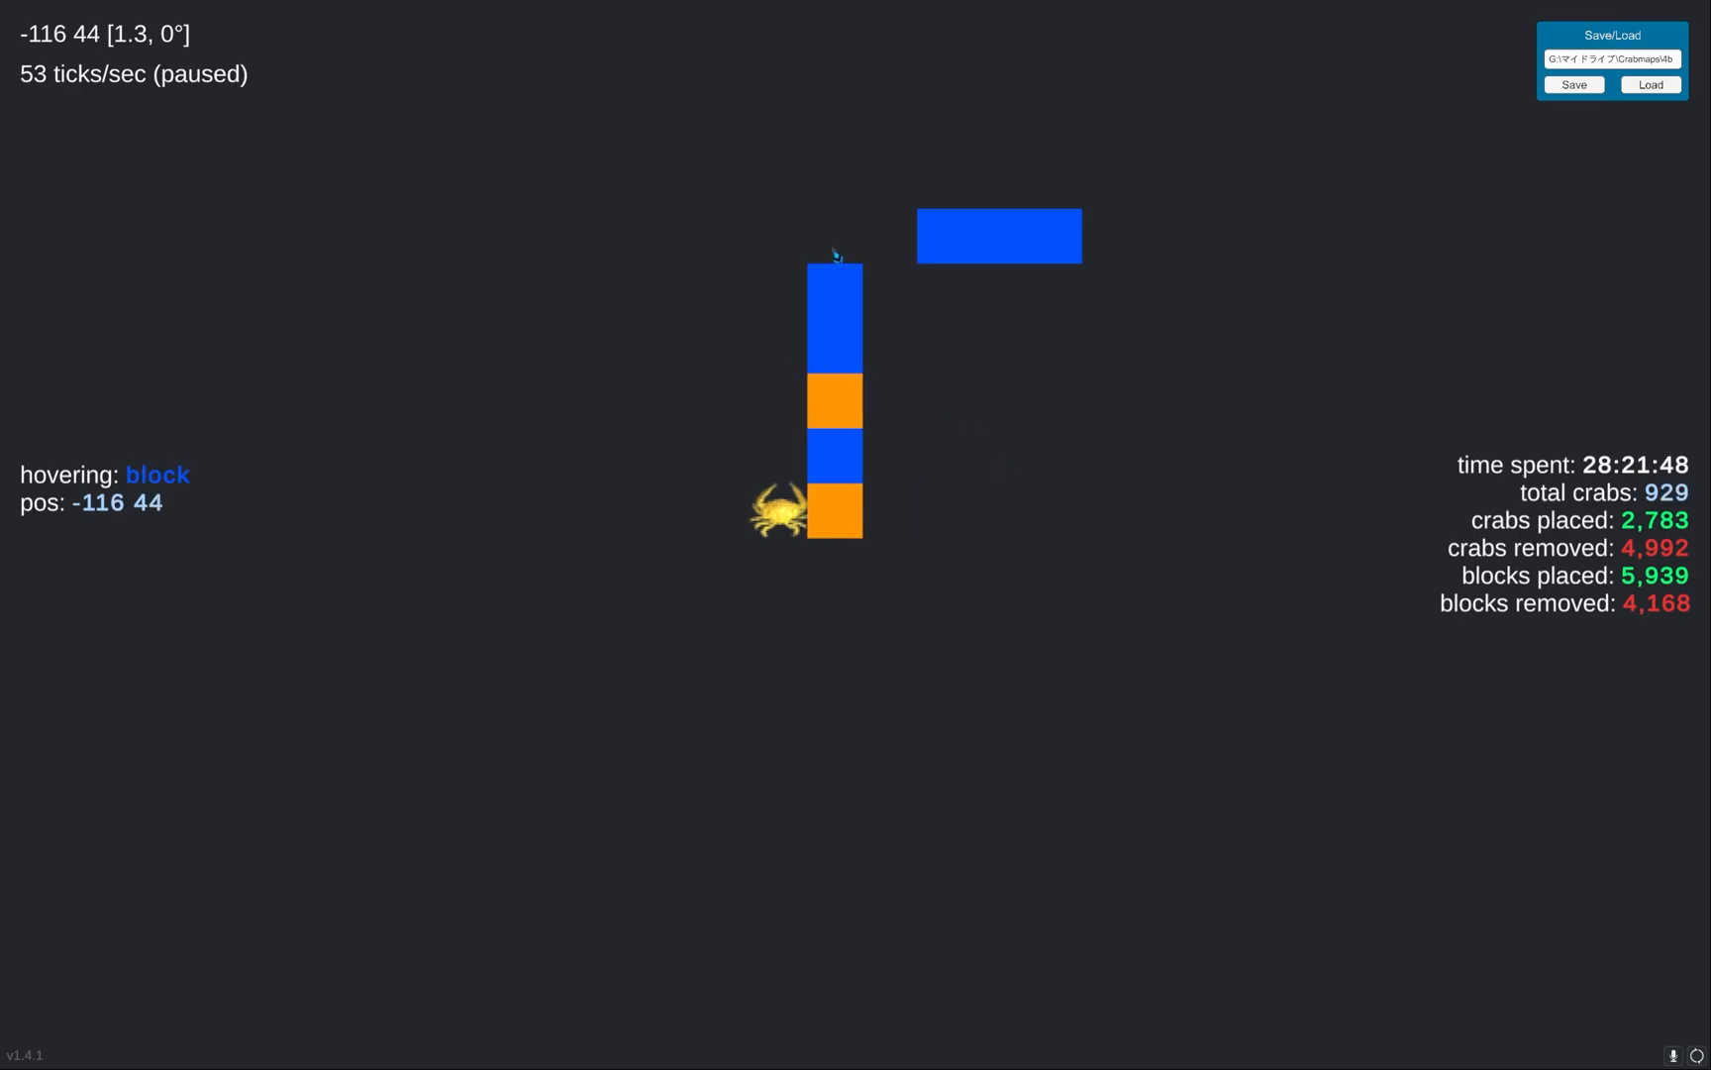
pyautogui.moveTo(841, 398)
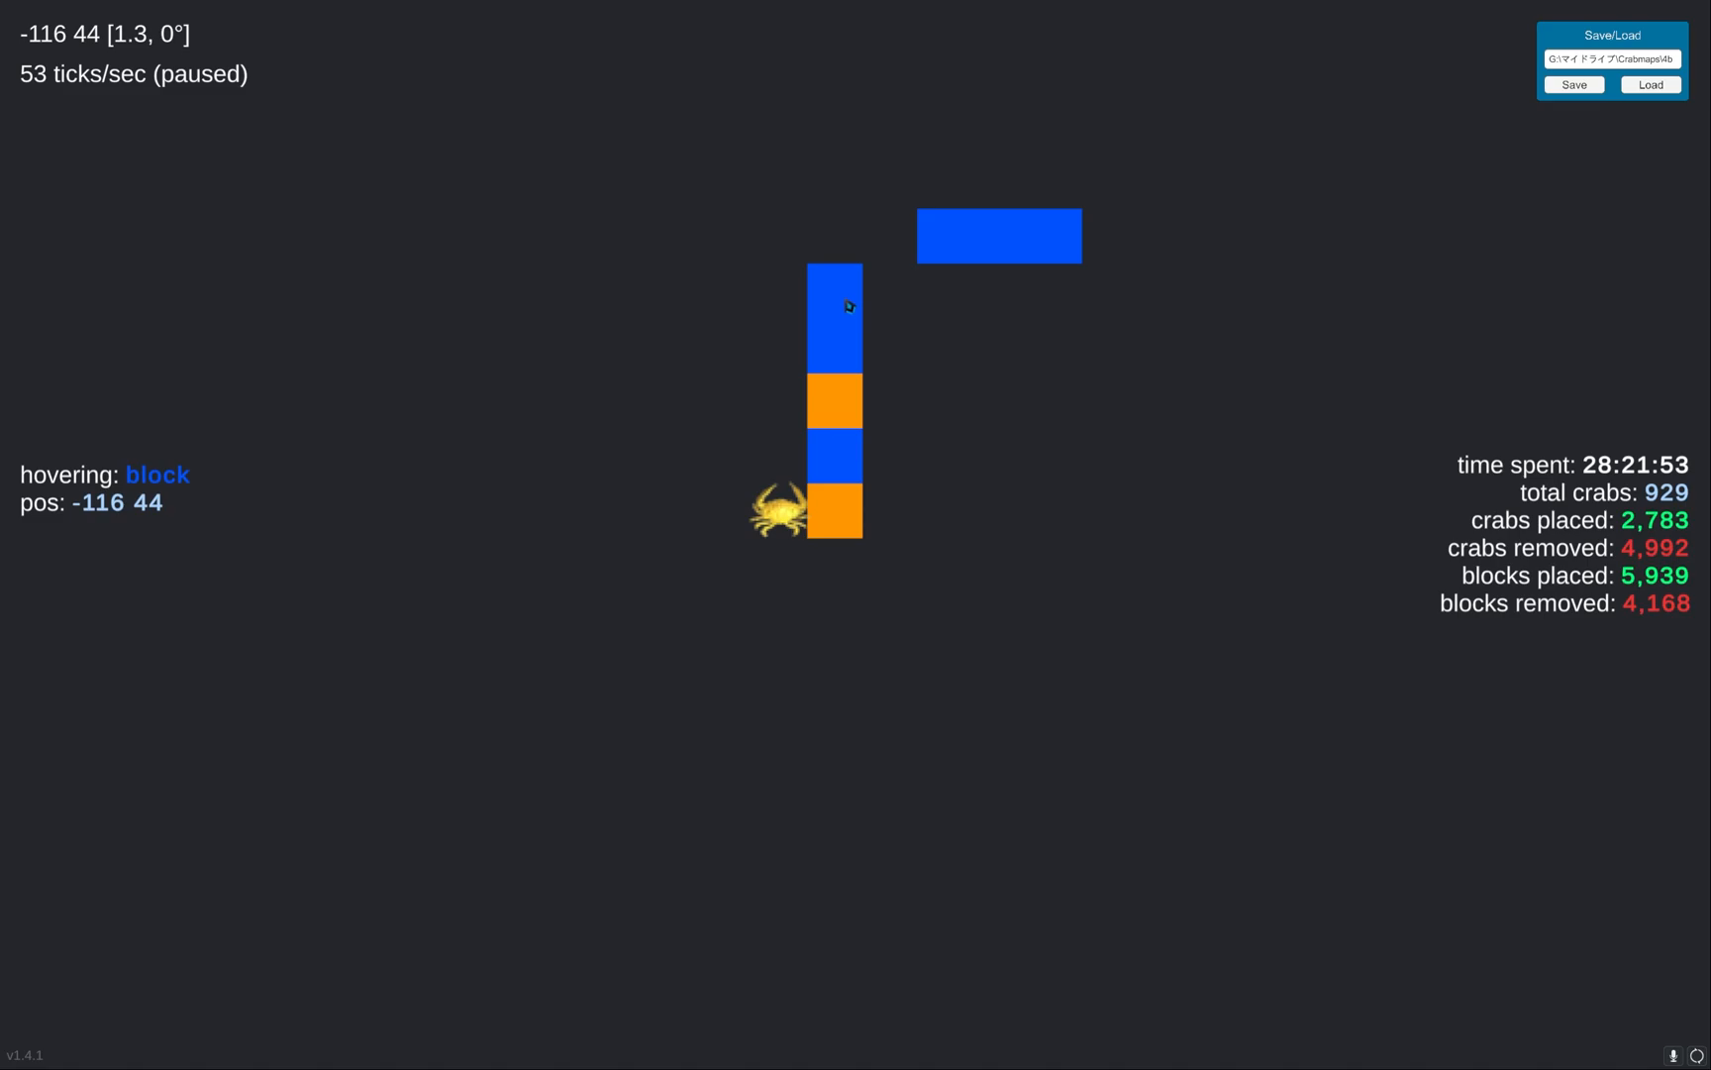
pyautogui.moveTo(835, 372)
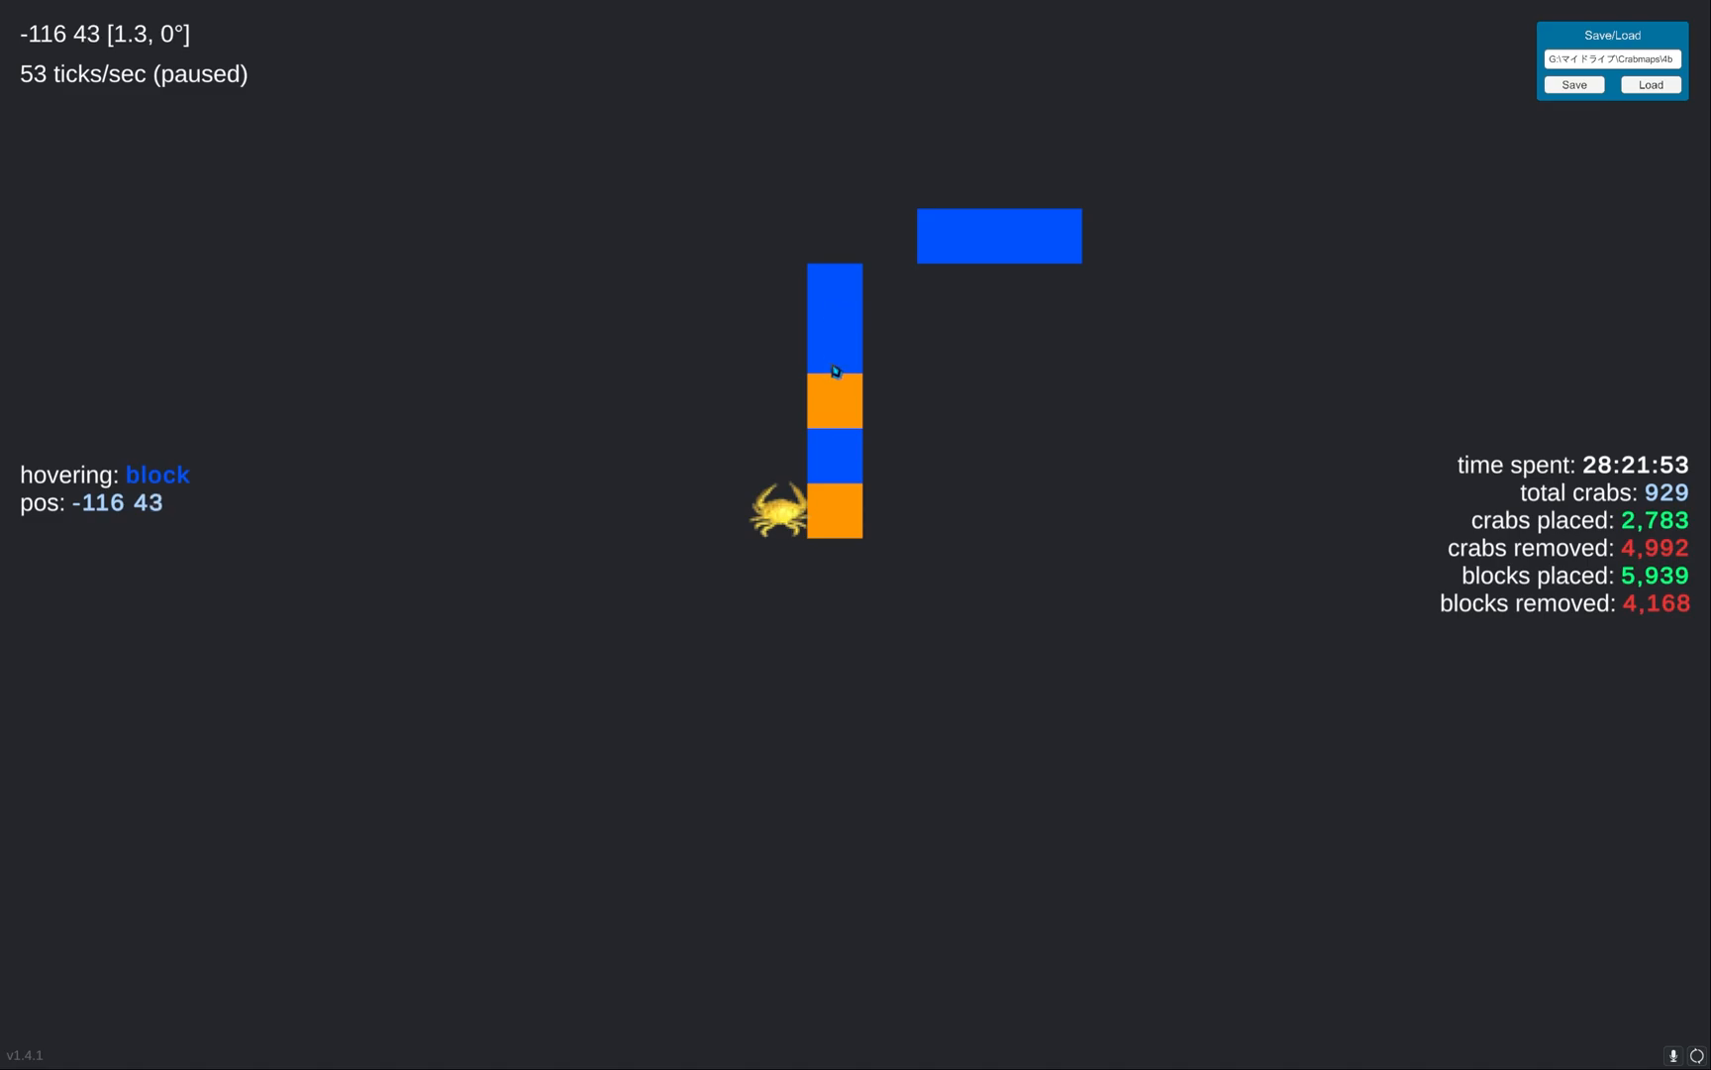
pyautogui.moveTo(855, 402)
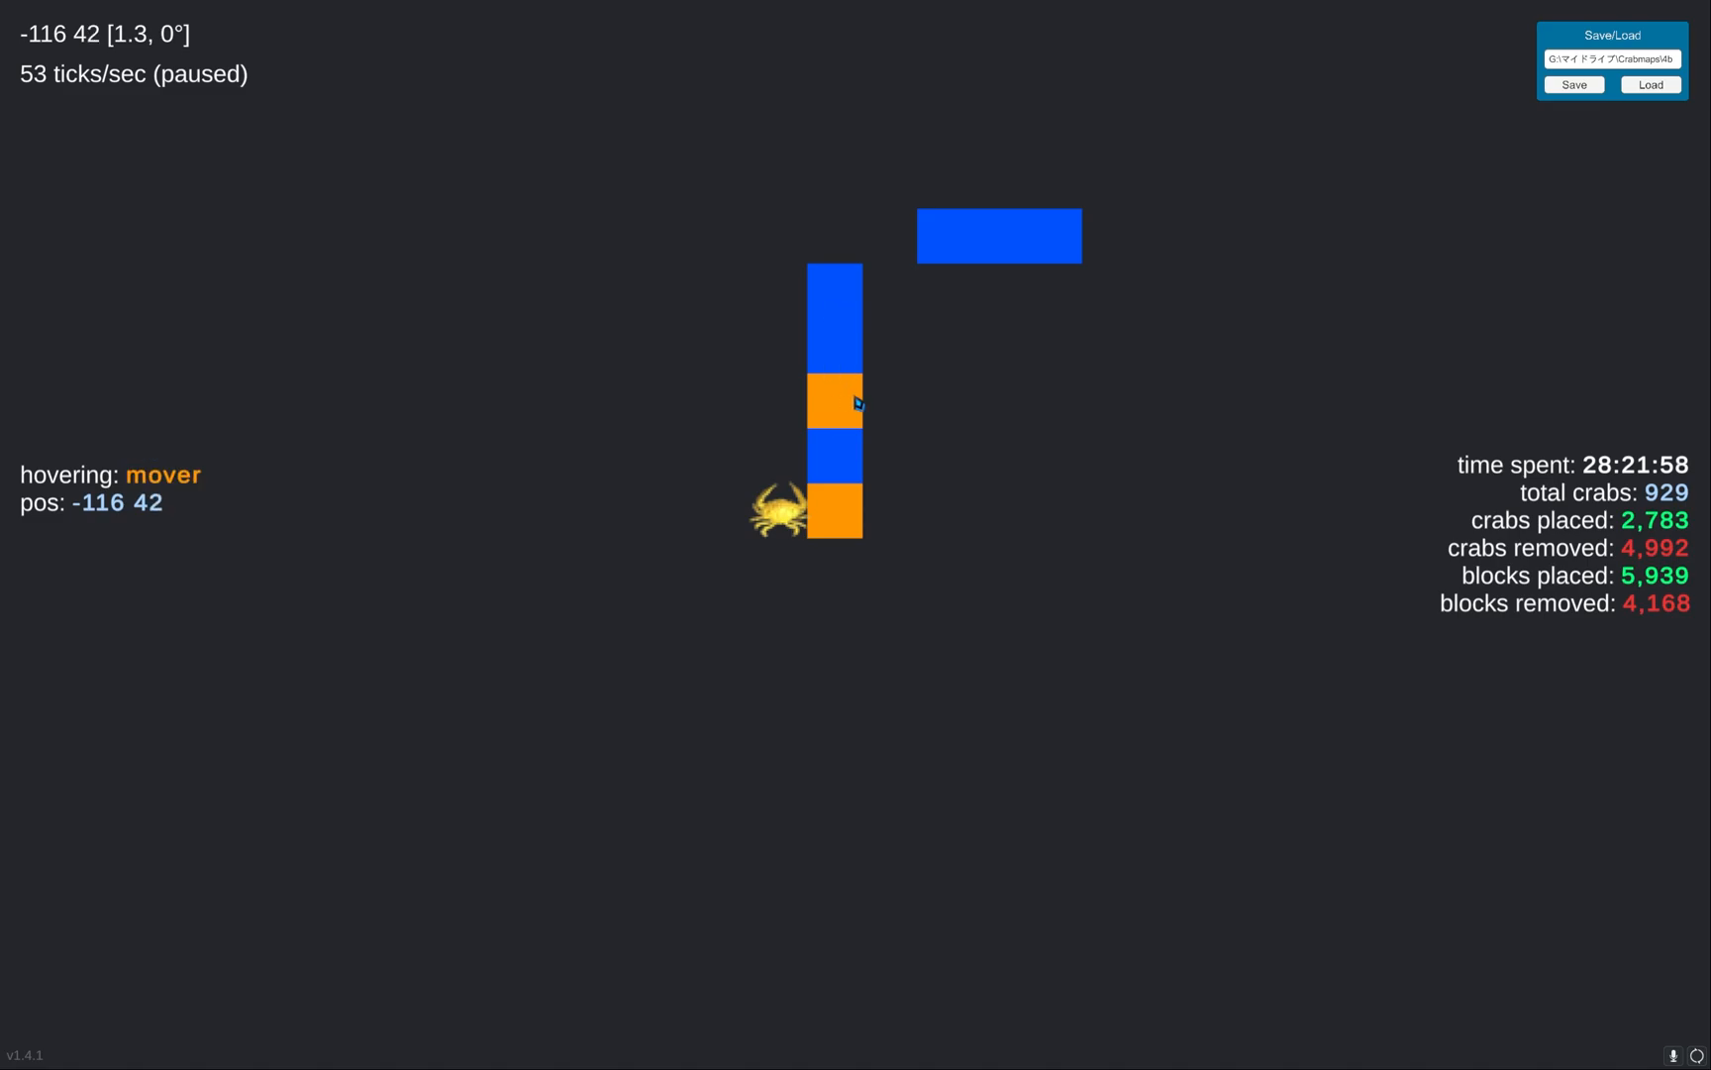
pyautogui.moveTo(955, 396)
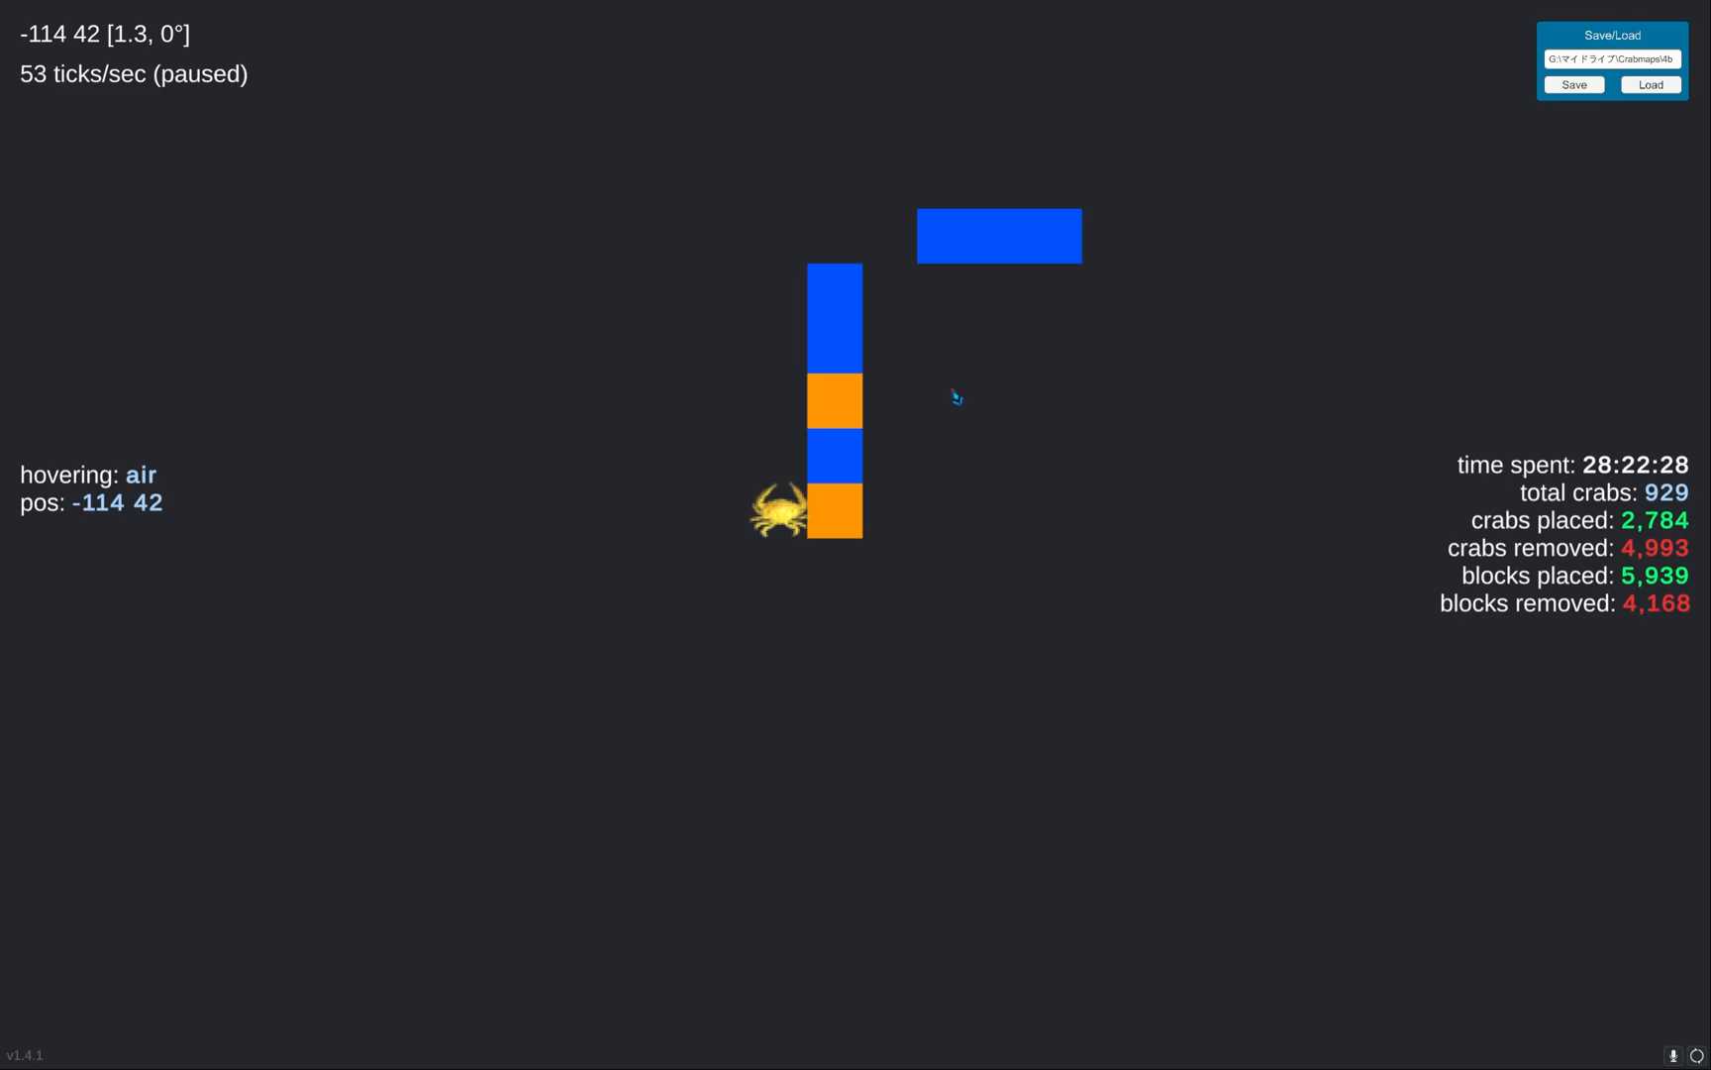
pyautogui.moveTo(952, 369)
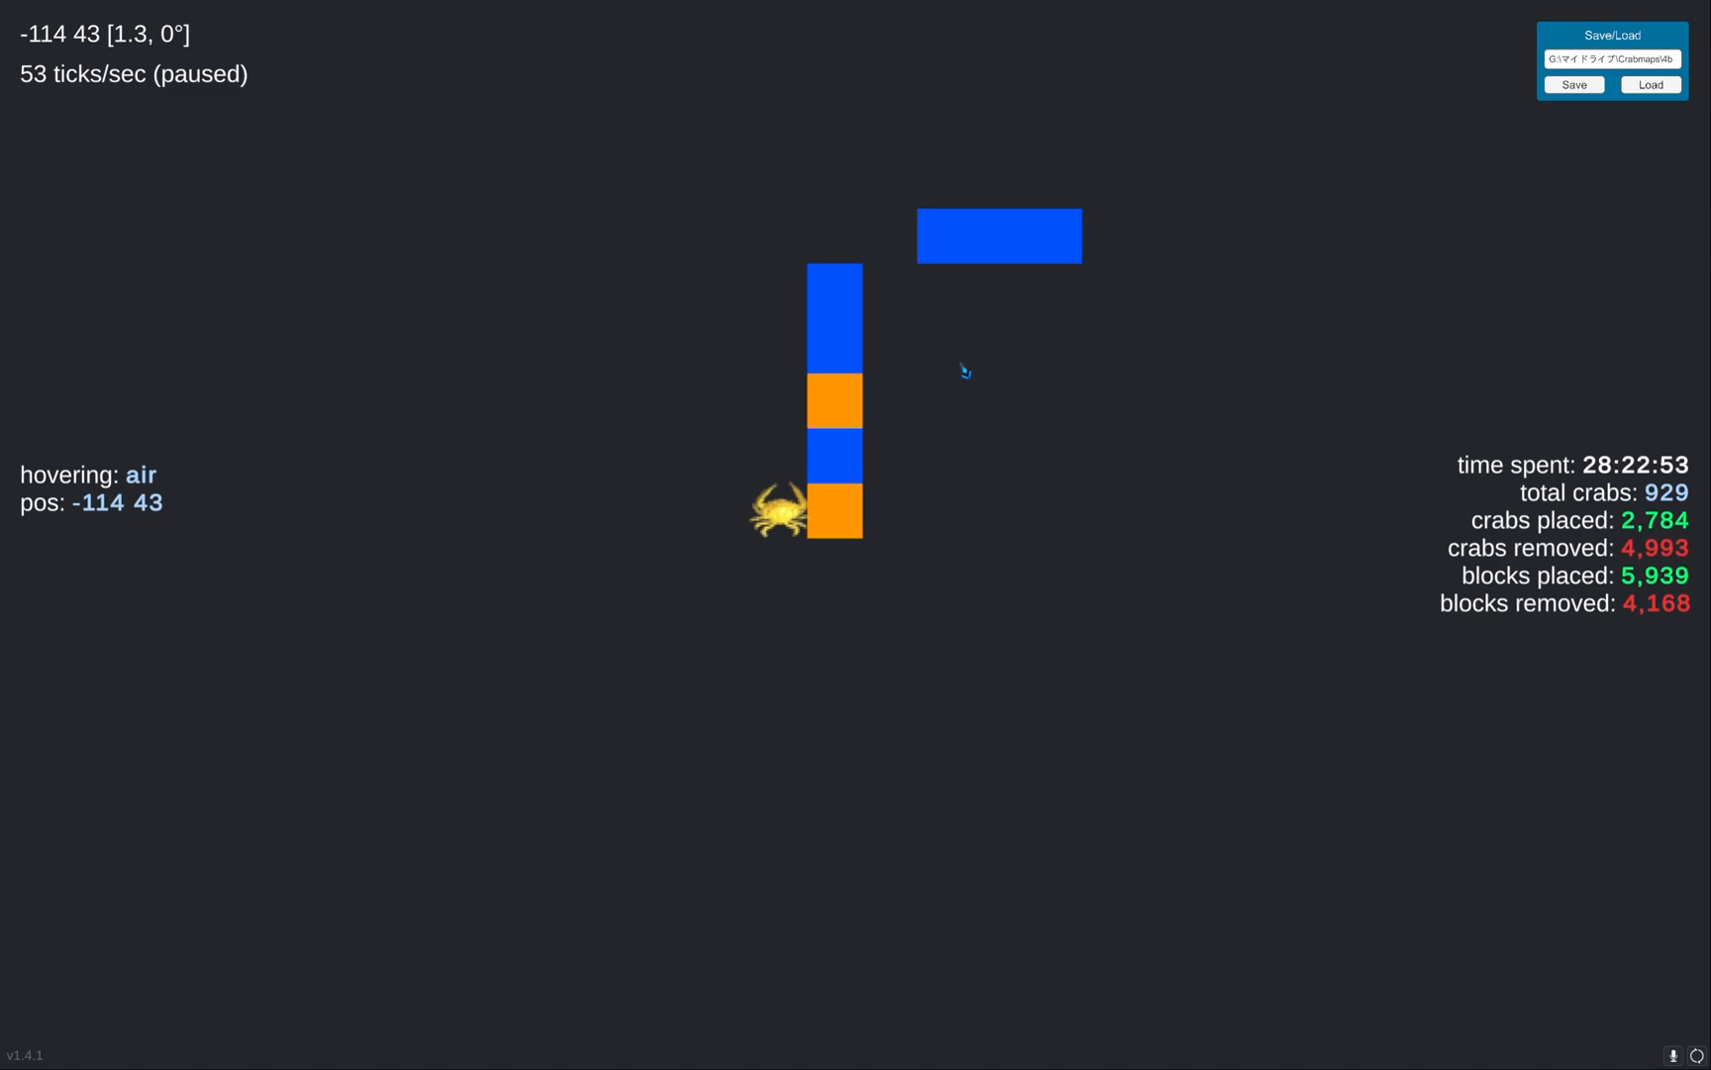
pyautogui.moveTo(981, 444)
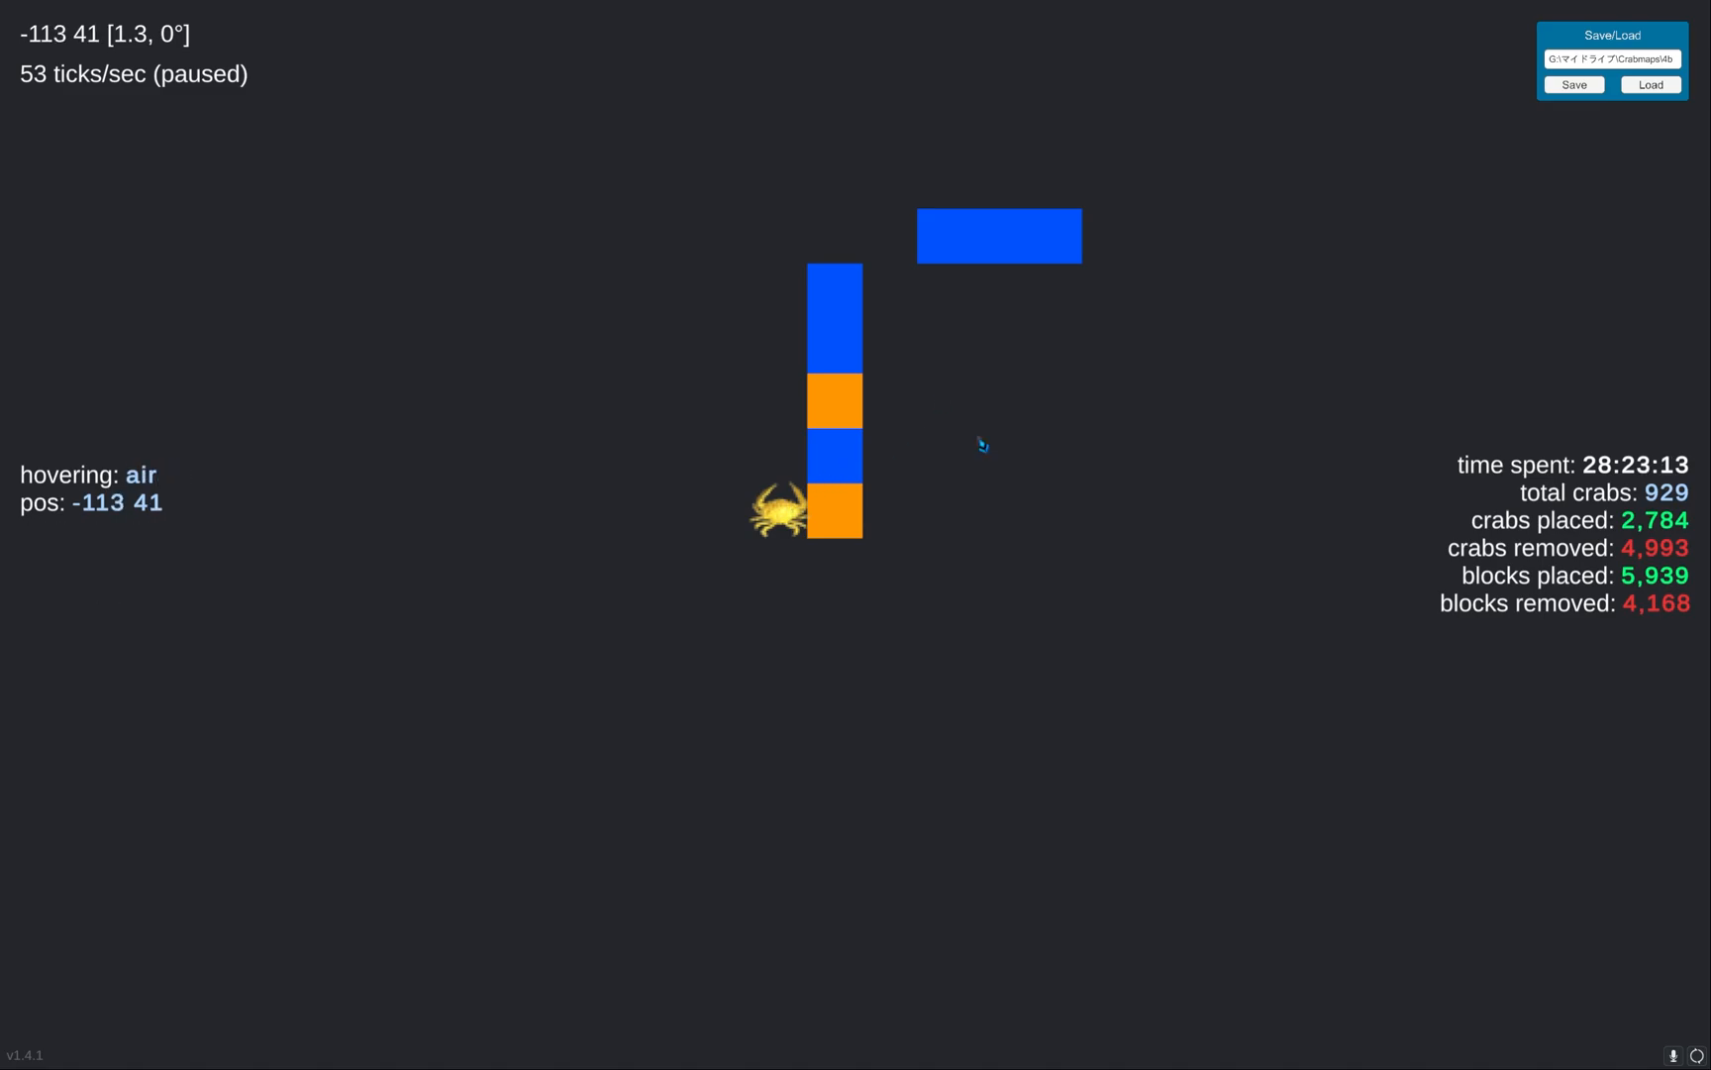
pyautogui.moveTo(951, 400)
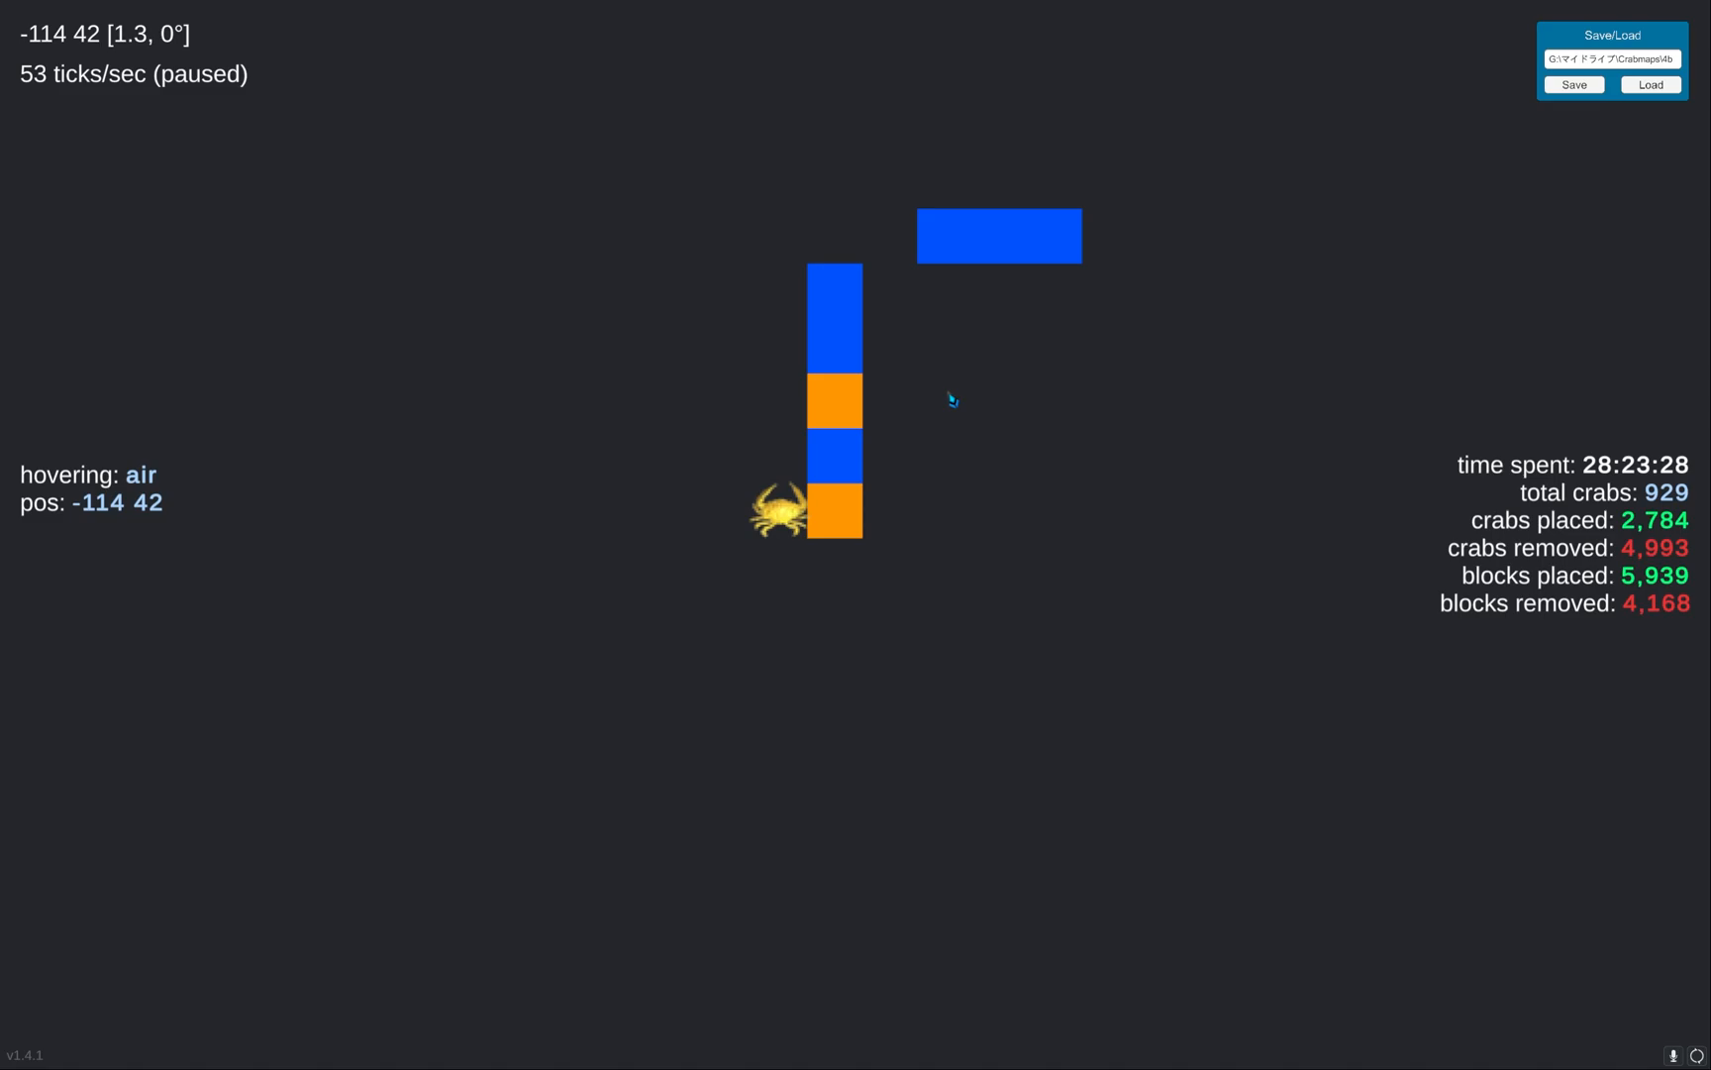